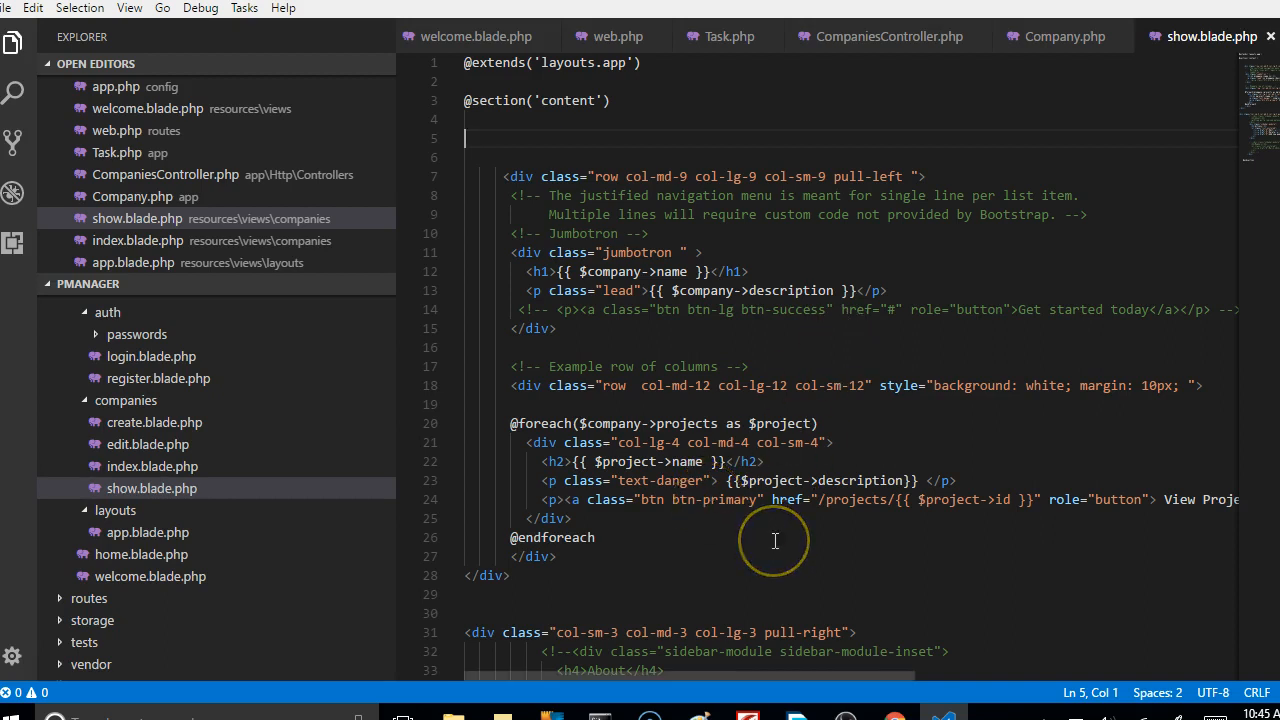
Replace the Edit link's '#' href in show.blade.php with '/companies/edit/'.
scroll(down, 3)
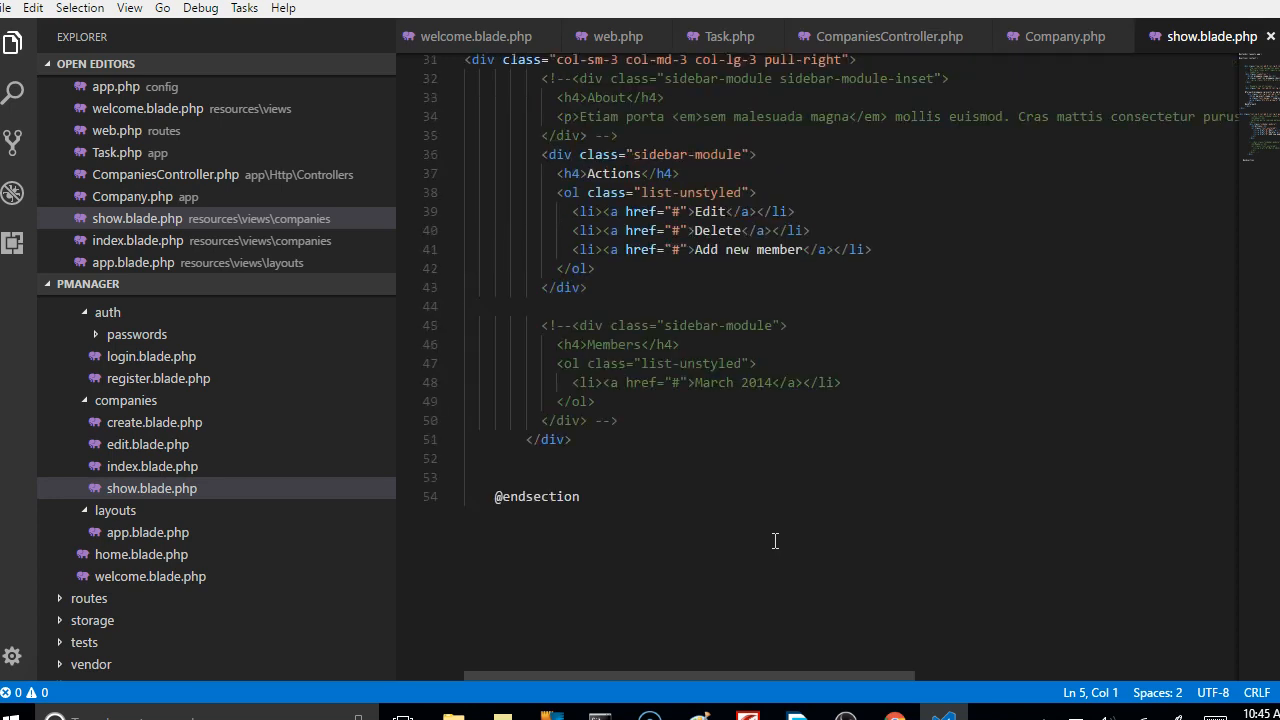
scroll(up, 3)
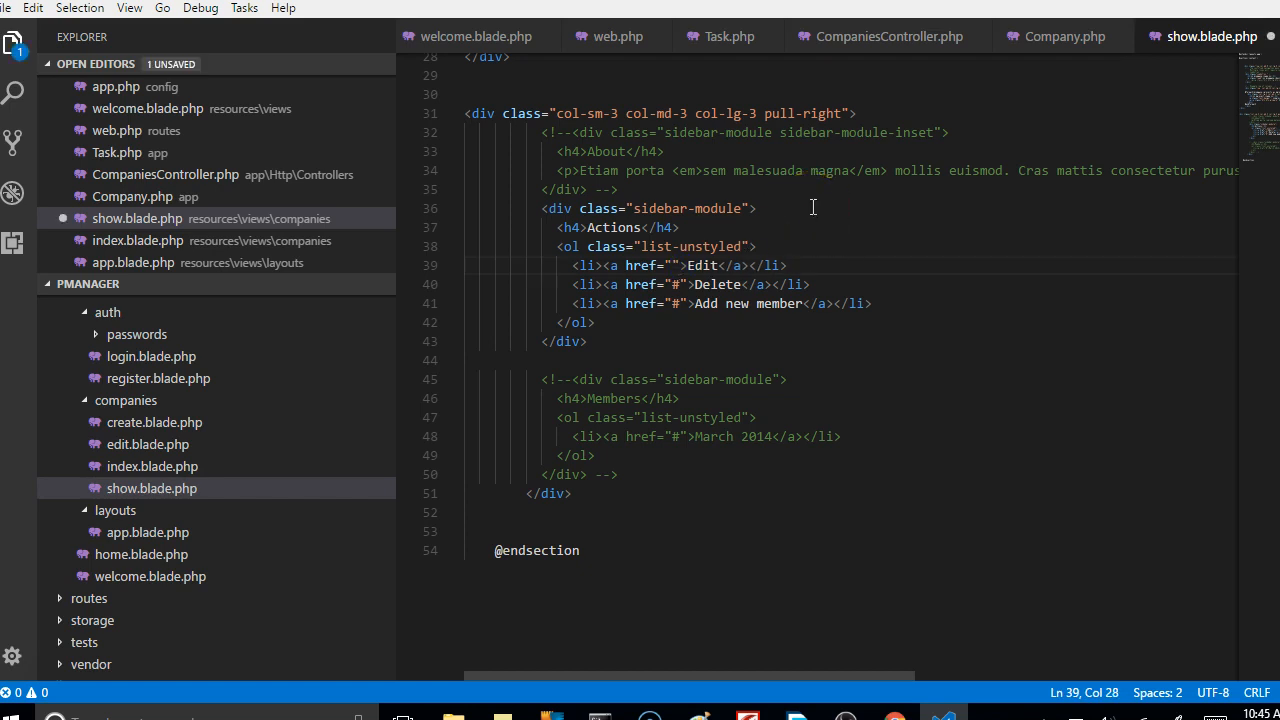
text(/)
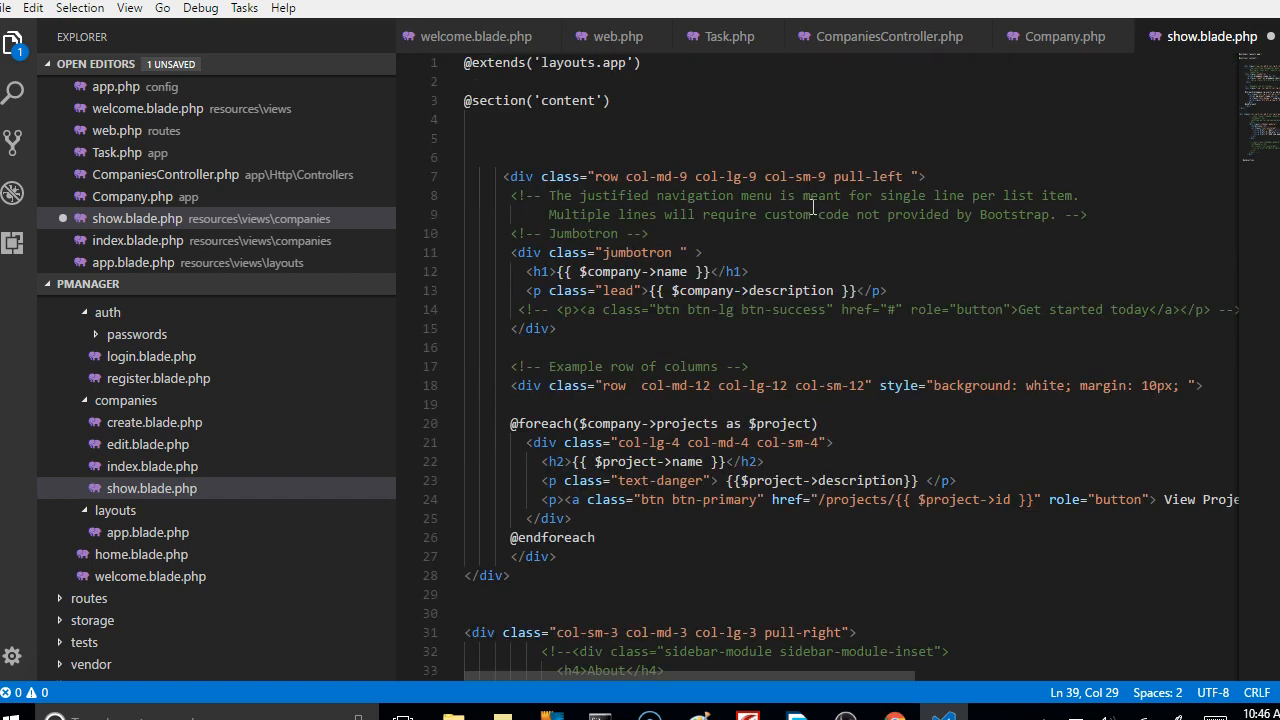
scroll(down, 3)
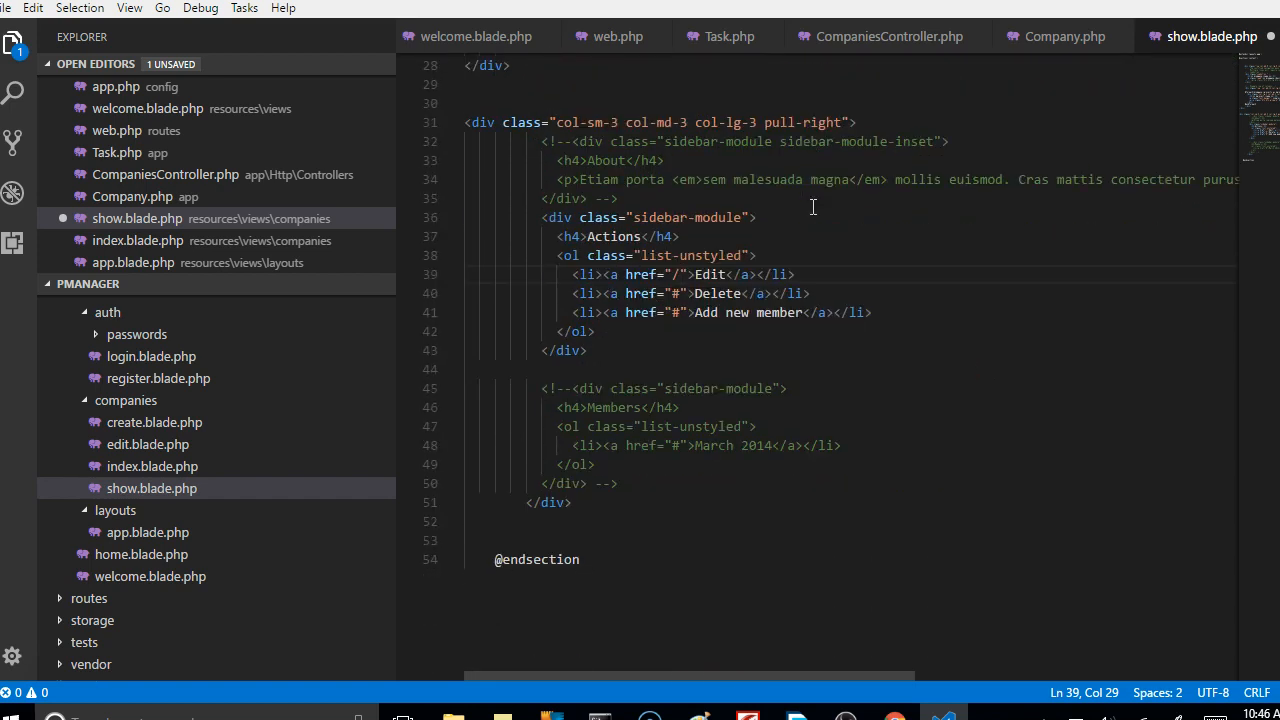
text(companies)
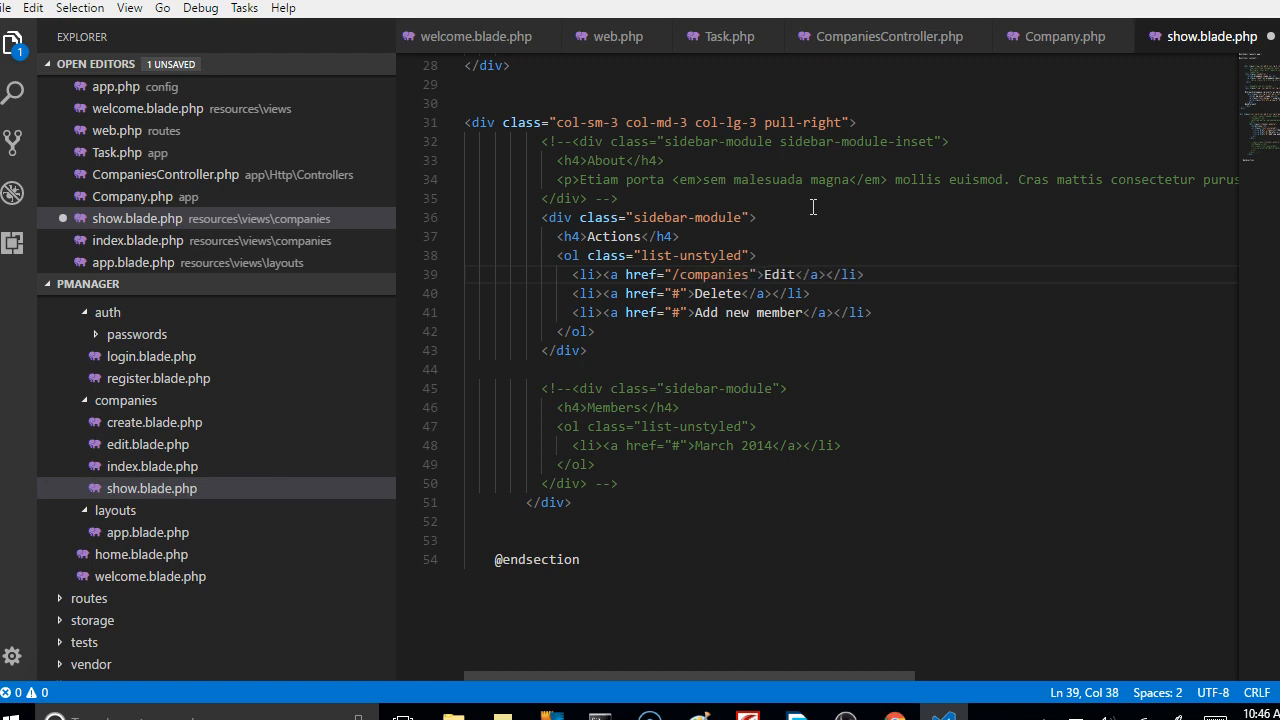
text(/e)
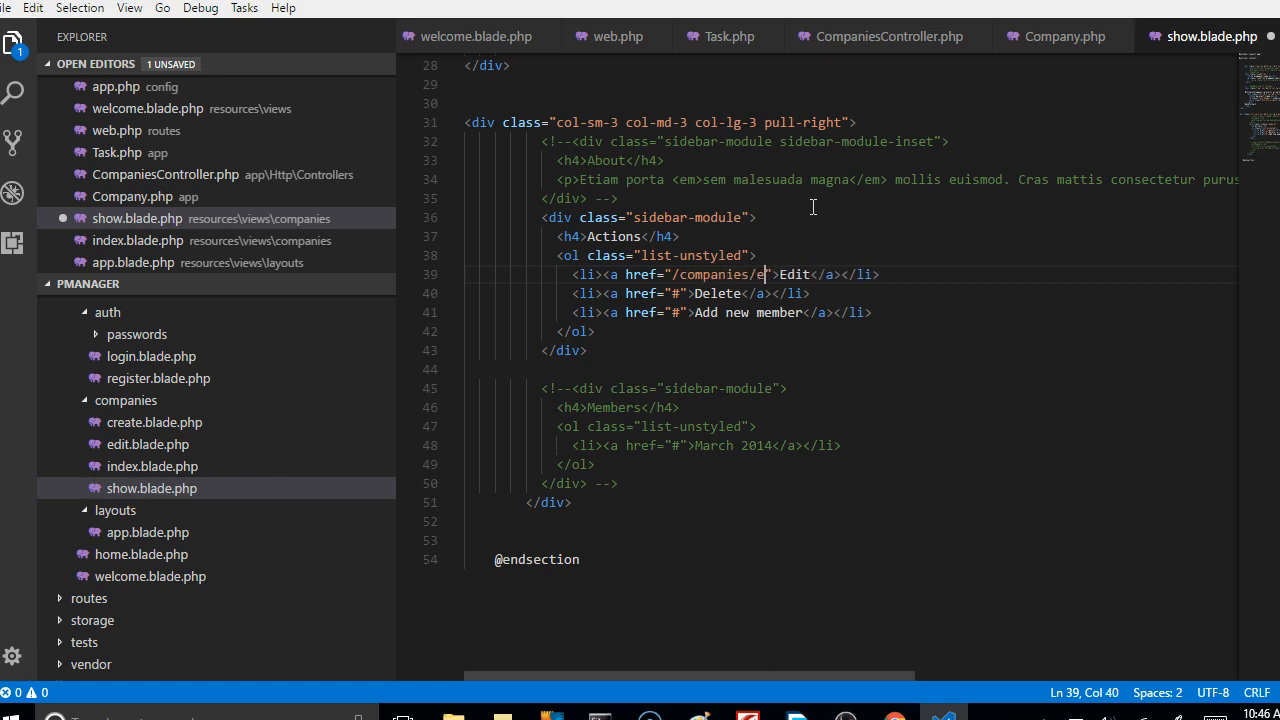
text(dit/{{)
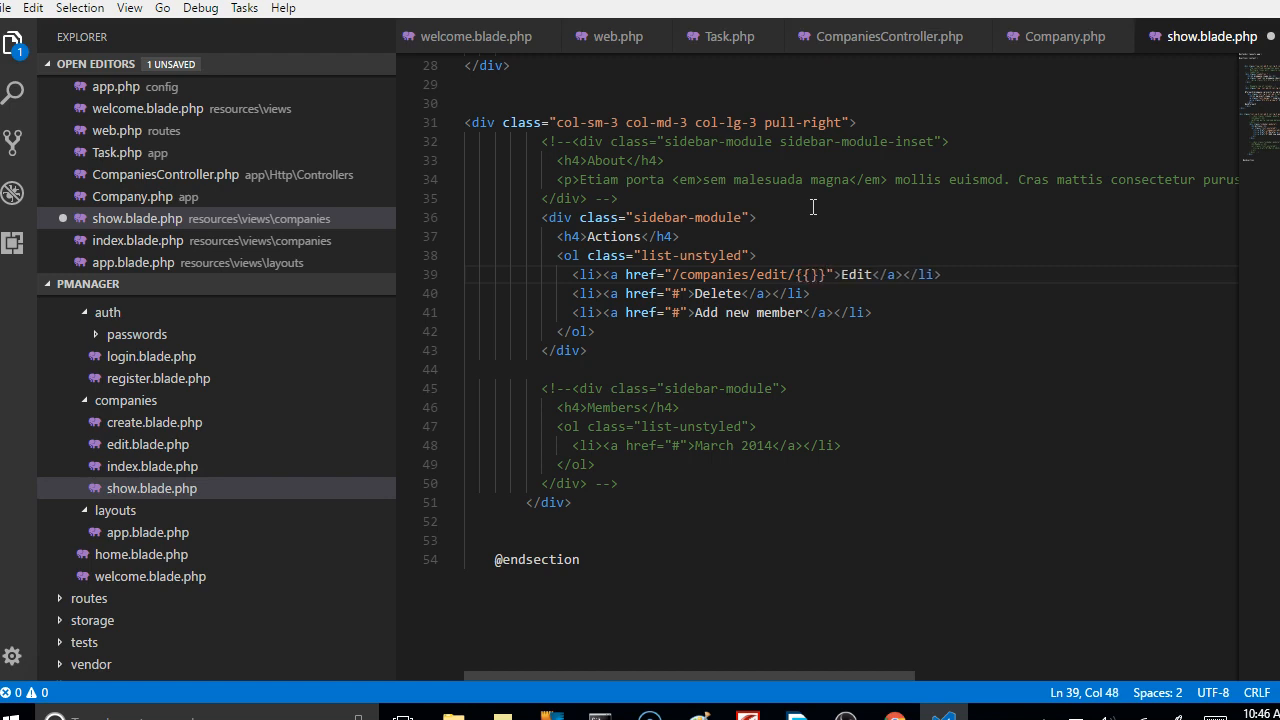
Append the company id expression {{$company->id }} after '/companies/edit/' in the link.
scroll(up, 3)
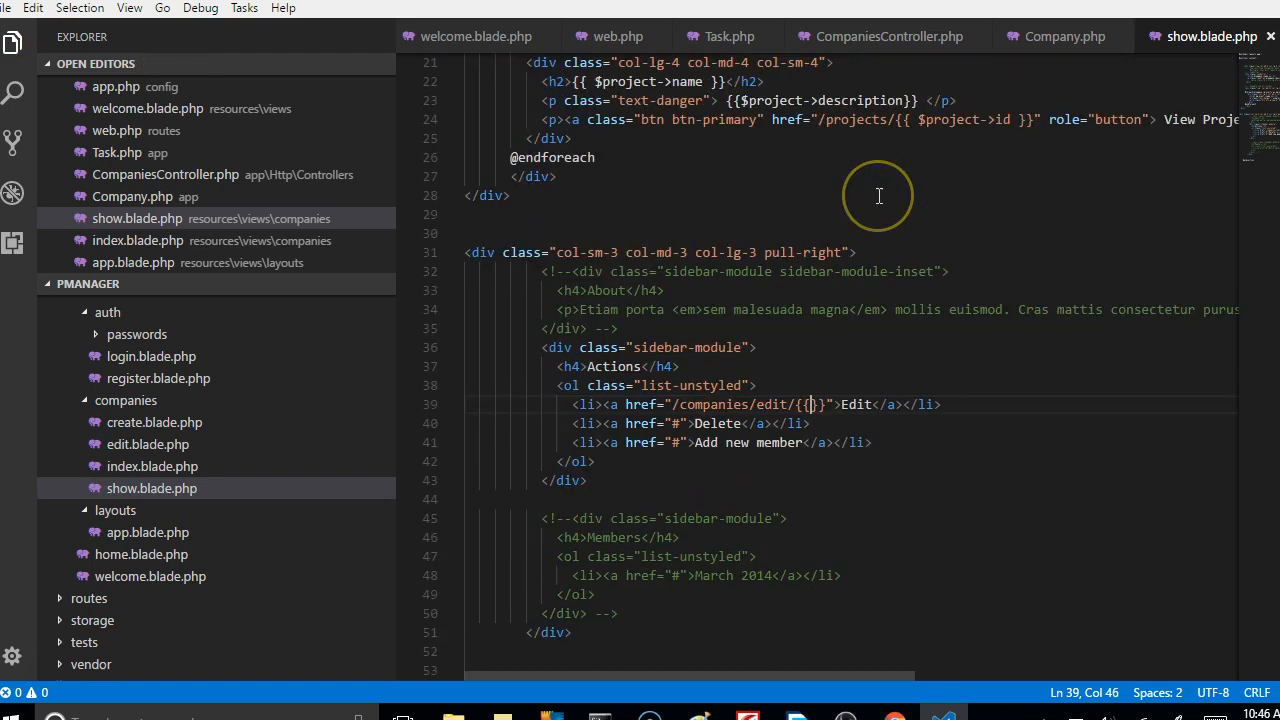
scroll(up, 3)
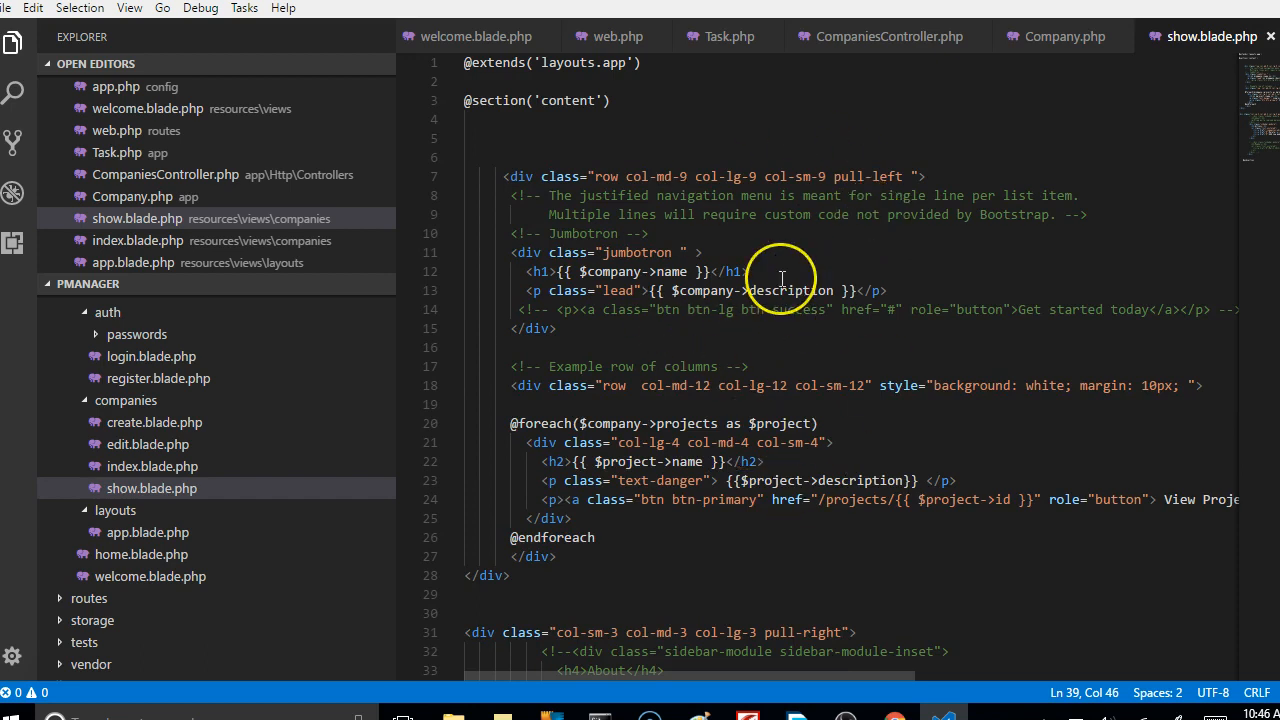
mouse_move(792, 325)
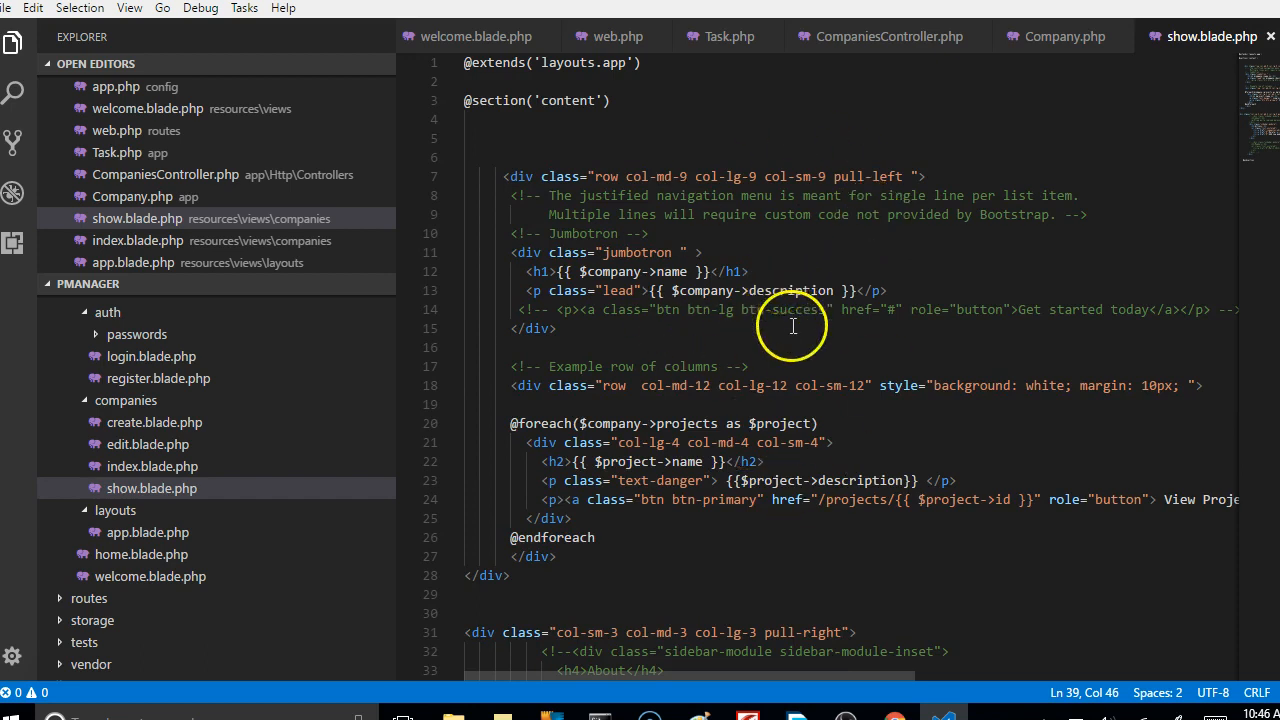
mouse_move(705, 300)
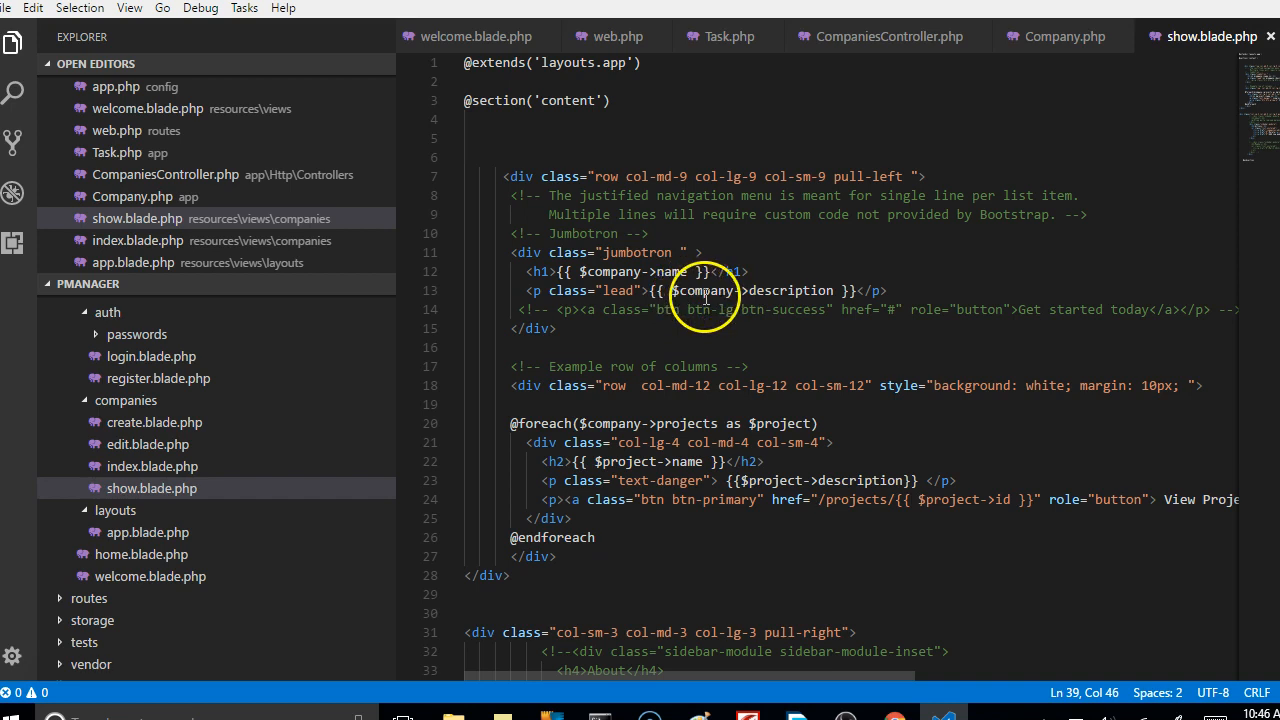
double_click(704, 290)
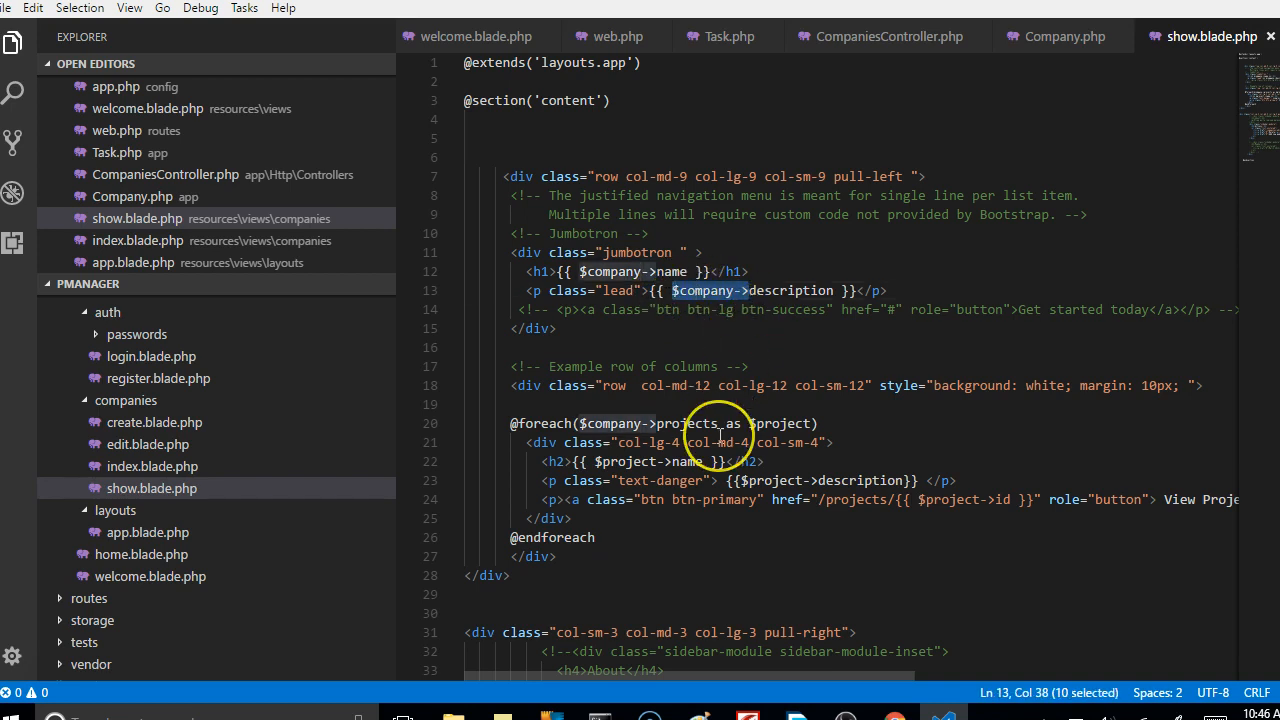
scroll(down, 3)
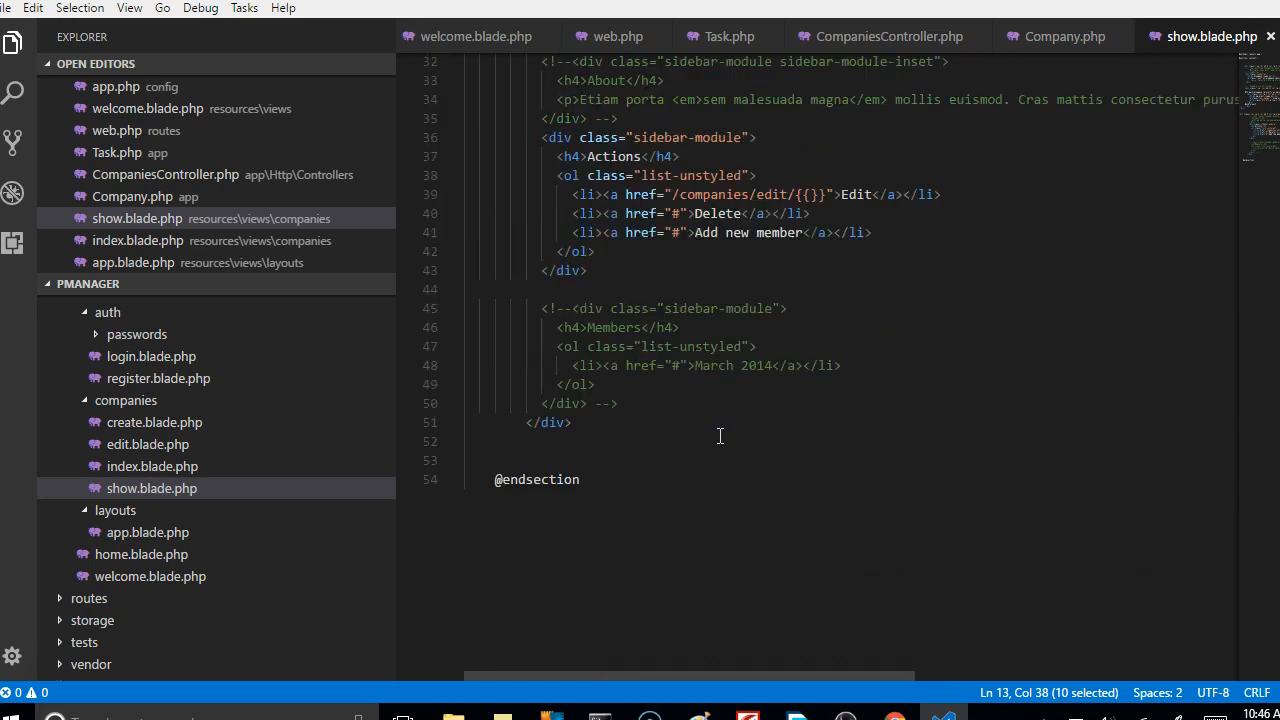
scroll(up, 3)
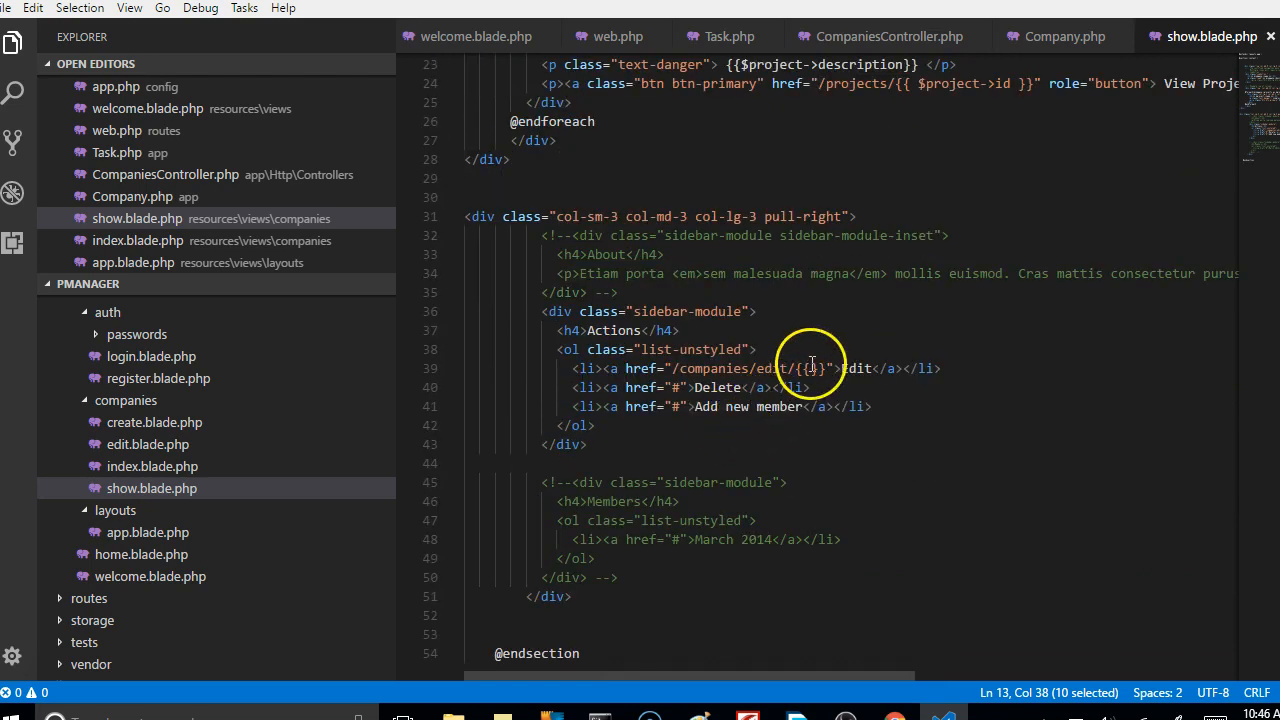
text(company->id)
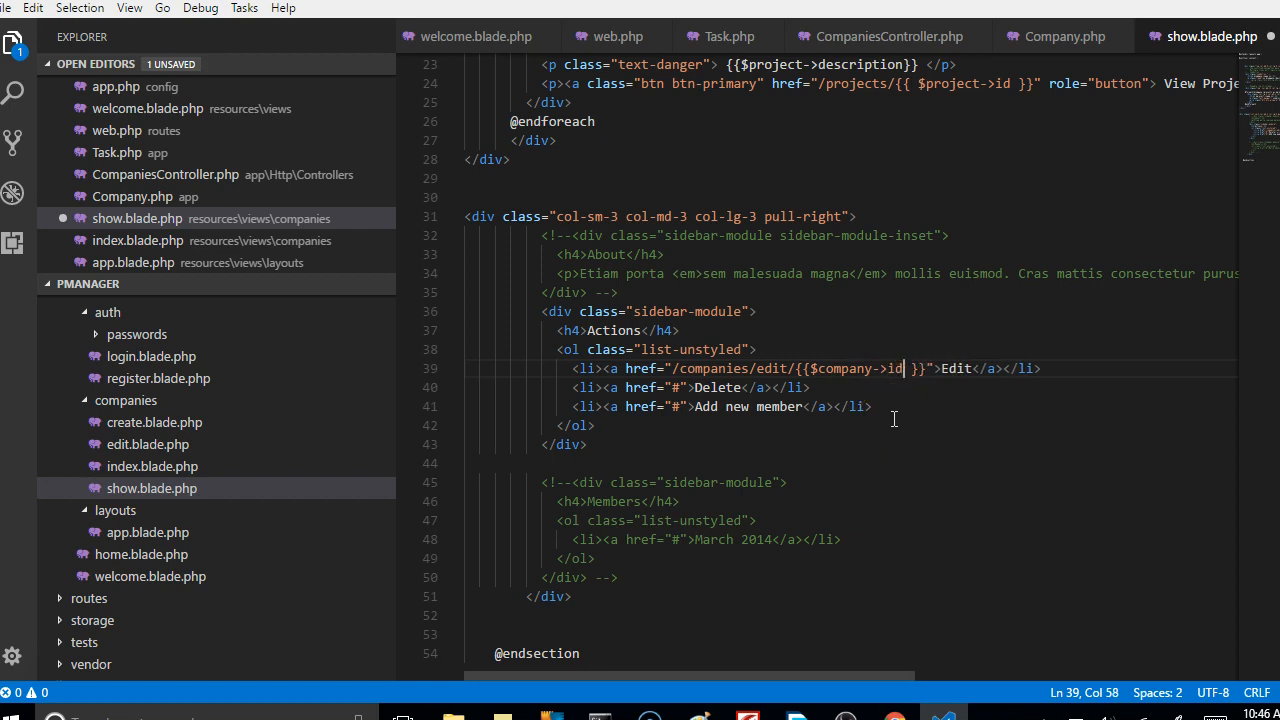
click(773, 368)
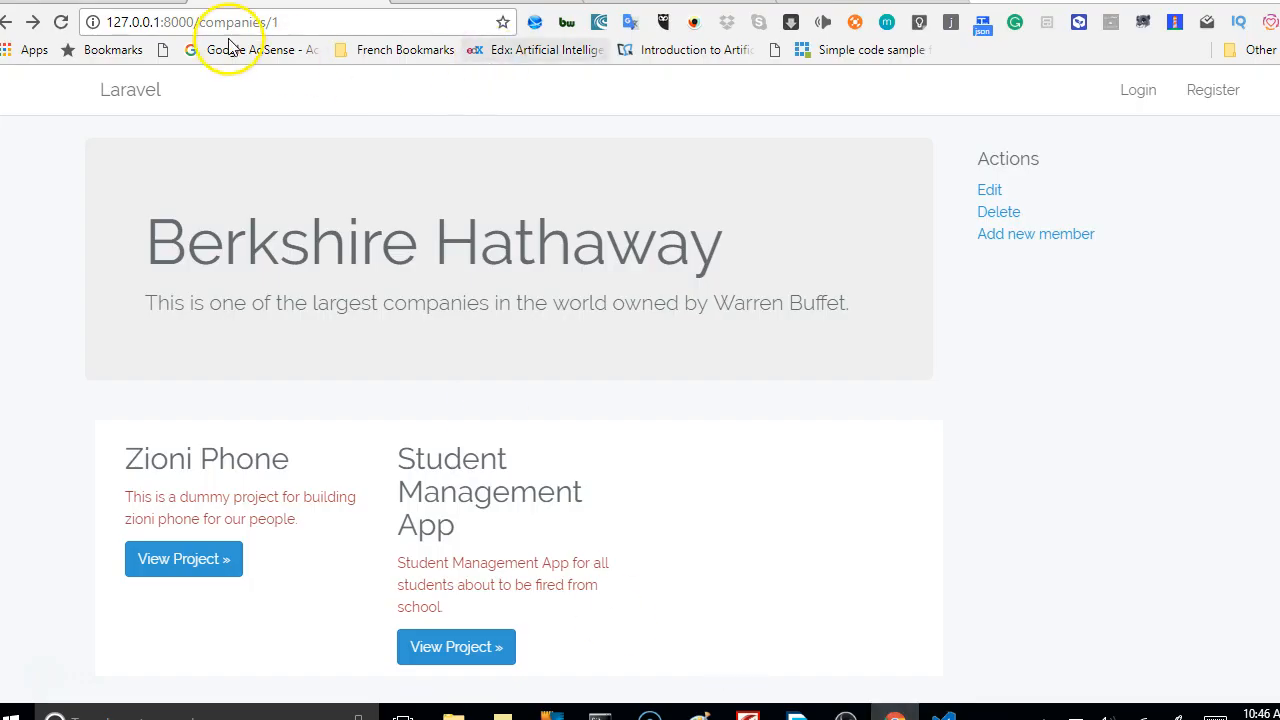
mouse_move(838, 180)
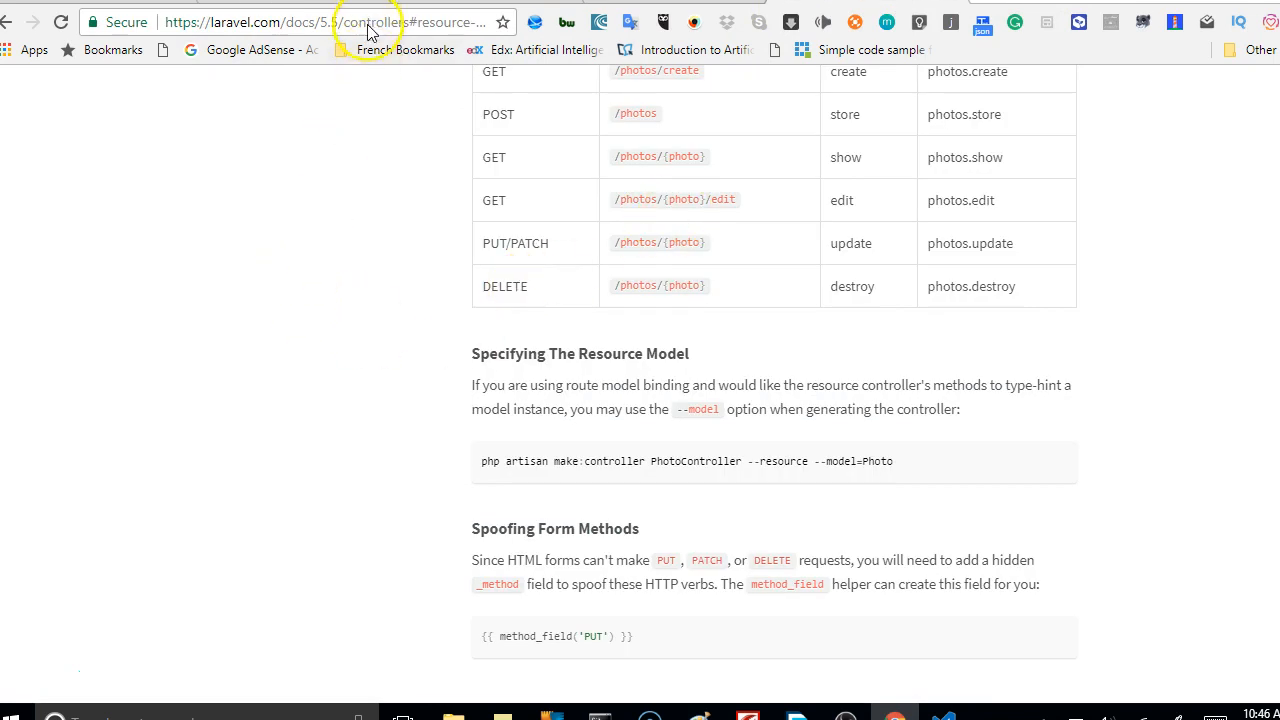
Scroll the Laravel 5.5 controllers docs to the 'Actions Handled By Resource Controller' table.
scroll(up, 3)
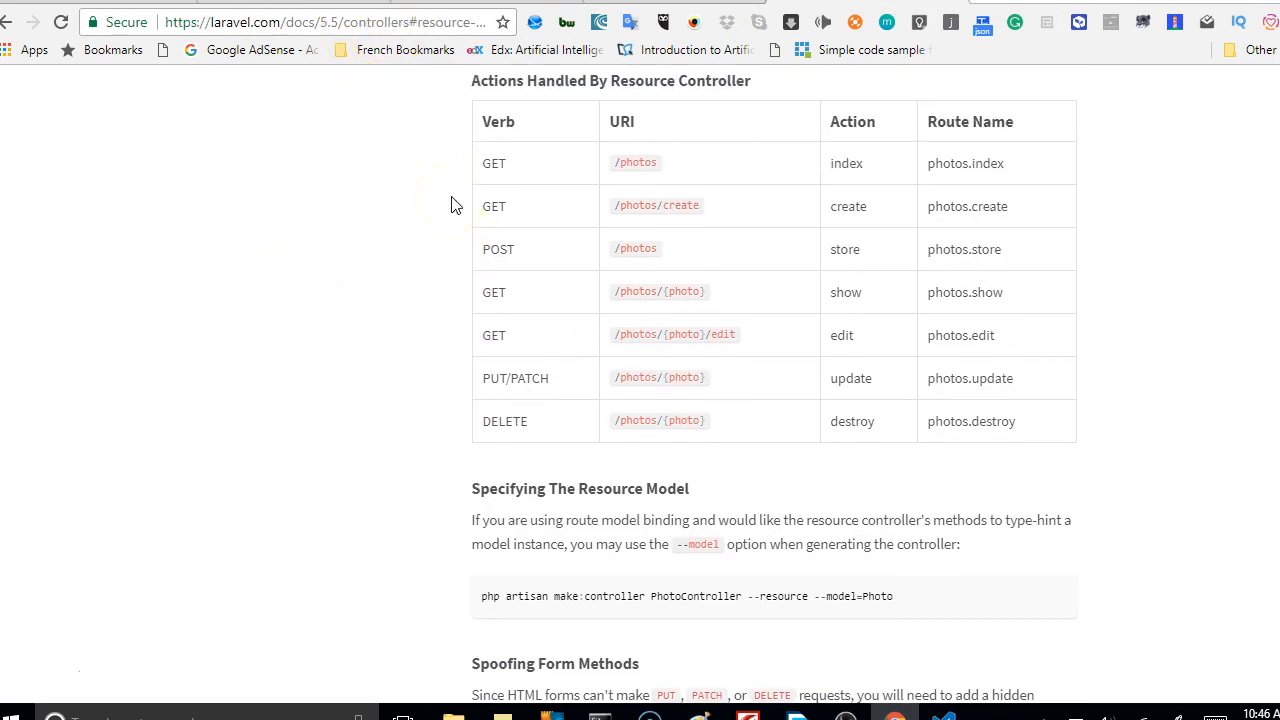
scroll(up, 3)
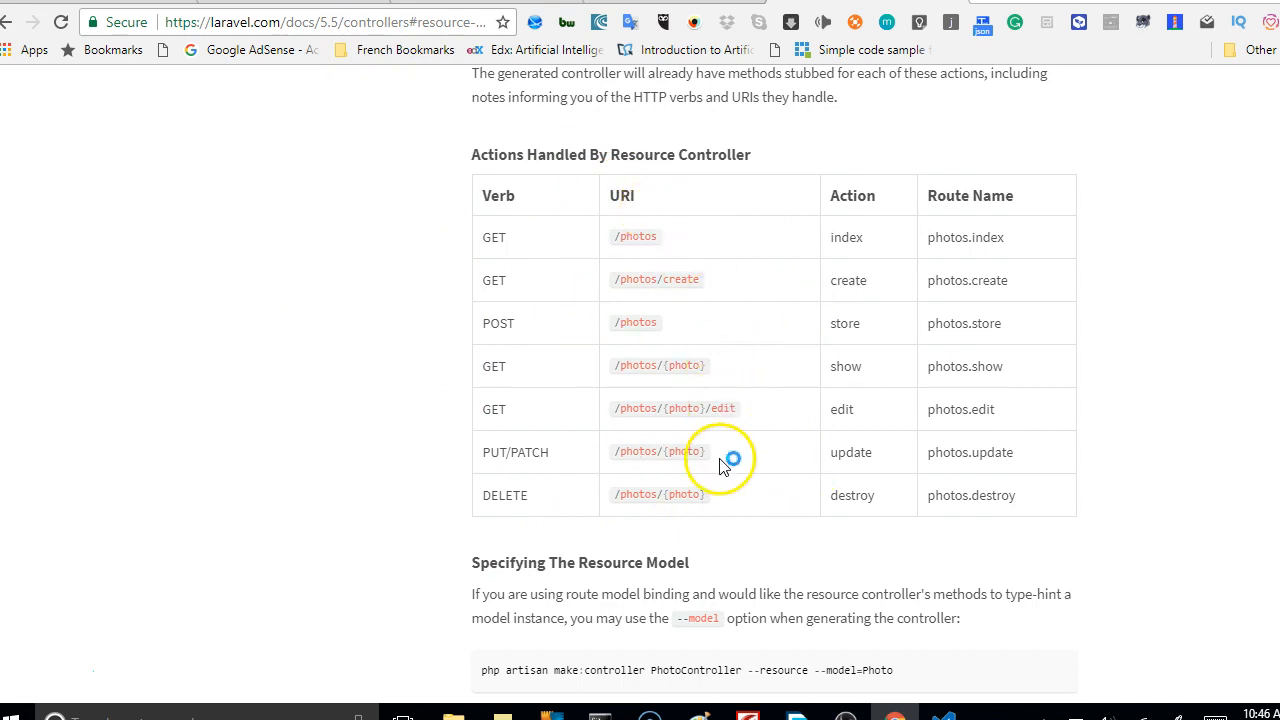
mouse_move(585, 500)
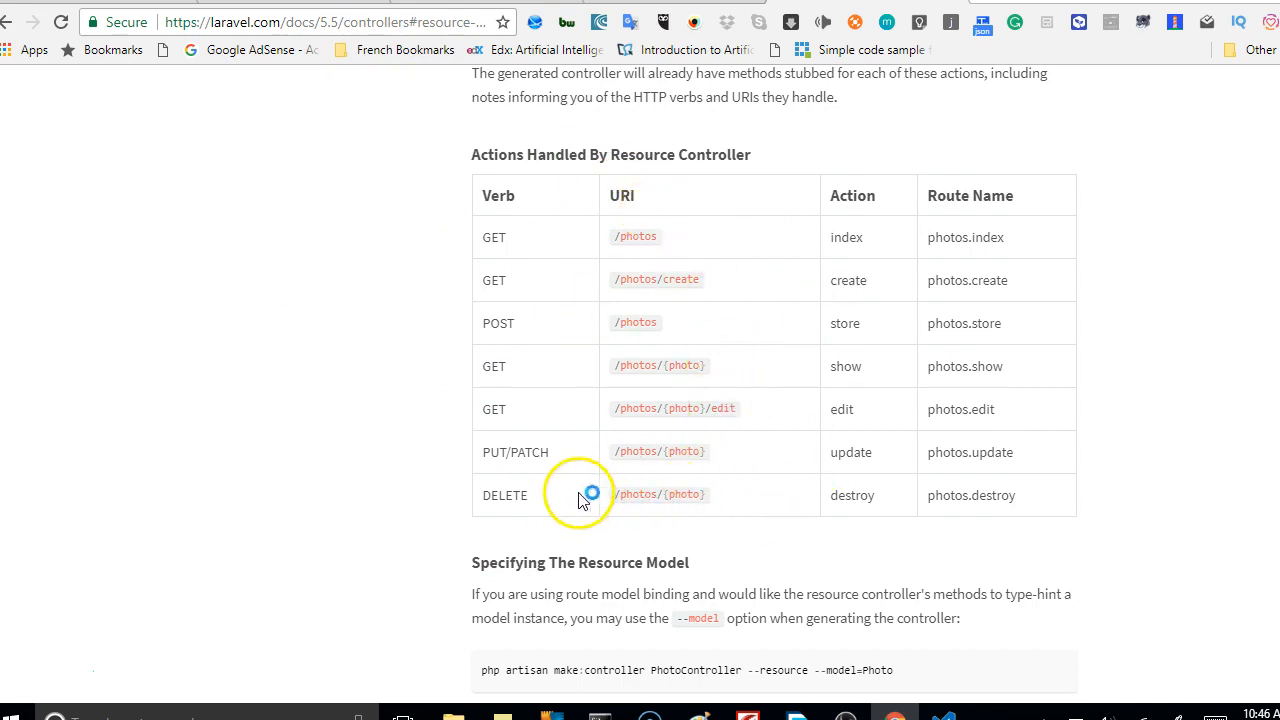
mouse_move(713, 415)
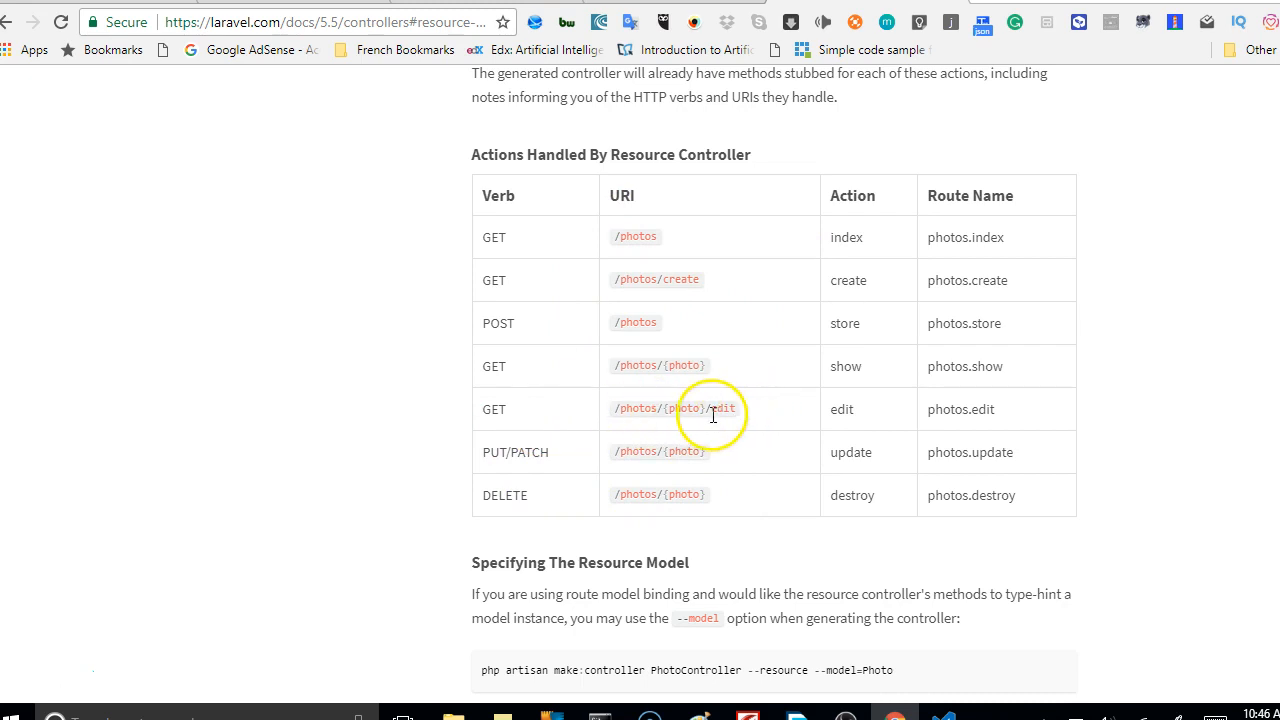
mouse_move(695, 413)
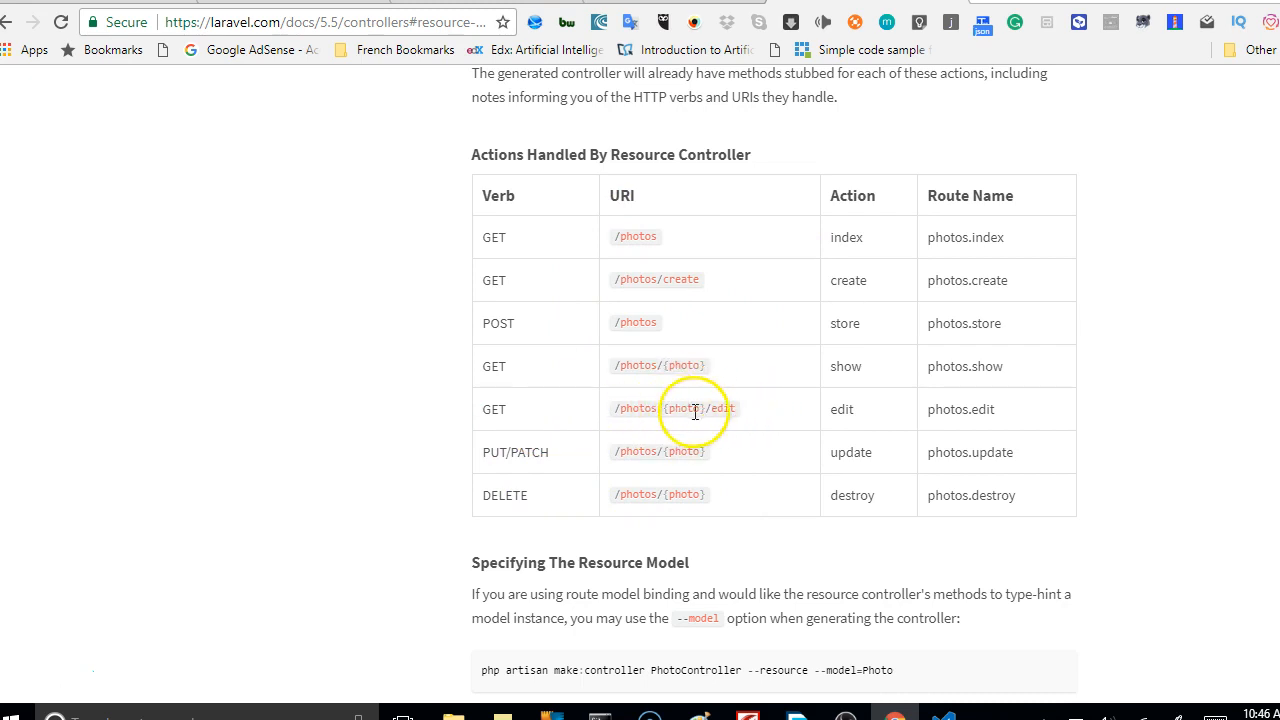
mouse_move(642, 412)
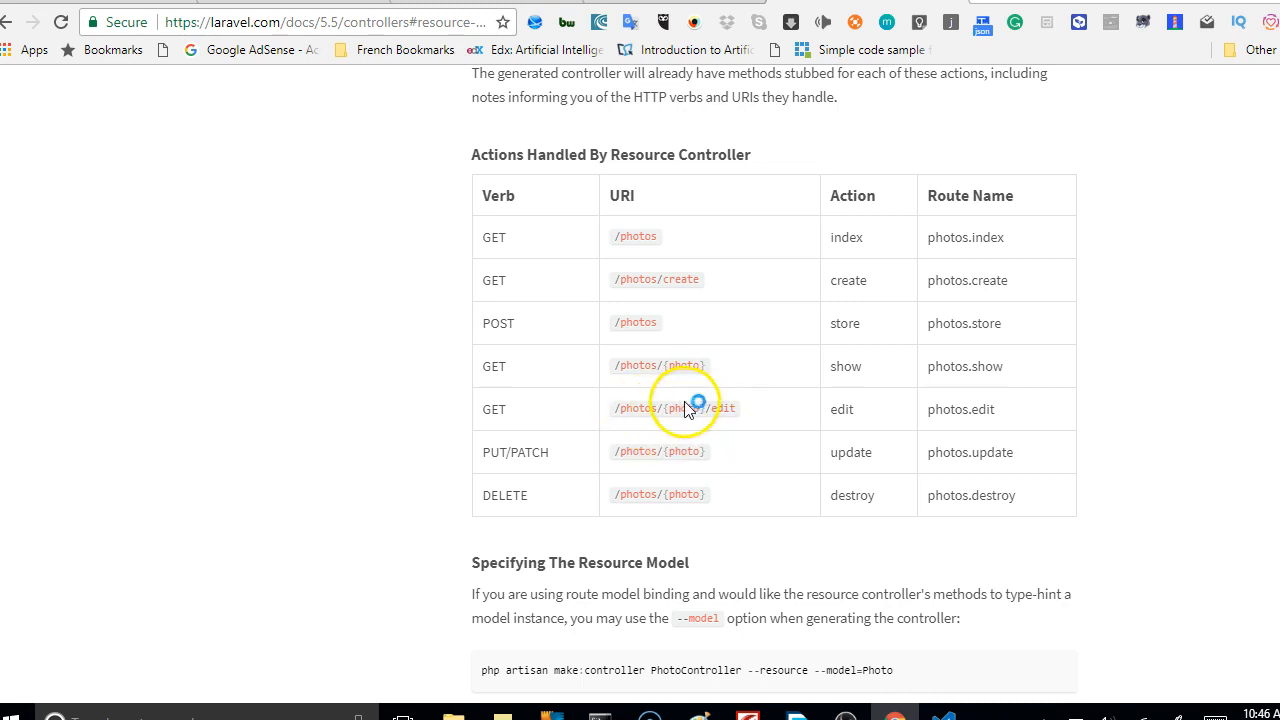
mouse_move(690, 408)
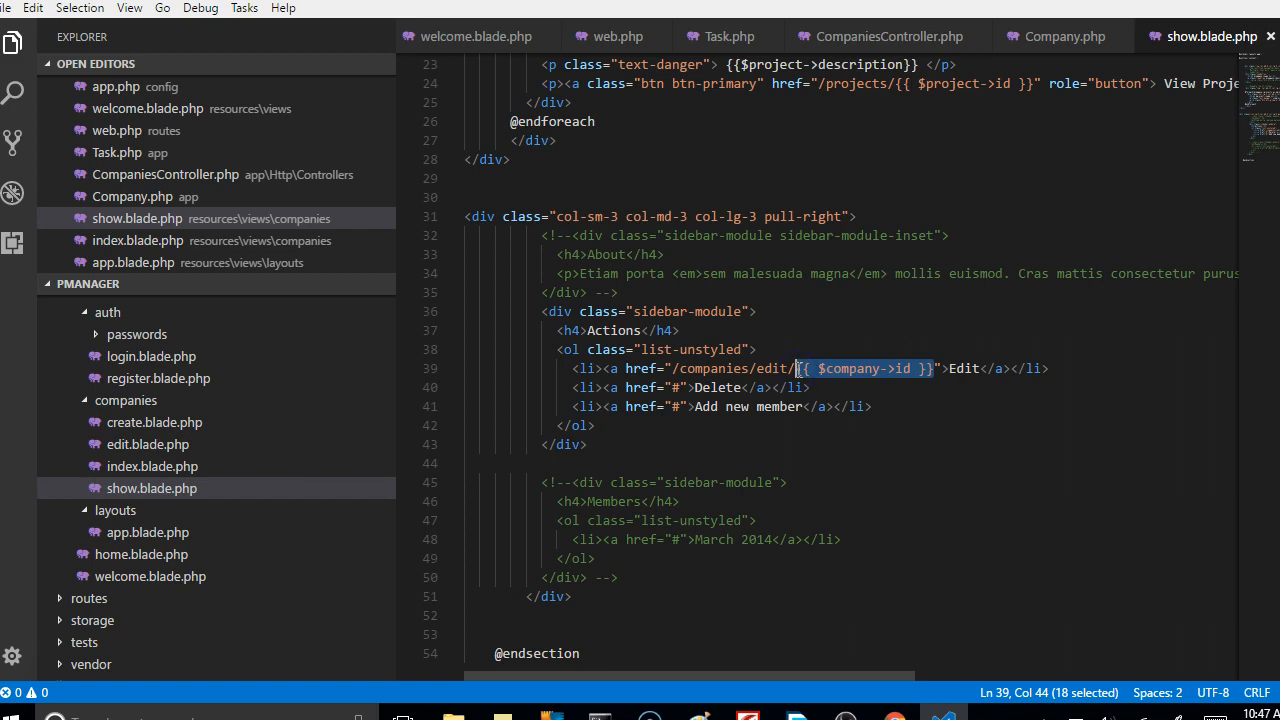
Rewrite the Edit link href as /companies/{{ $company->id }}/edit in show.blade.php.
key(Delete)
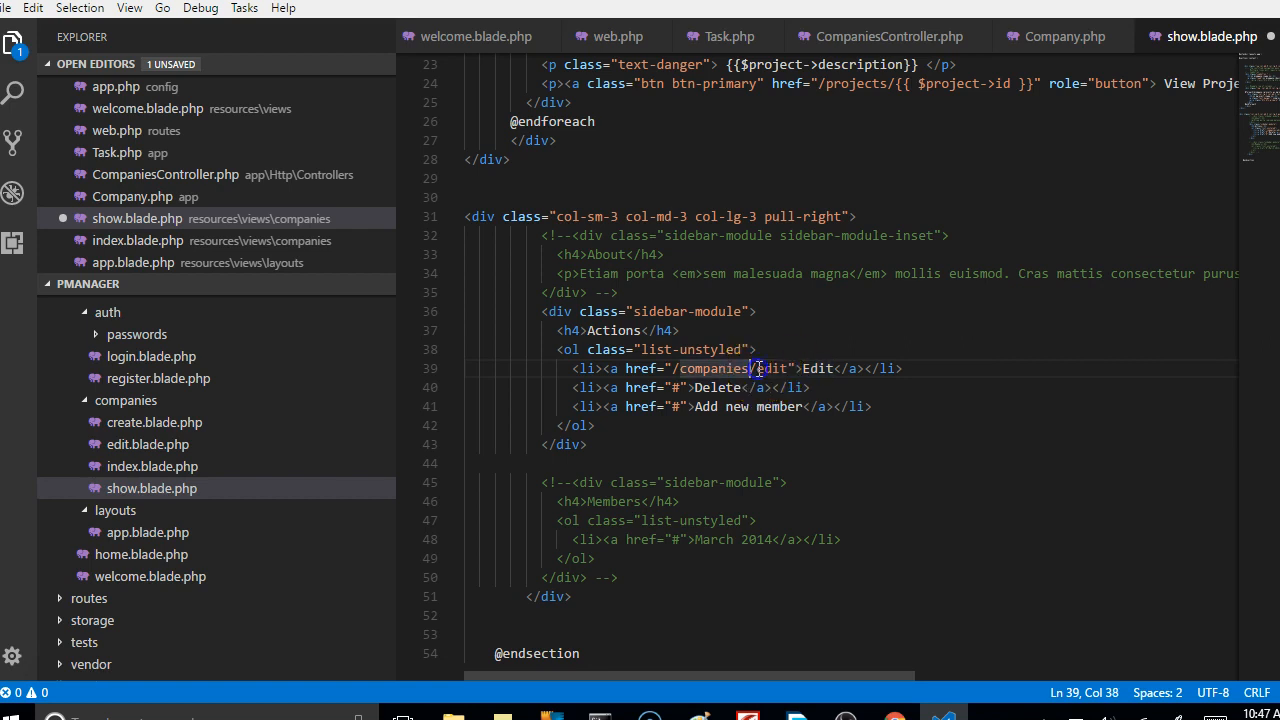
text({{ $company->id }}/)
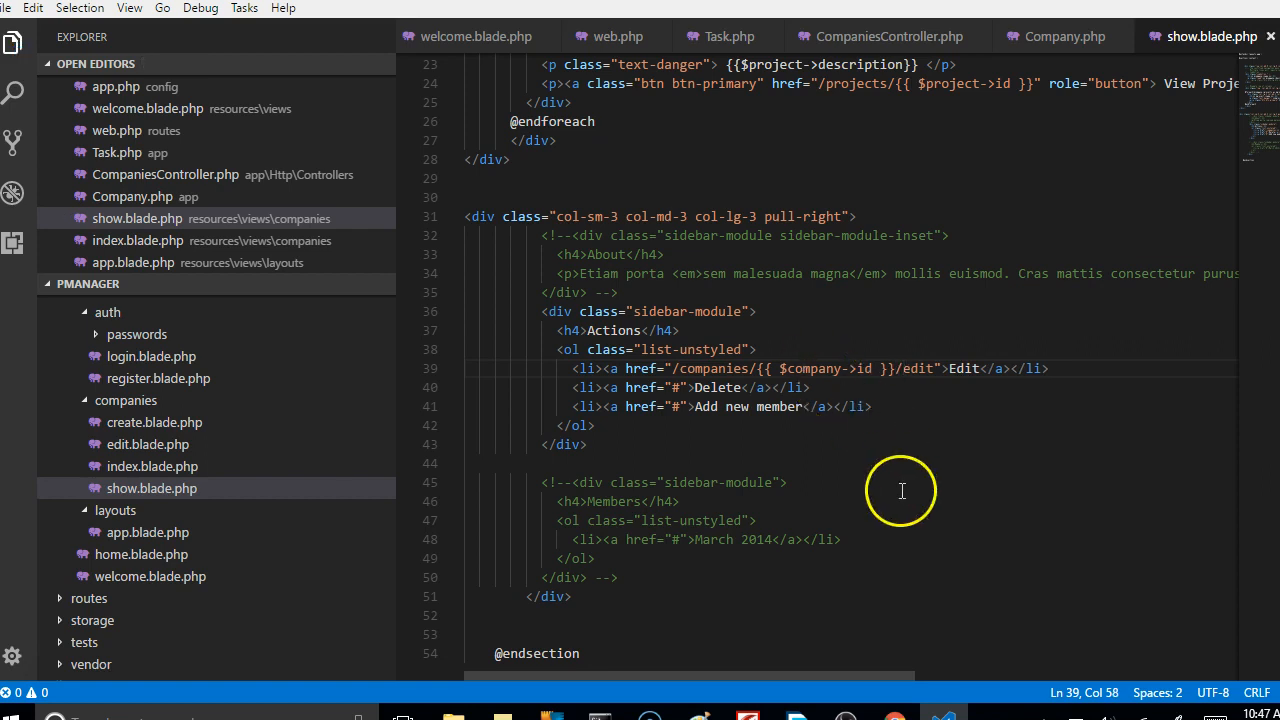
mouse_move(810, 378)
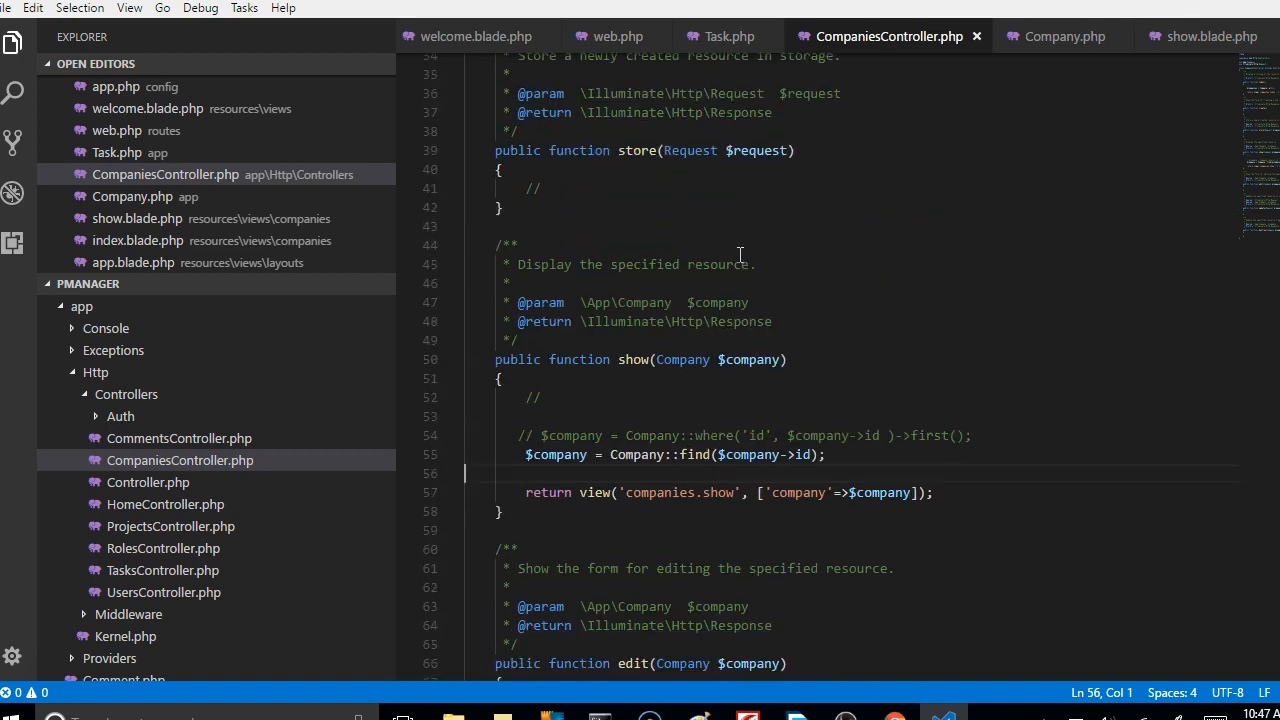
Copy show()'s company find and return-view lines into edit() and save CompaniesController.php.
scroll(down, 3)
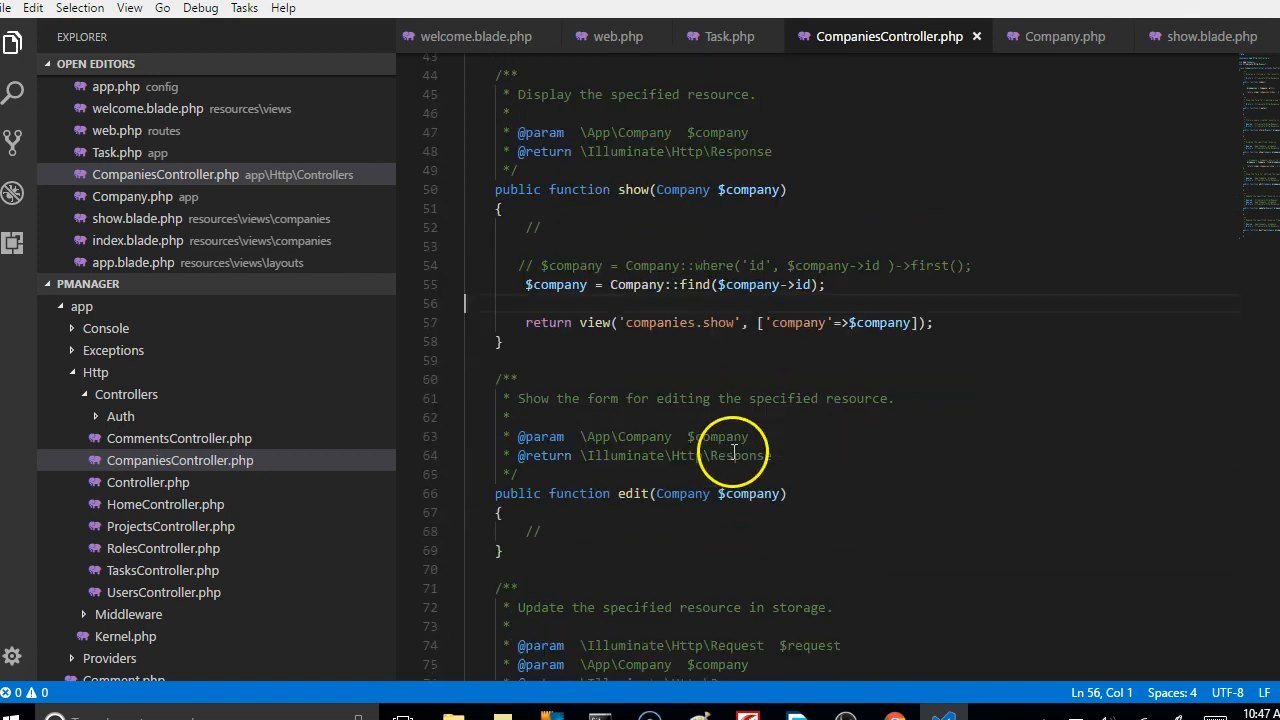
click(613, 531)
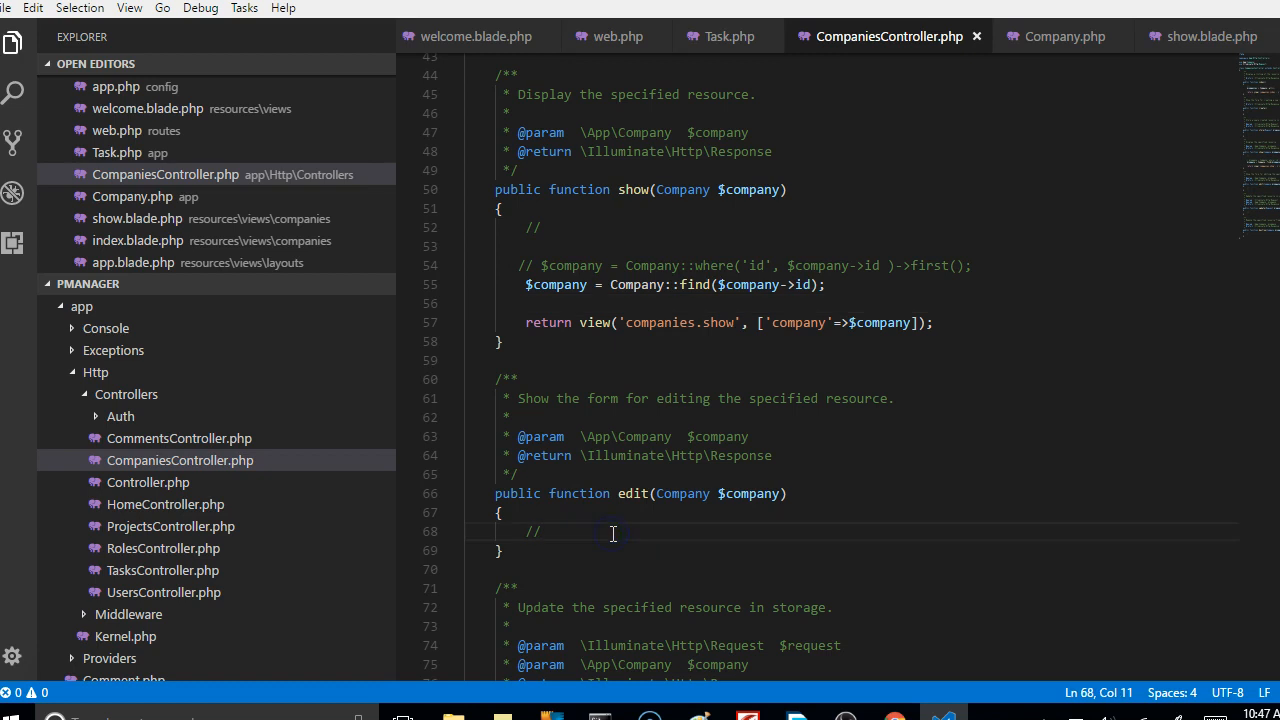
click(640, 550)
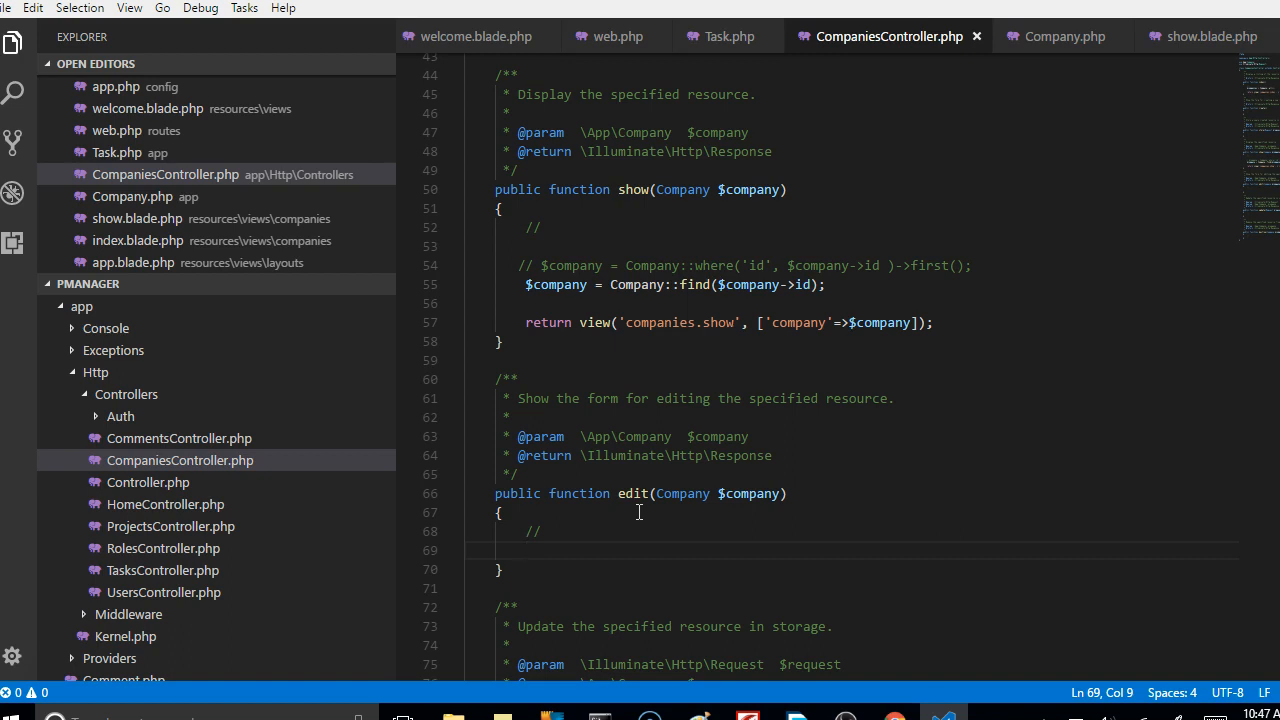
mouse_move(963, 327)
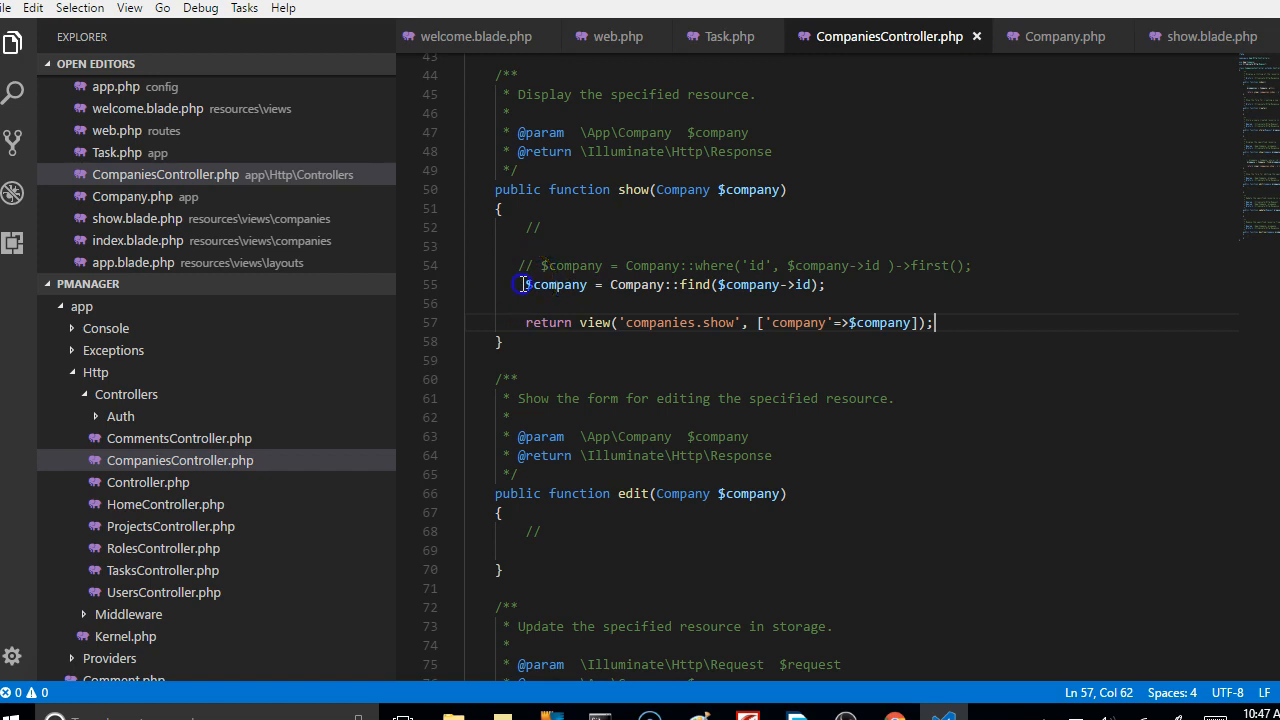
drag(520, 284, 945, 323)
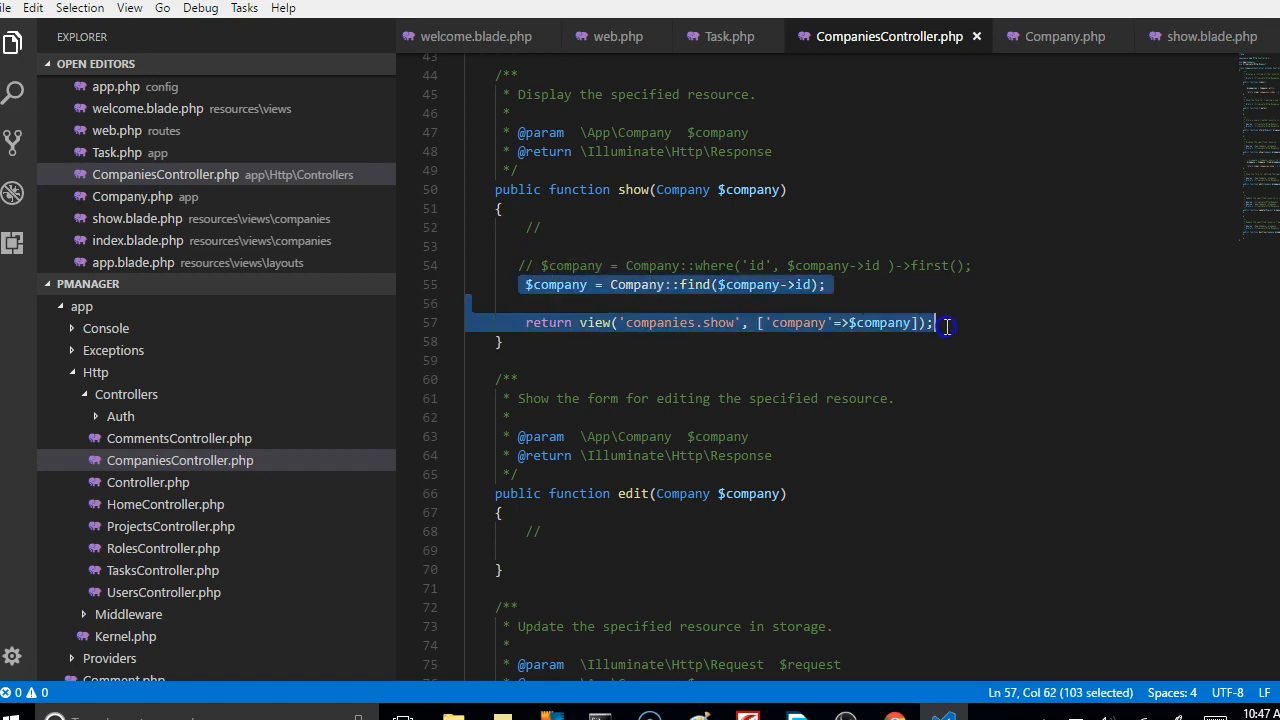
mouse_move(541, 549)
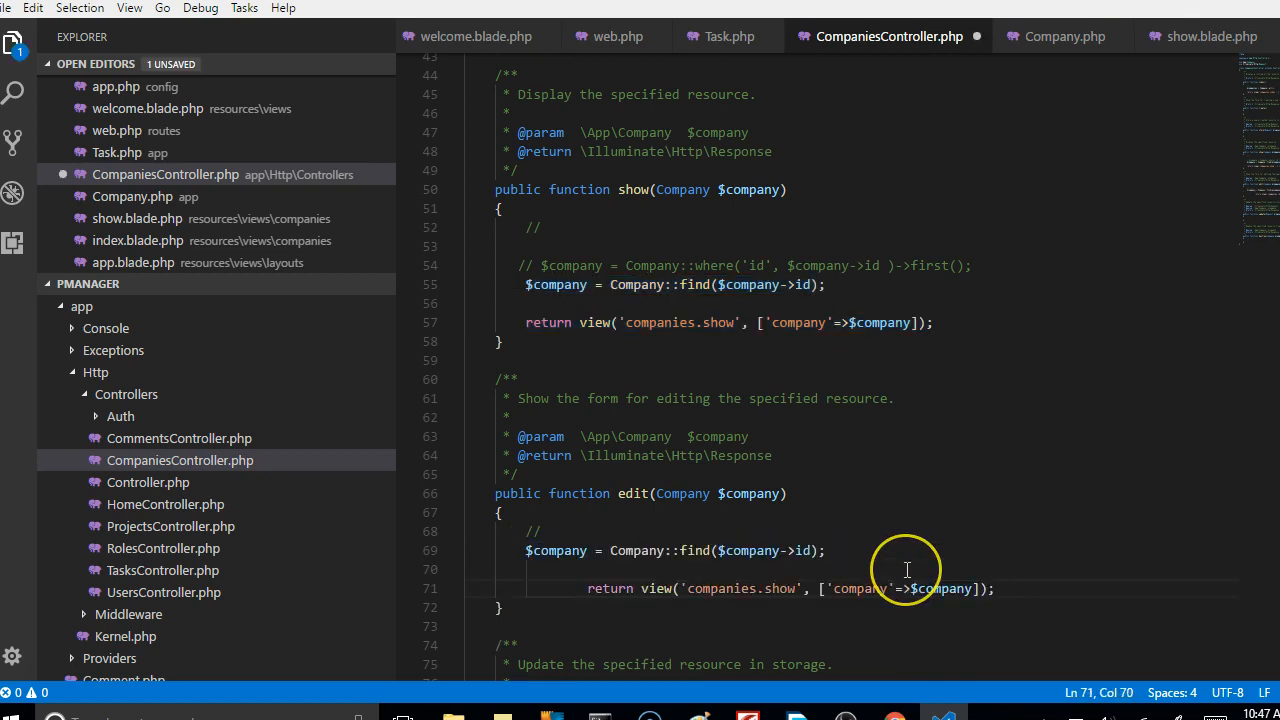
scroll(down, 3)
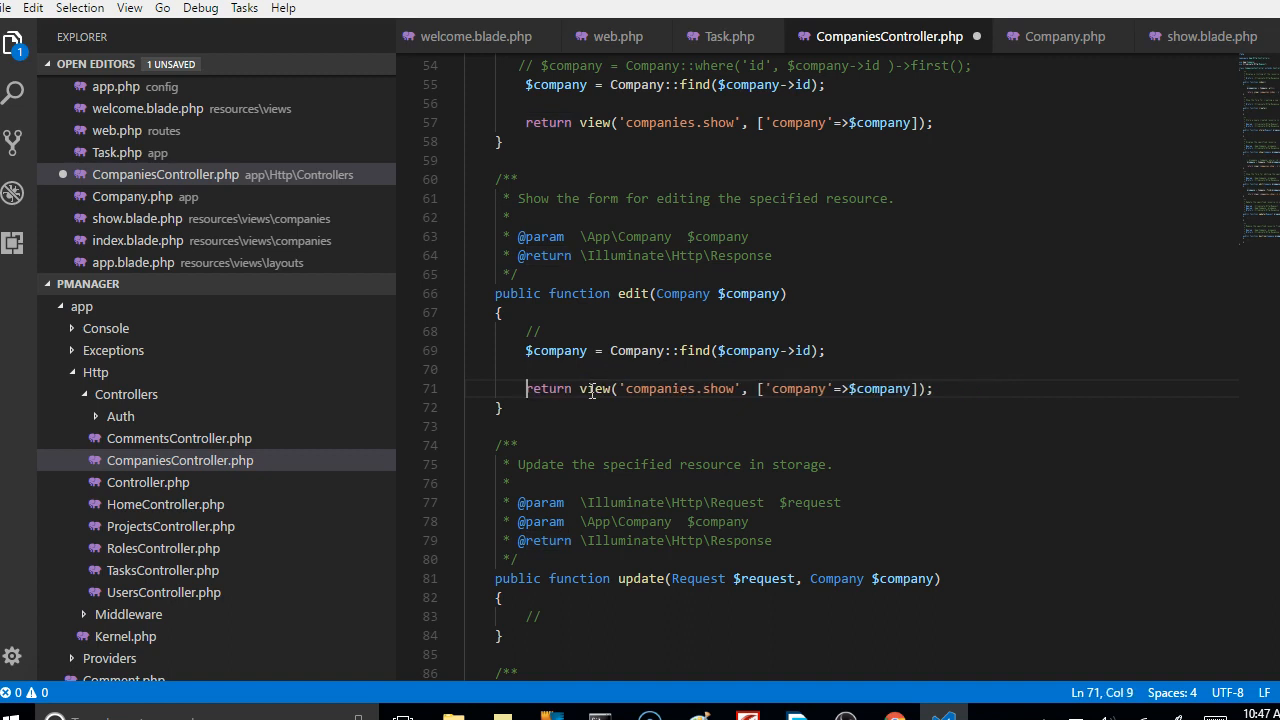
mouse_move(728, 290)
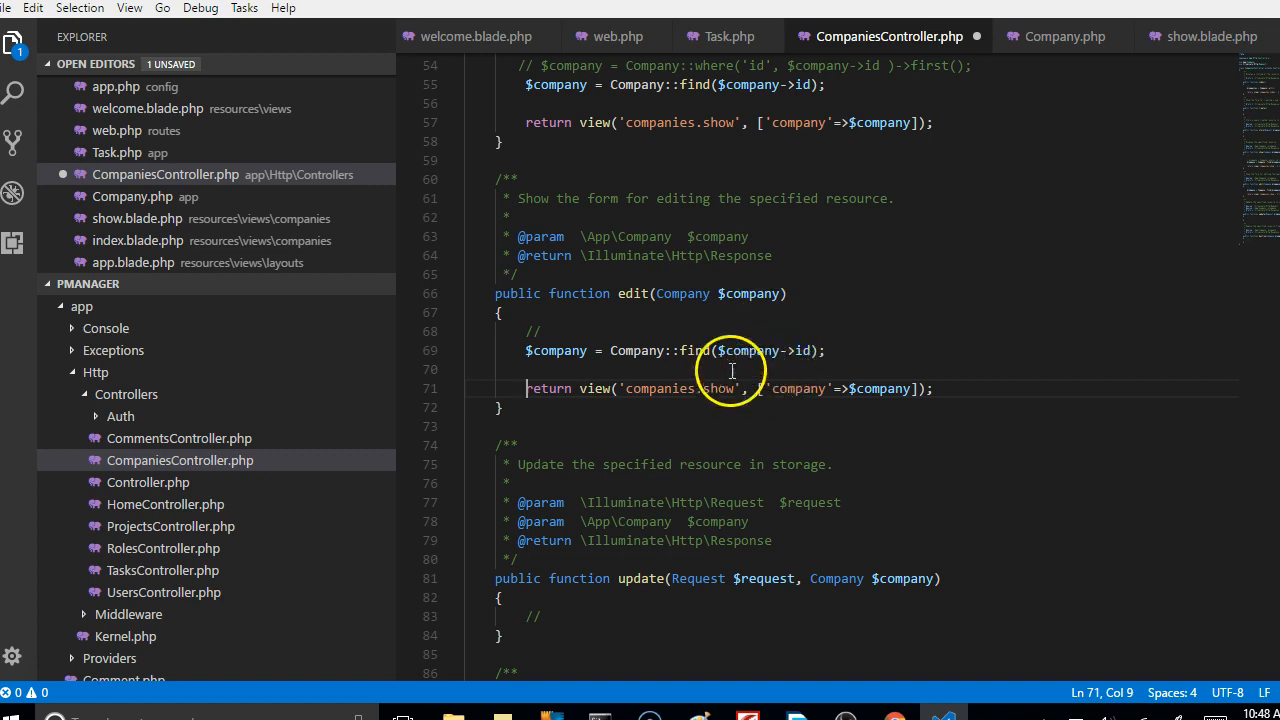
key(ctrl+s)
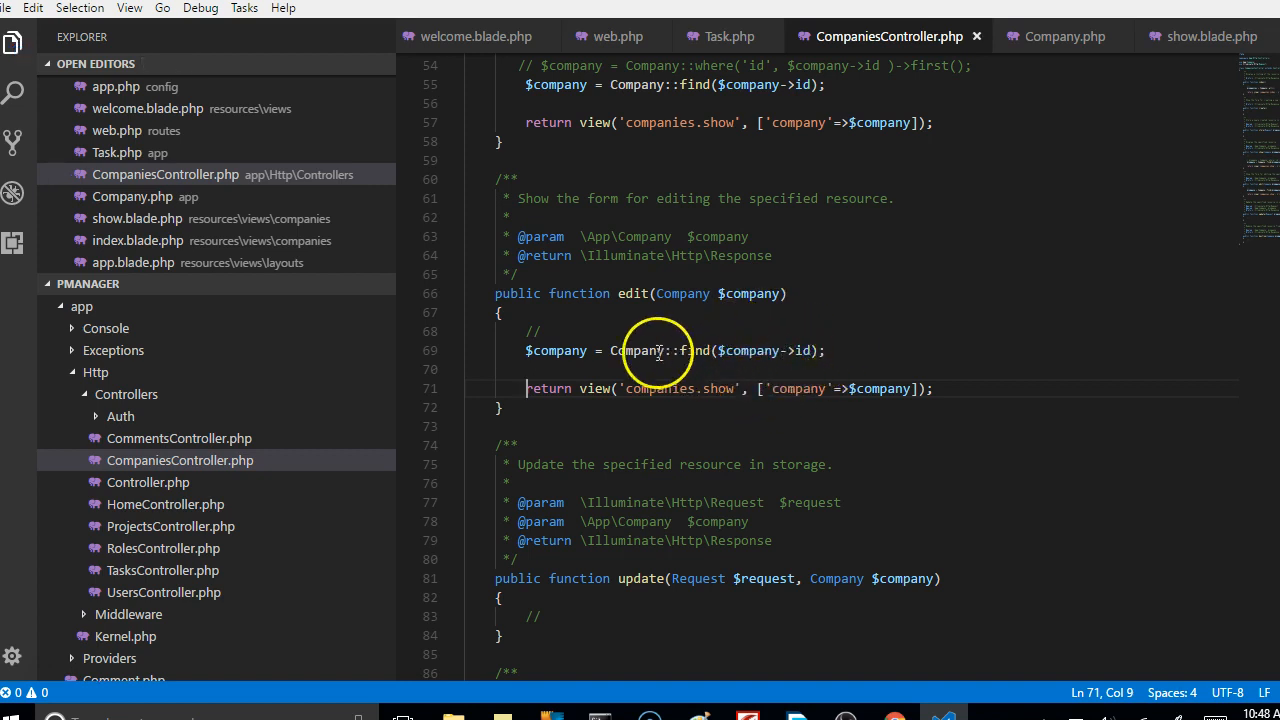
mouse_move(780, 350)
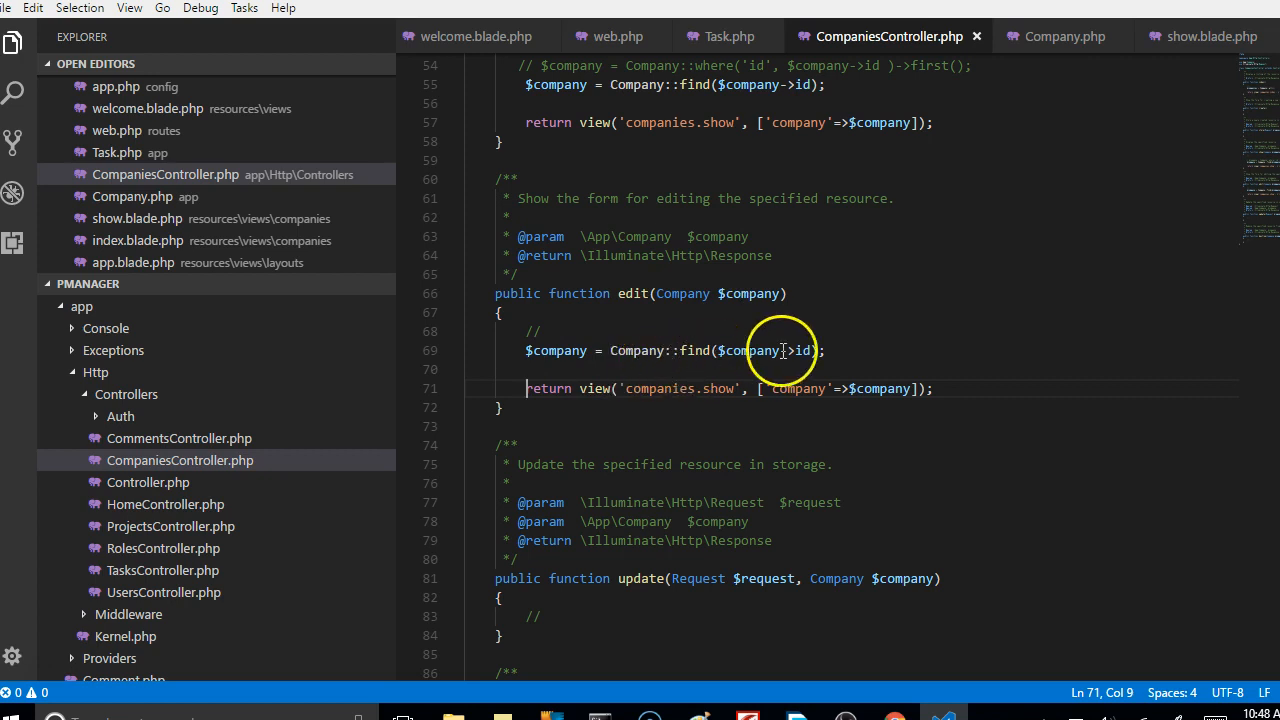
double_click(718, 388)
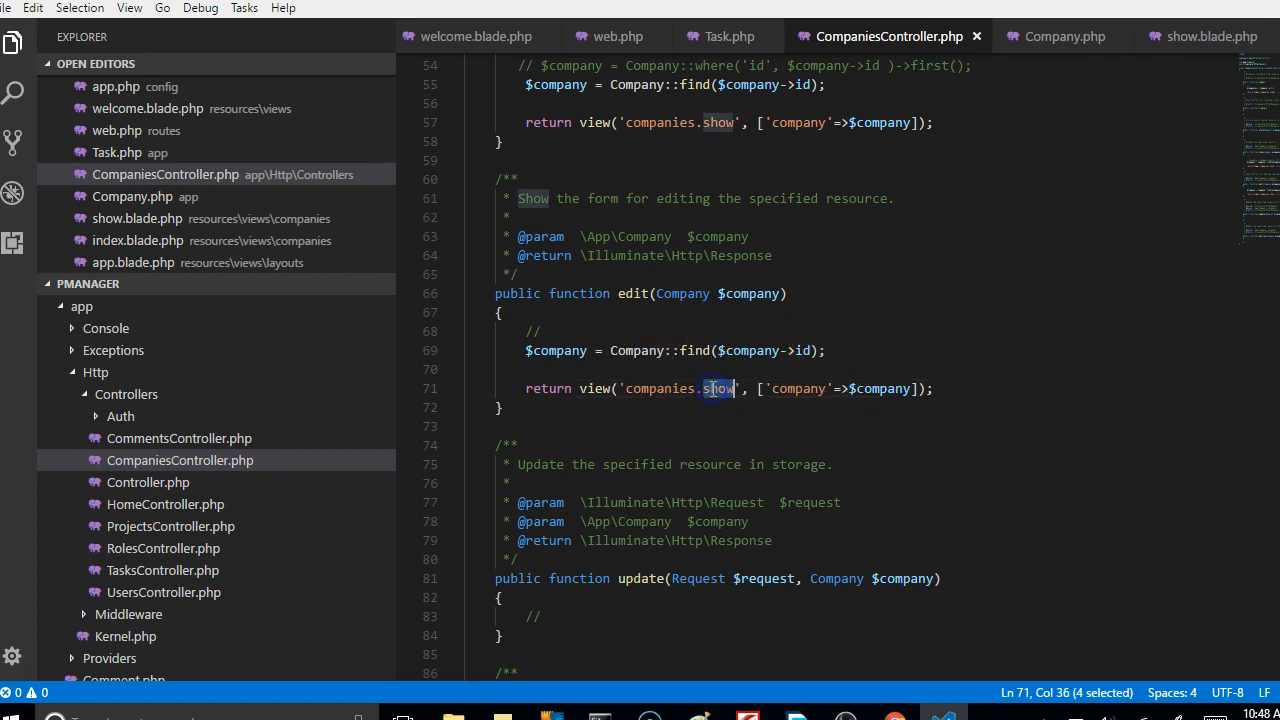
Change edit()'s returned view name from companies.show to companies.edit.
text(edit)
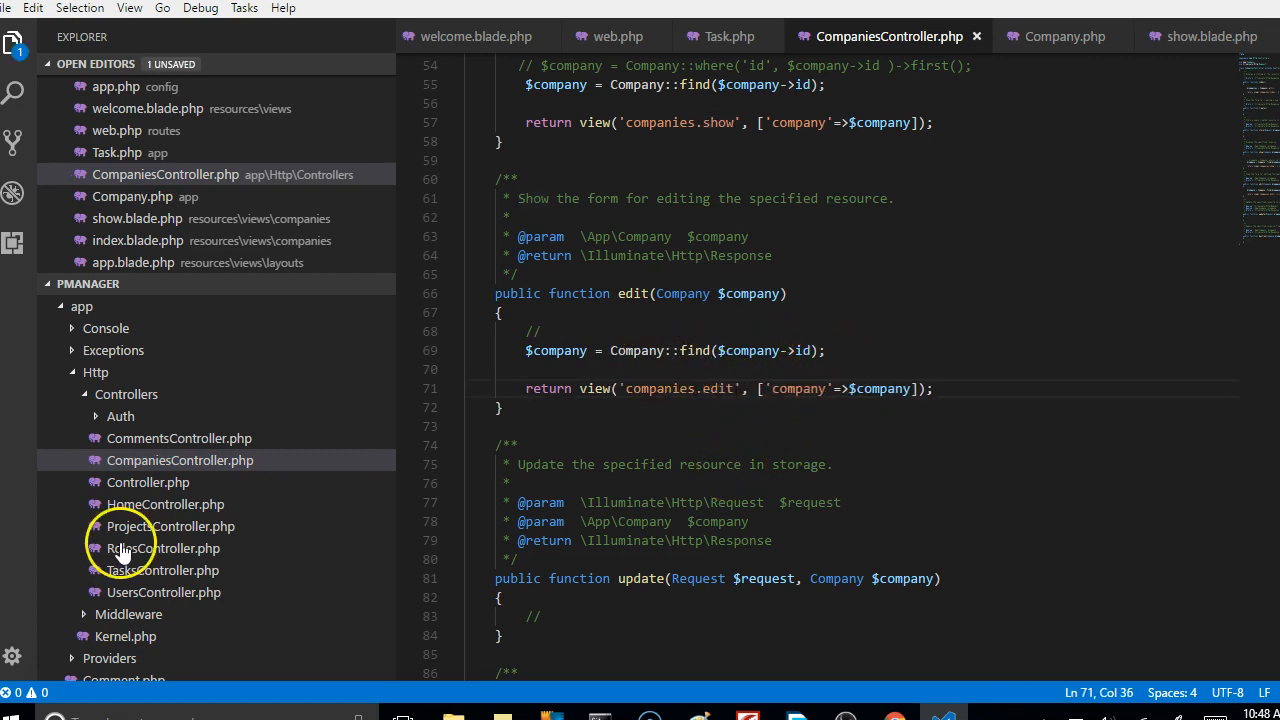
scroll(down, 3)
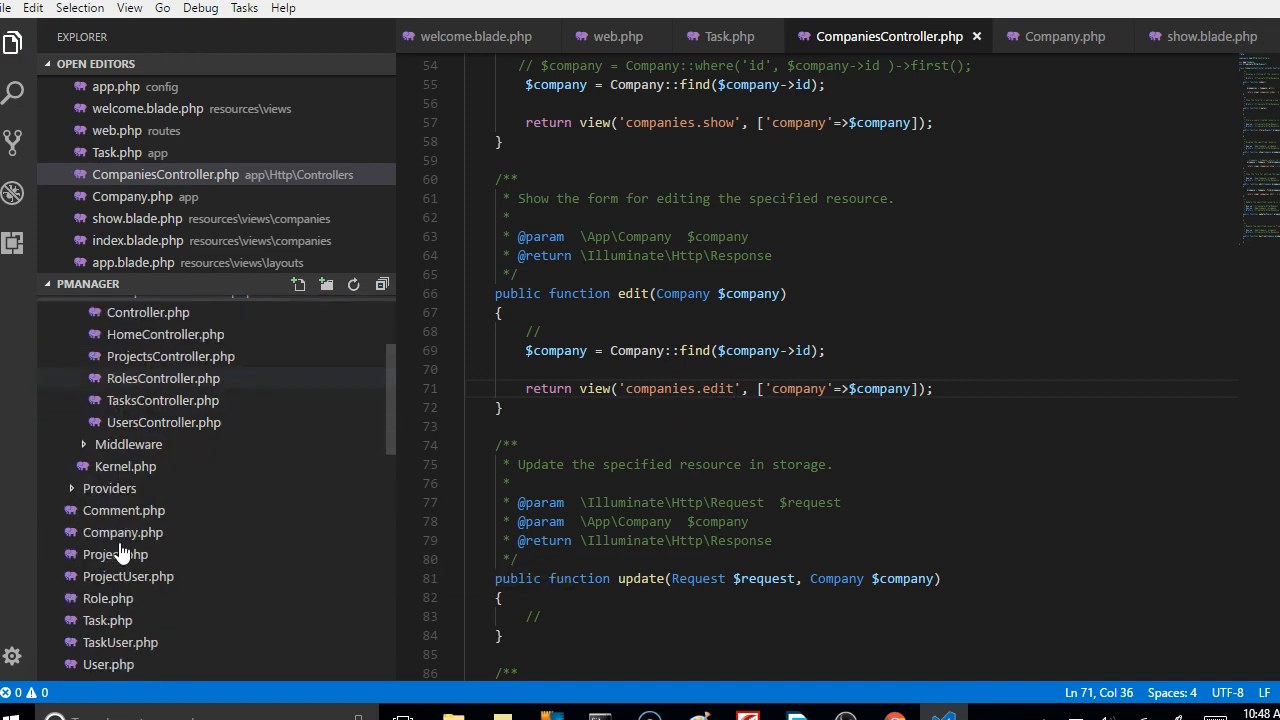
scroll(down, 3)
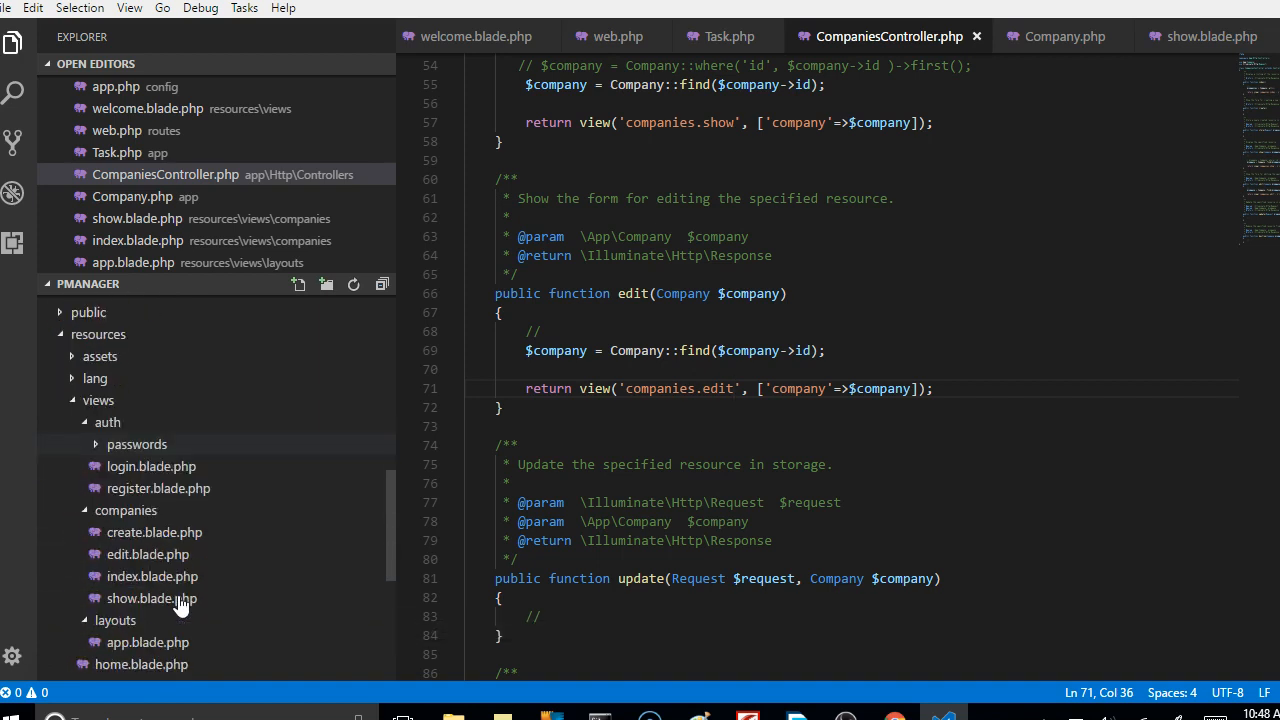
mouse_move(148, 554)
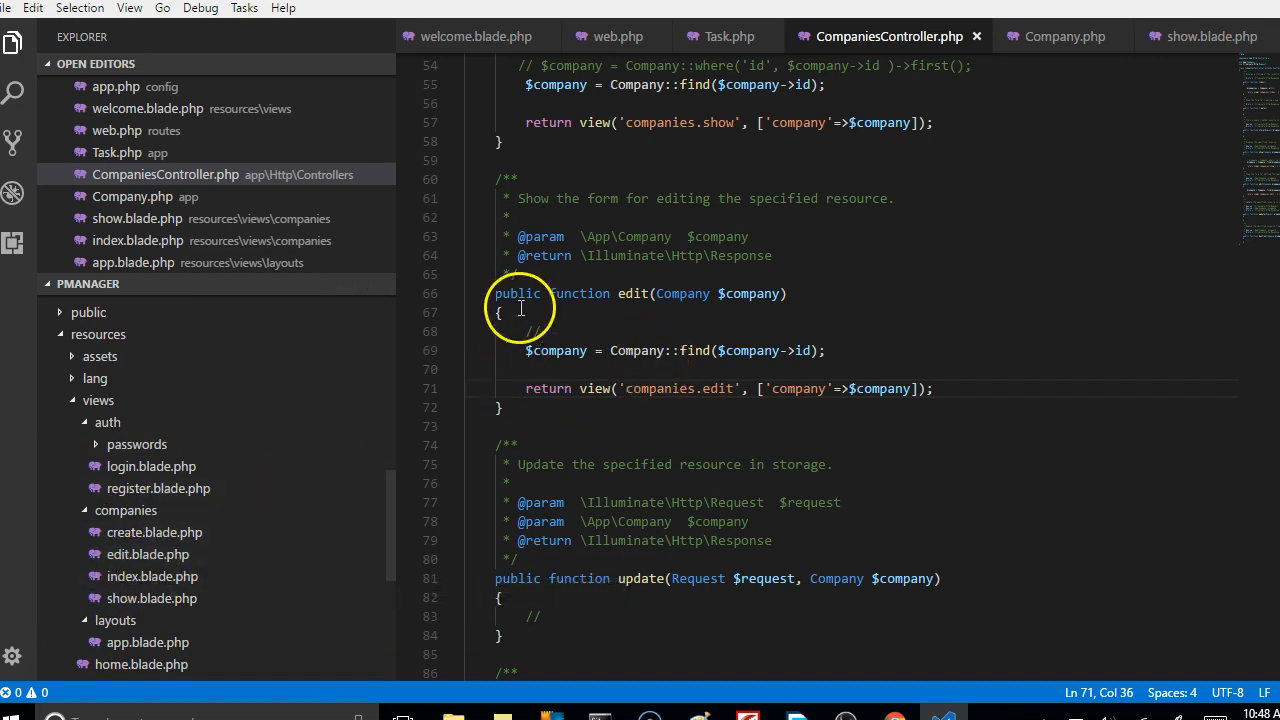
mouse_move(678, 322)
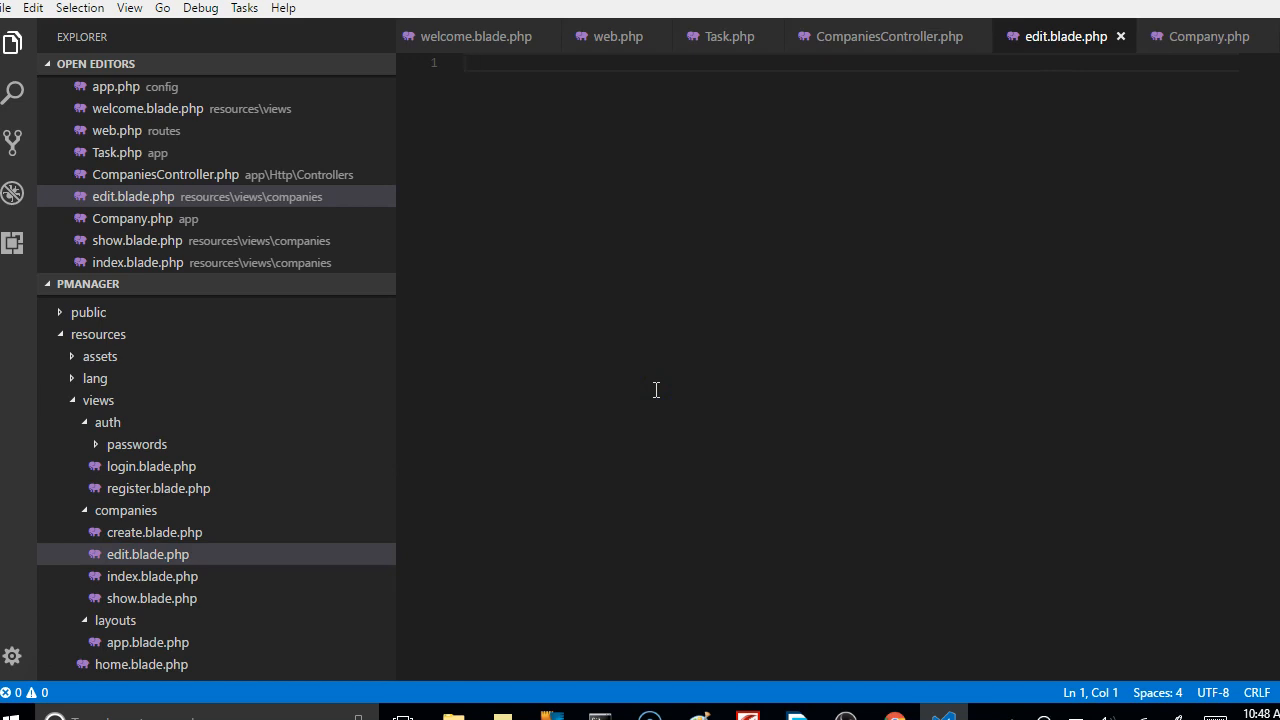
mouse_move(954, 218)
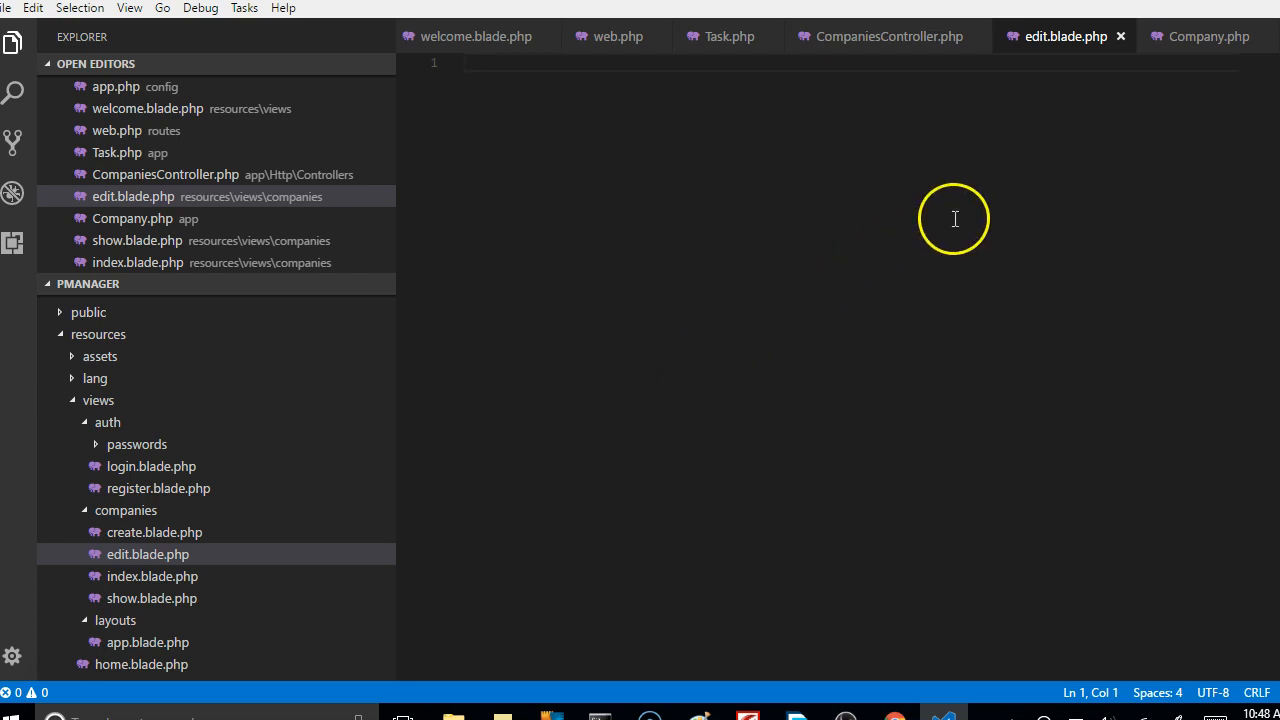
mouse_move(1170, 74)
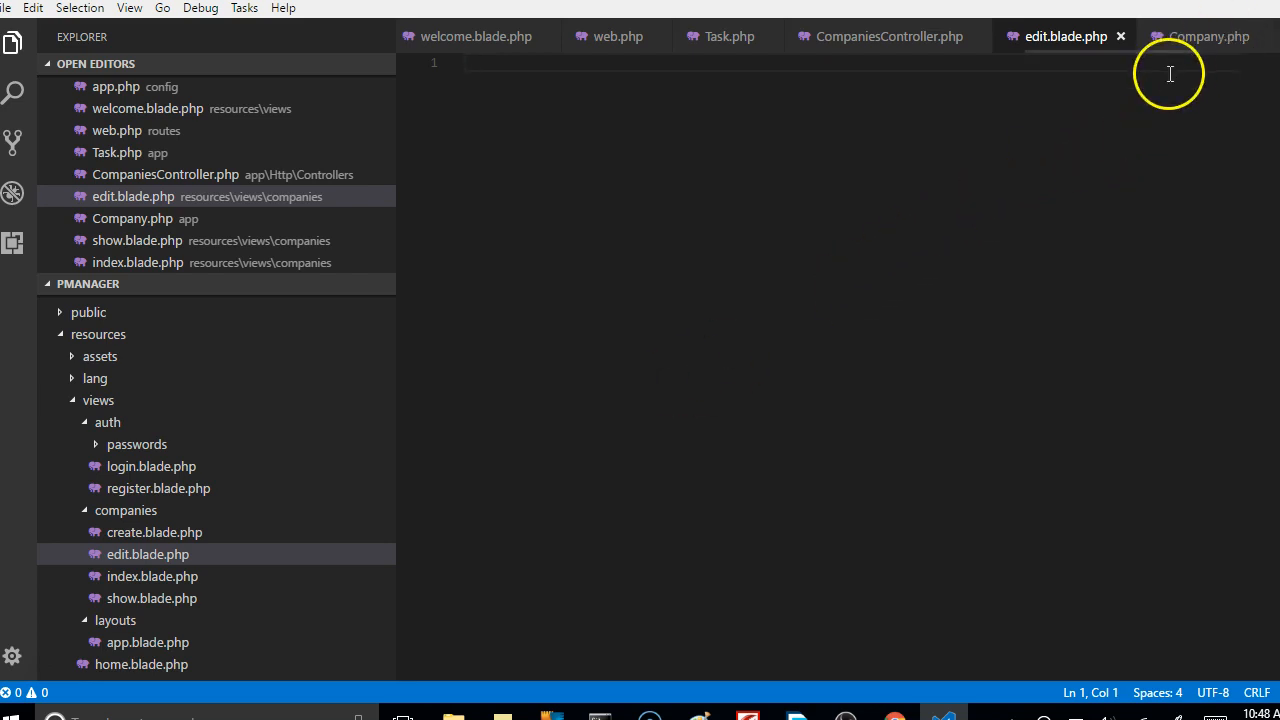
mouse_move(889, 145)
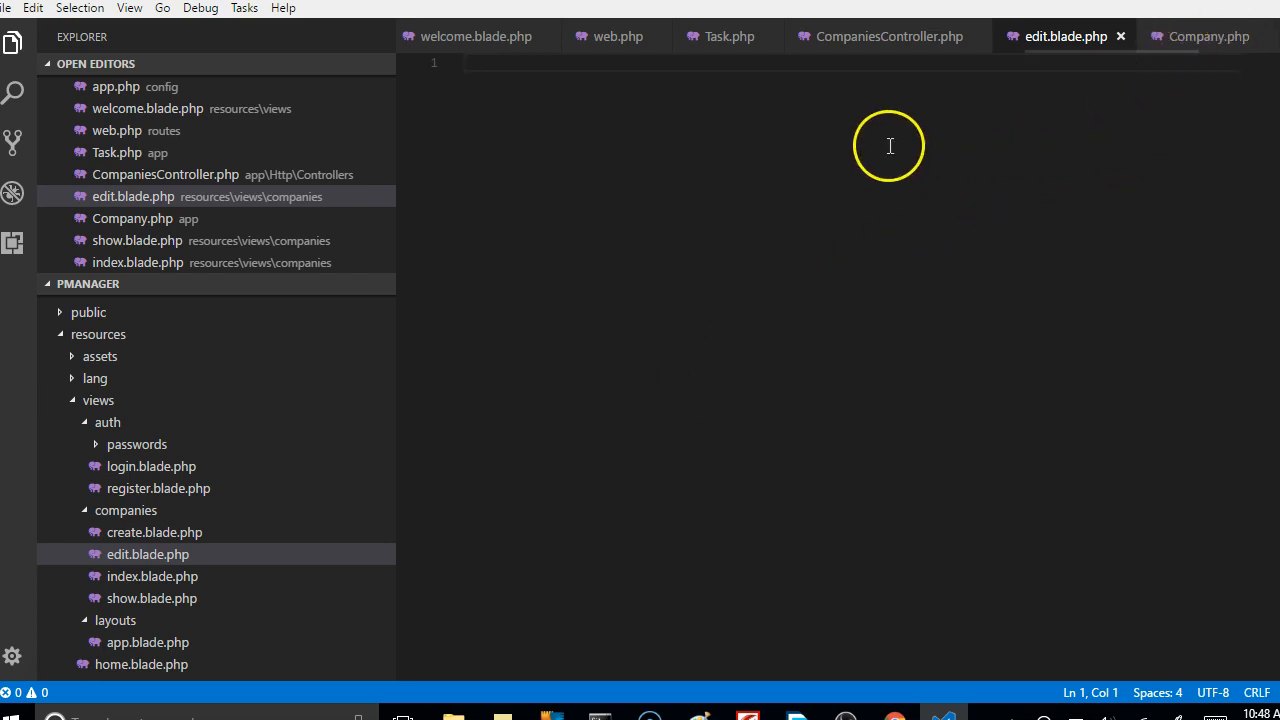
mouse_move(763, 197)
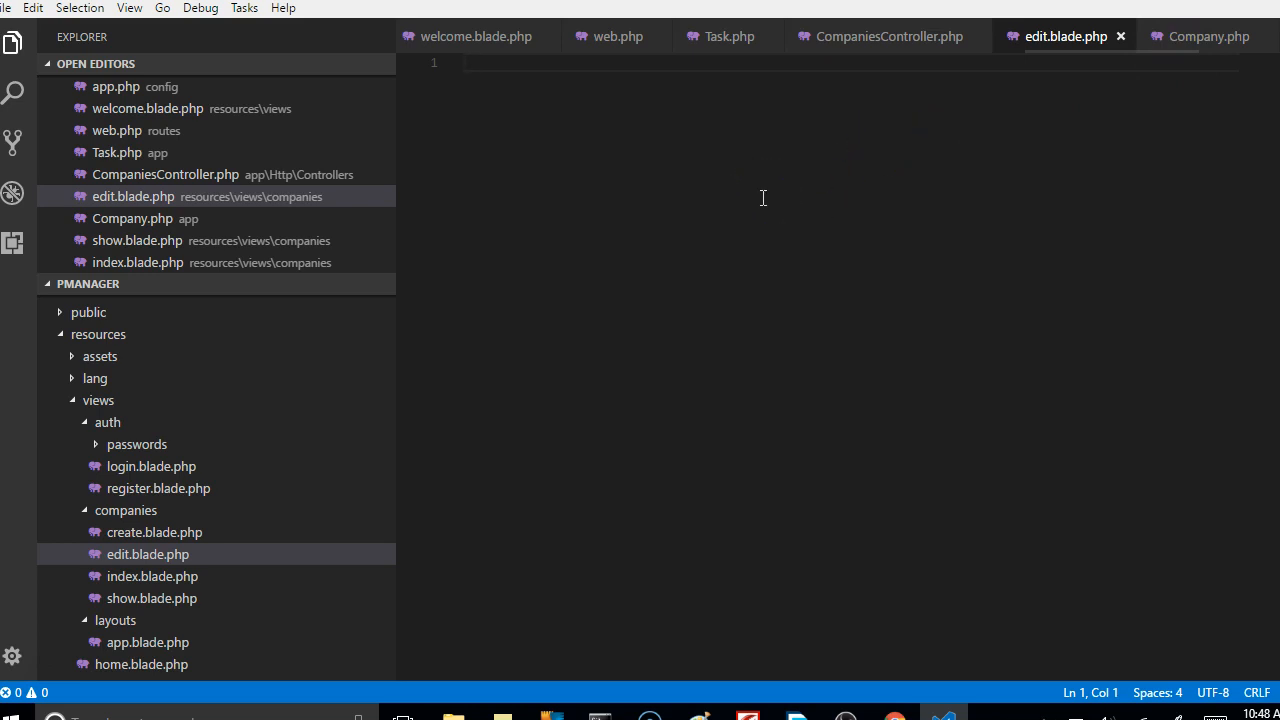
mouse_move(694, 249)
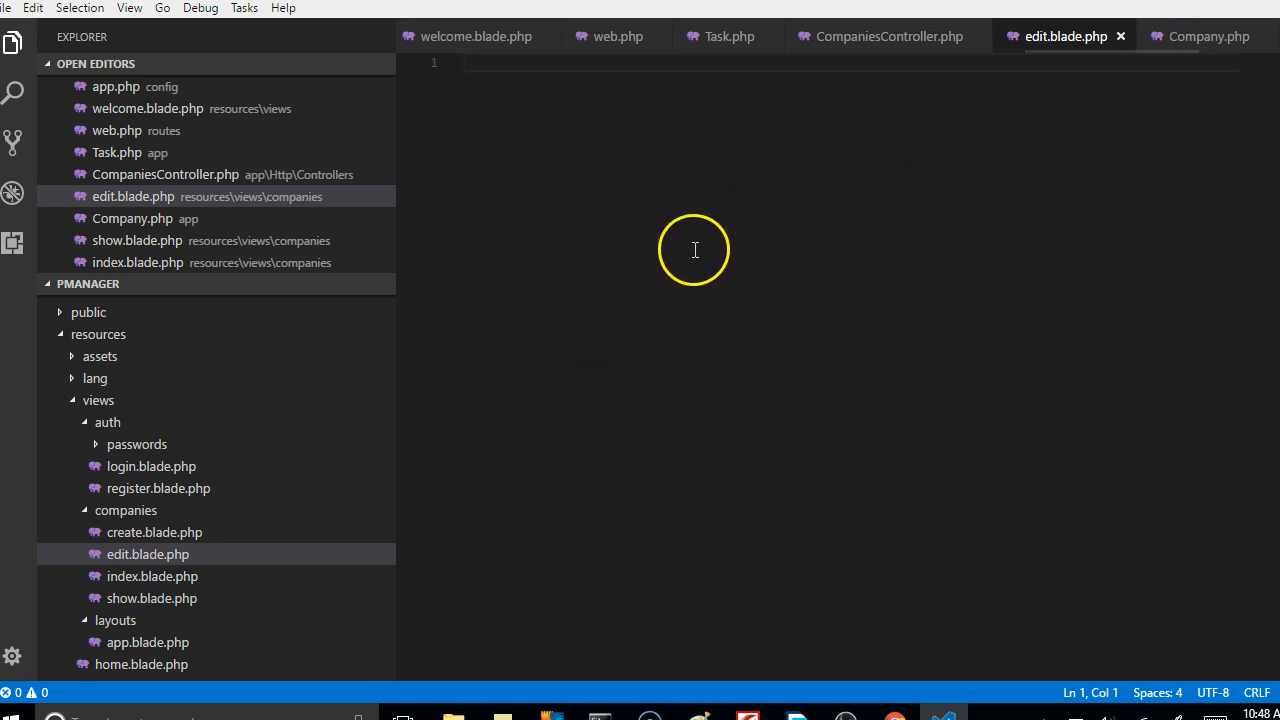
mouse_move(658, 42)
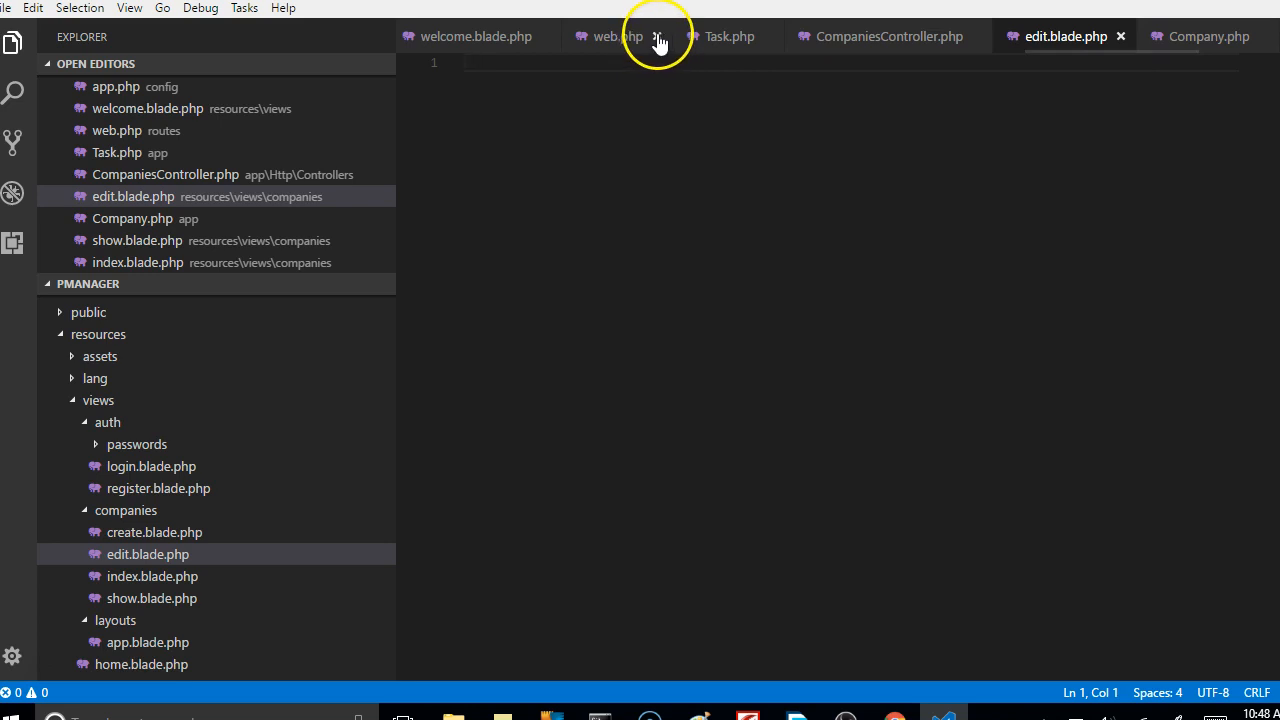
Close the web.php, Task.php and welcome.blade.php editor tabs.
click(658, 36)
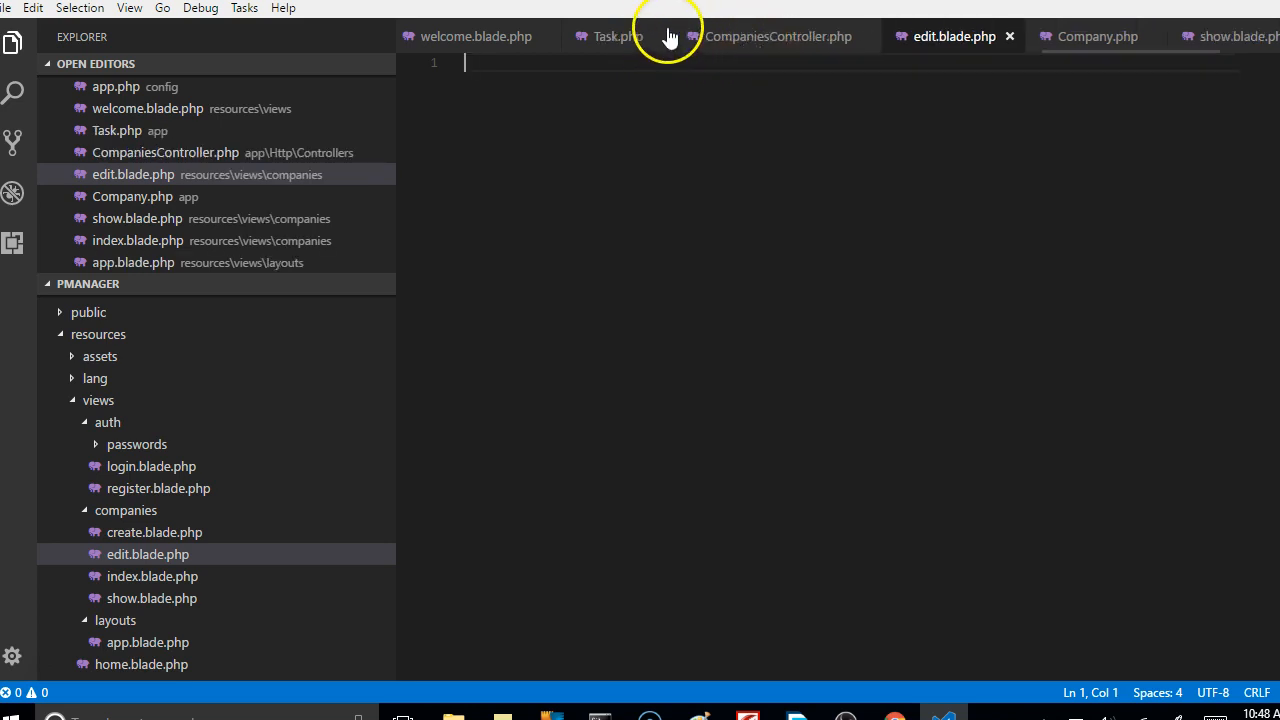
click(617, 36)
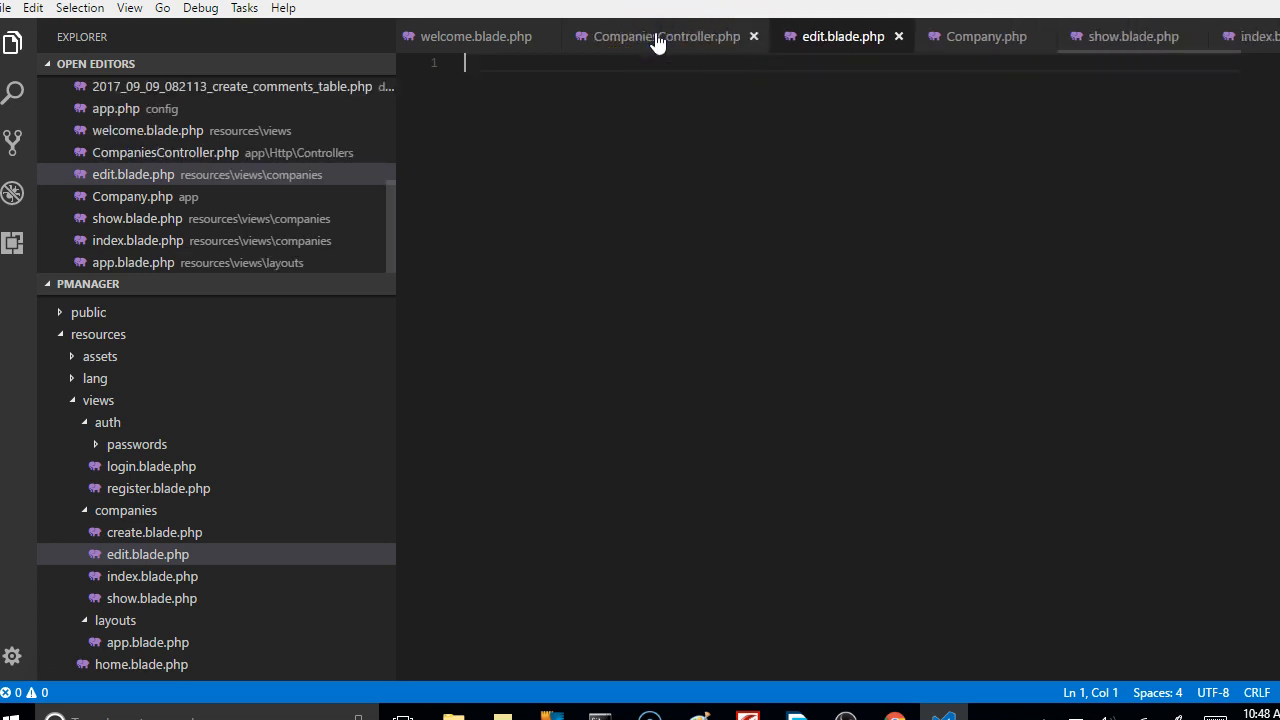
mouse_move(545, 47)
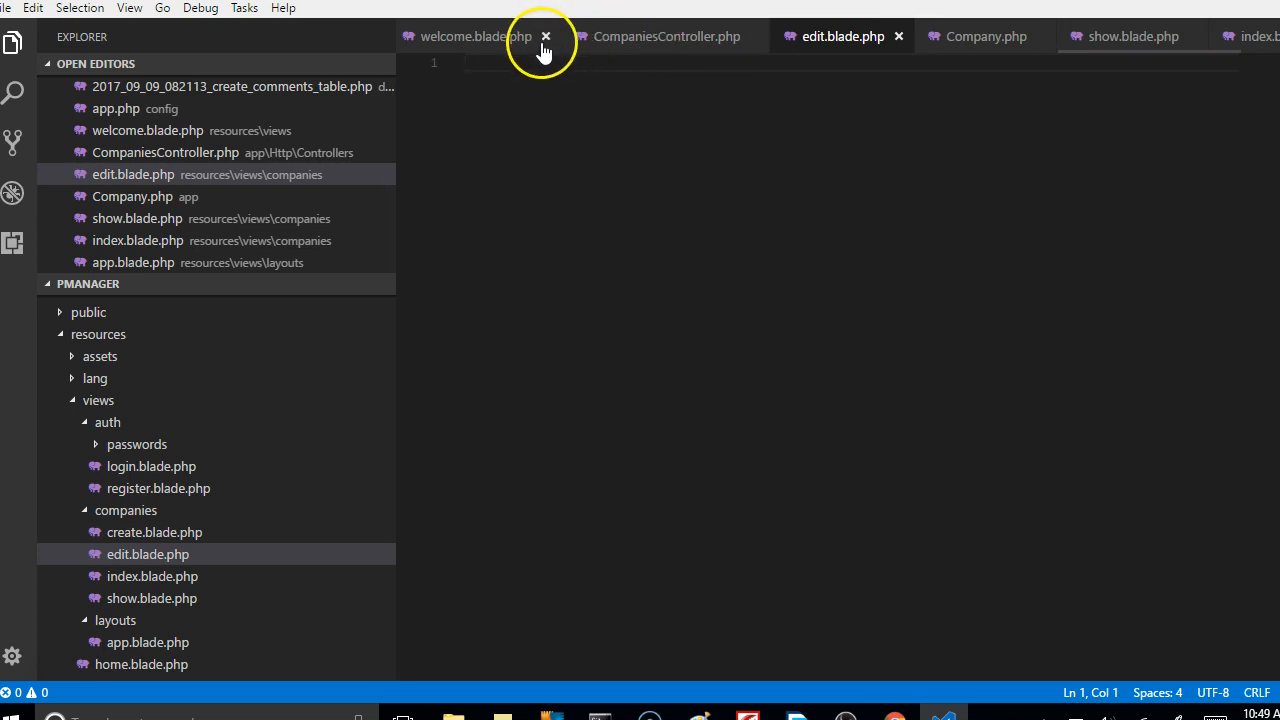
mouse_move(546, 36)
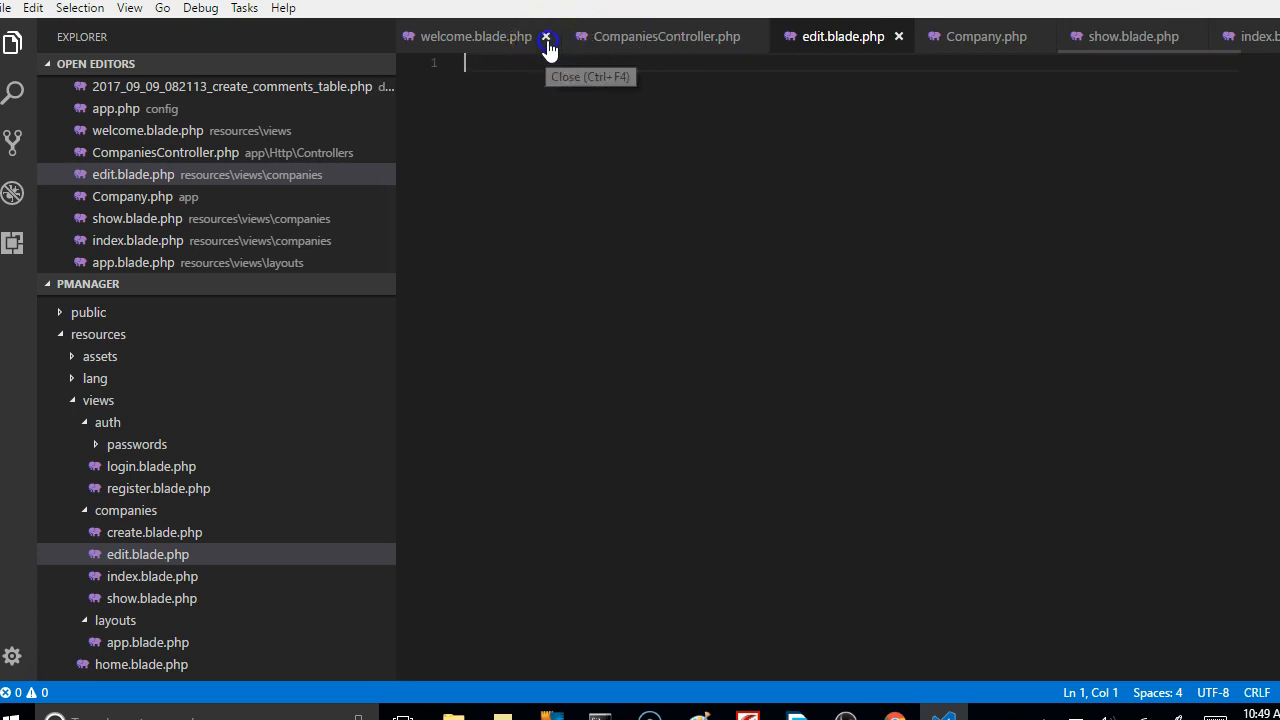
click(547, 36)
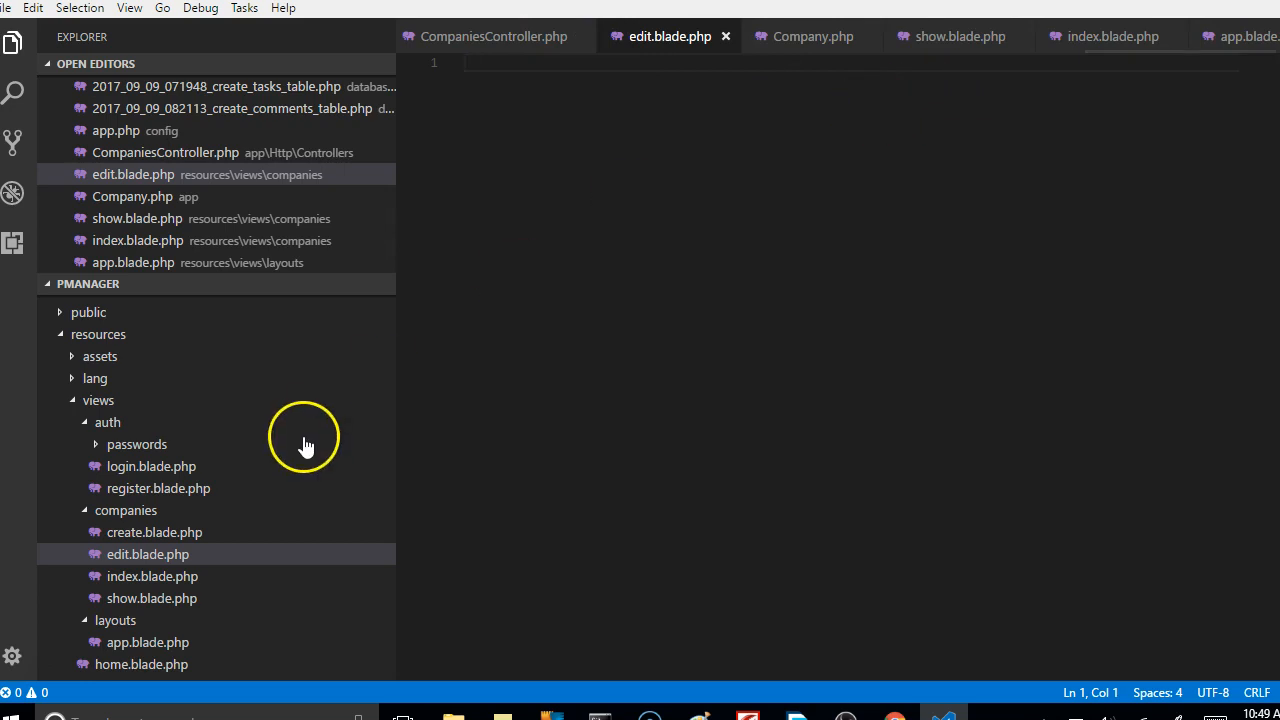
mouse_move(152, 576)
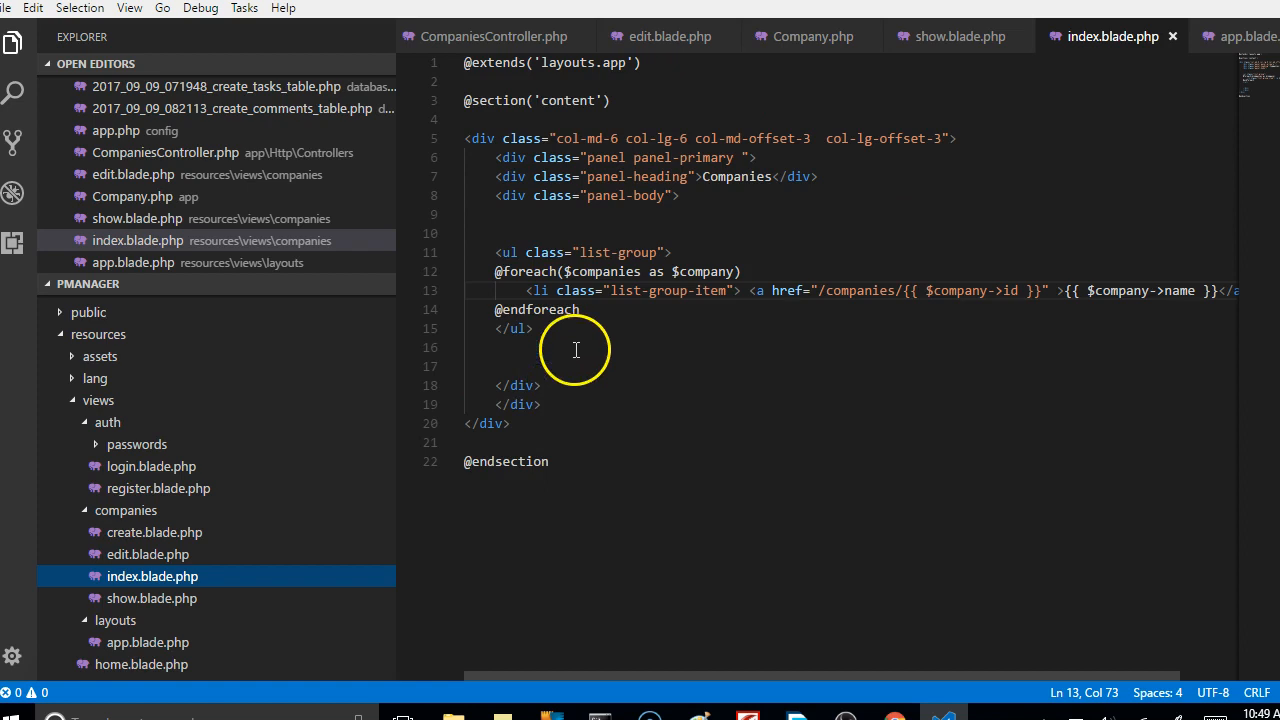
mouse_move(630, 365)
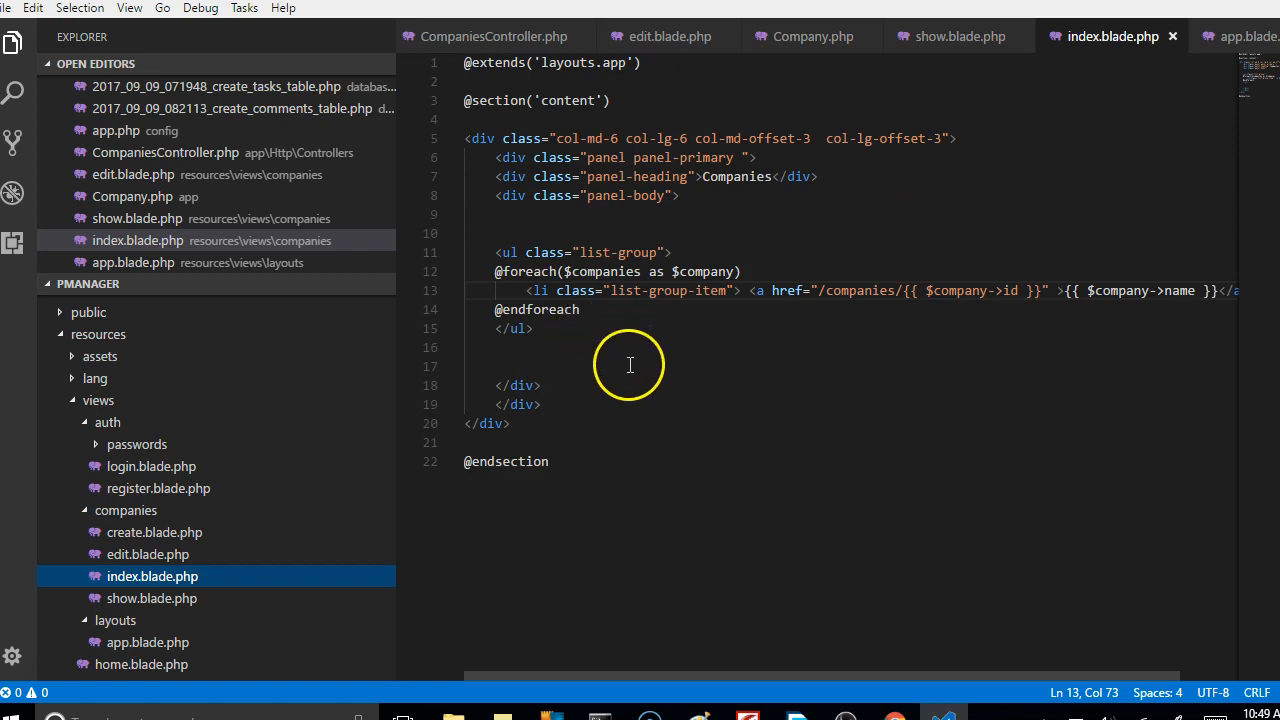
Open show.blade.php and select all its markup to copy into edit.blade.php.
click(152, 598)
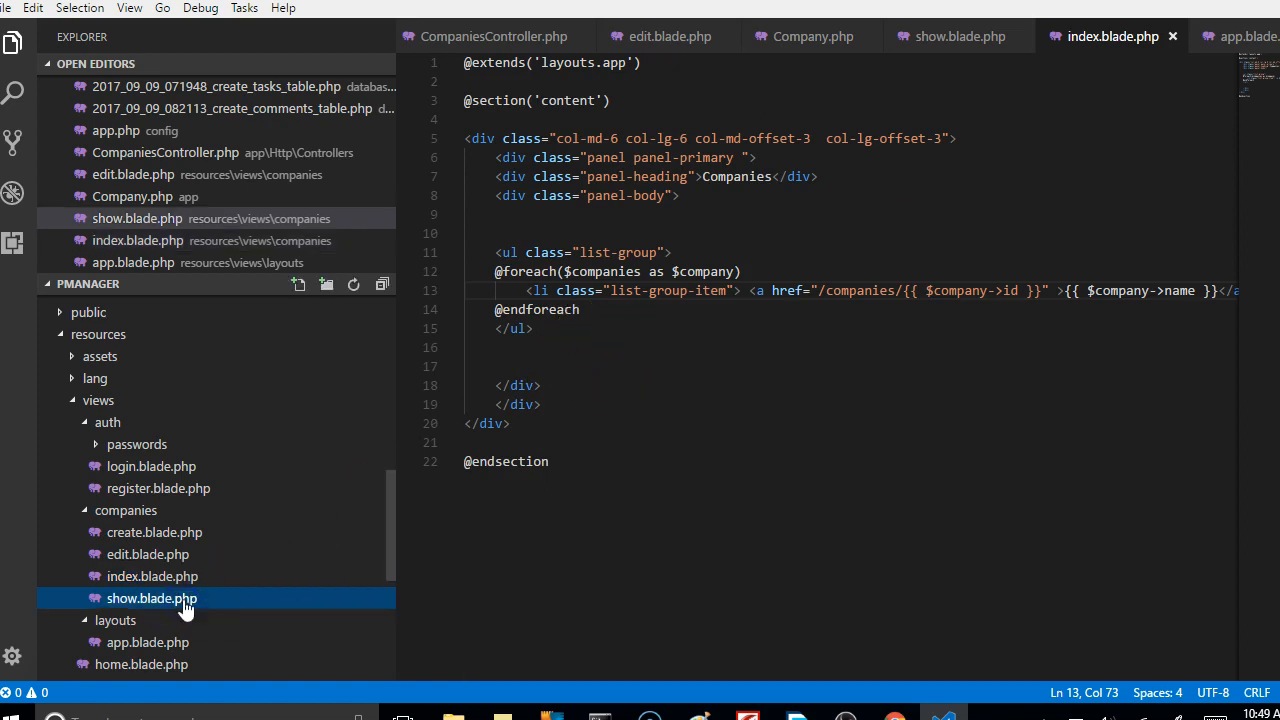
click(152, 598)
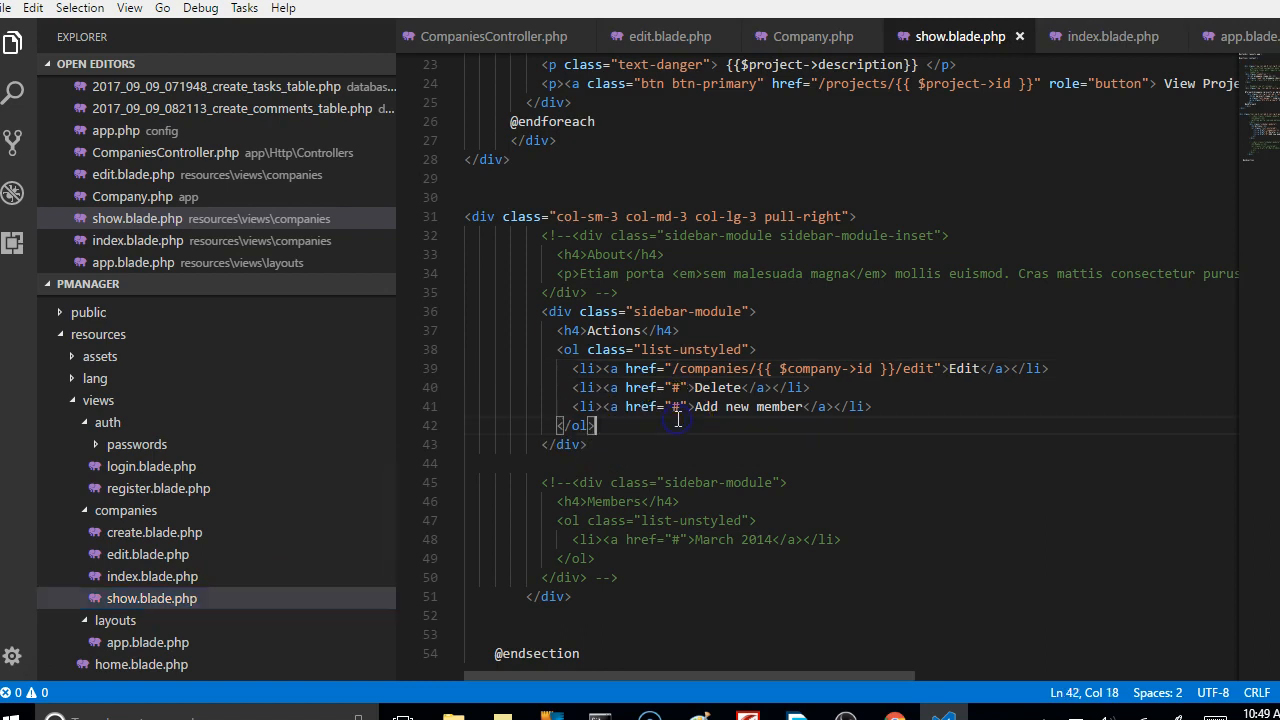
scroll(up, 3)
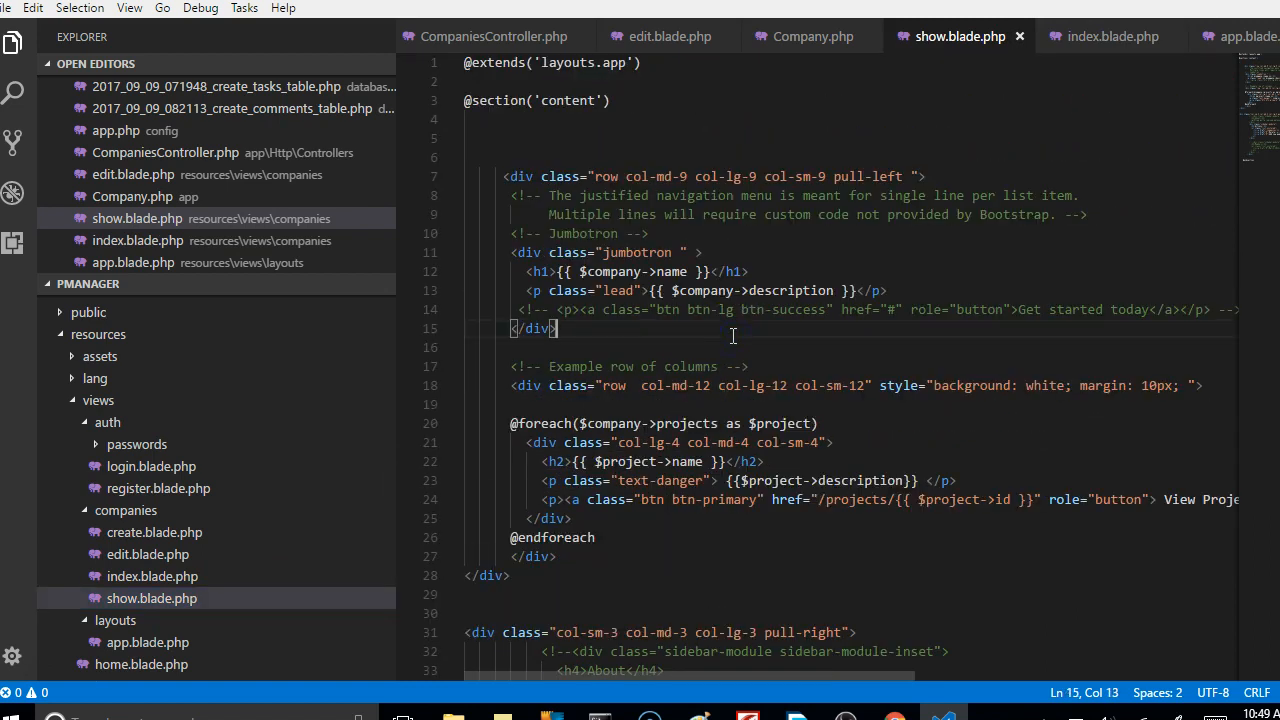
key(ctrl+a)
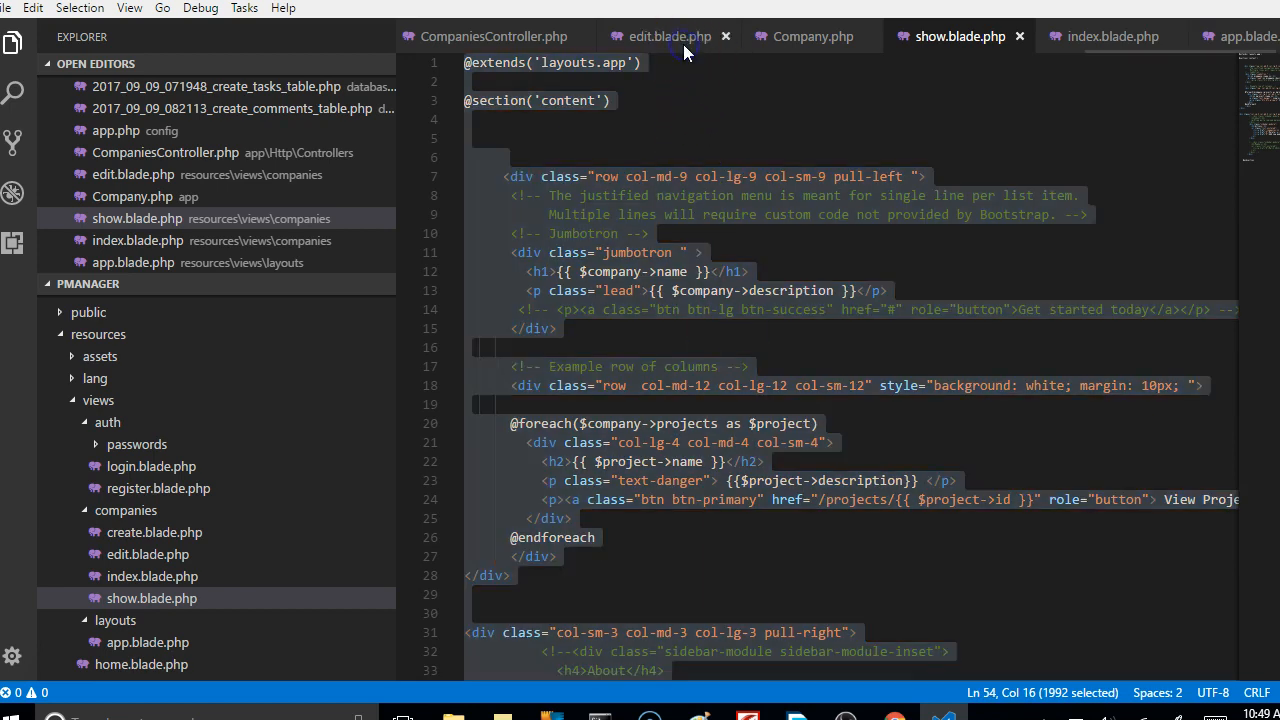
click(668, 36)
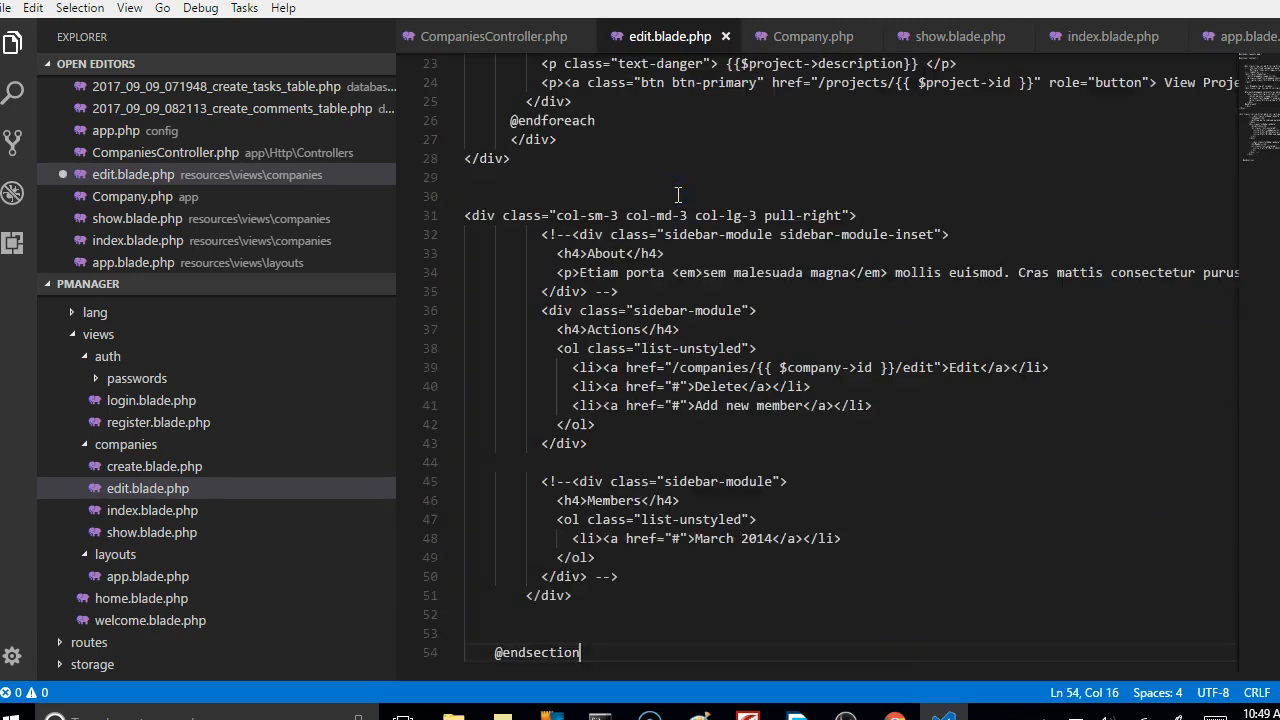
Scroll to the top of the pasted markup in edit.blade.php and mark the jumbotron's end.
scroll(up, 3)
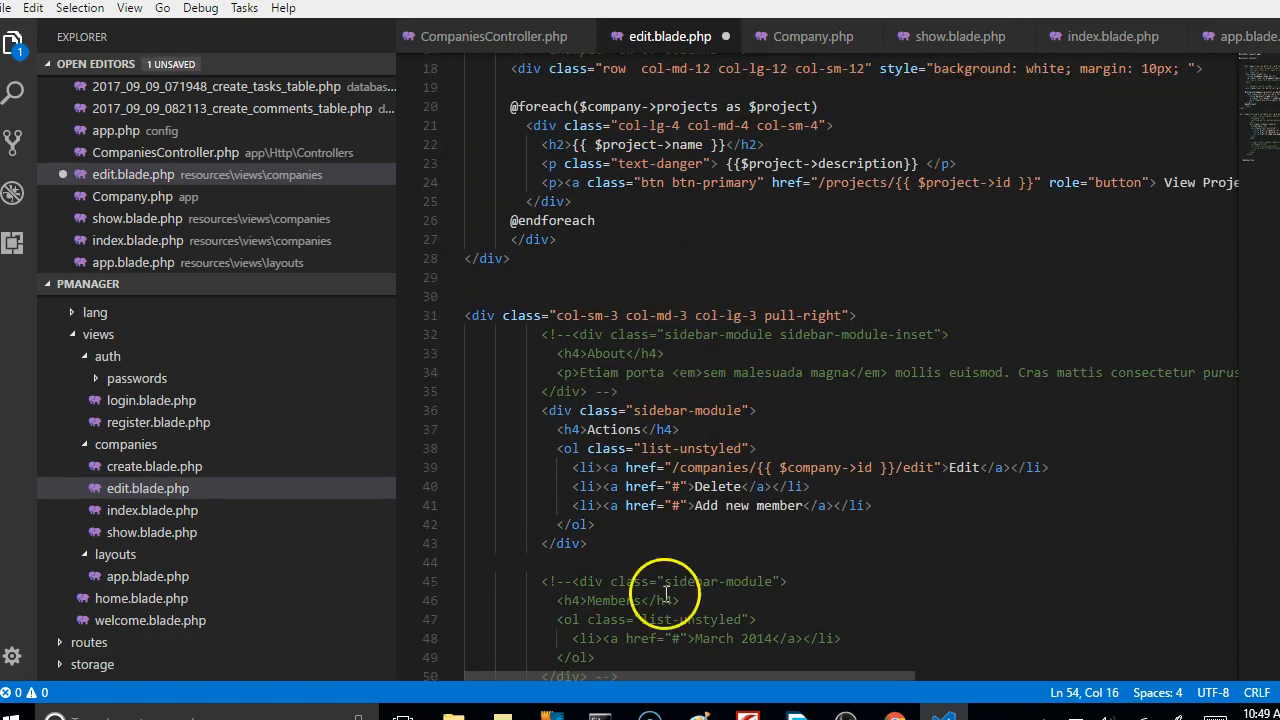
mouse_move(700, 403)
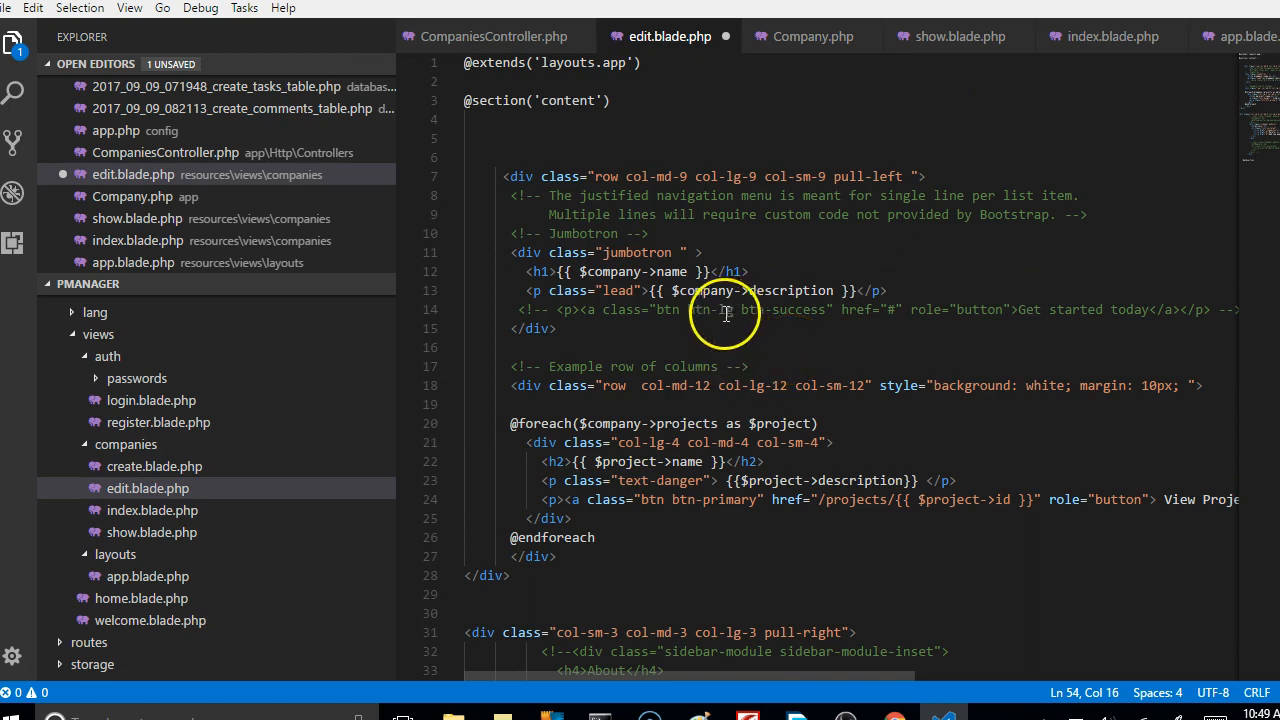
mouse_move(700, 365)
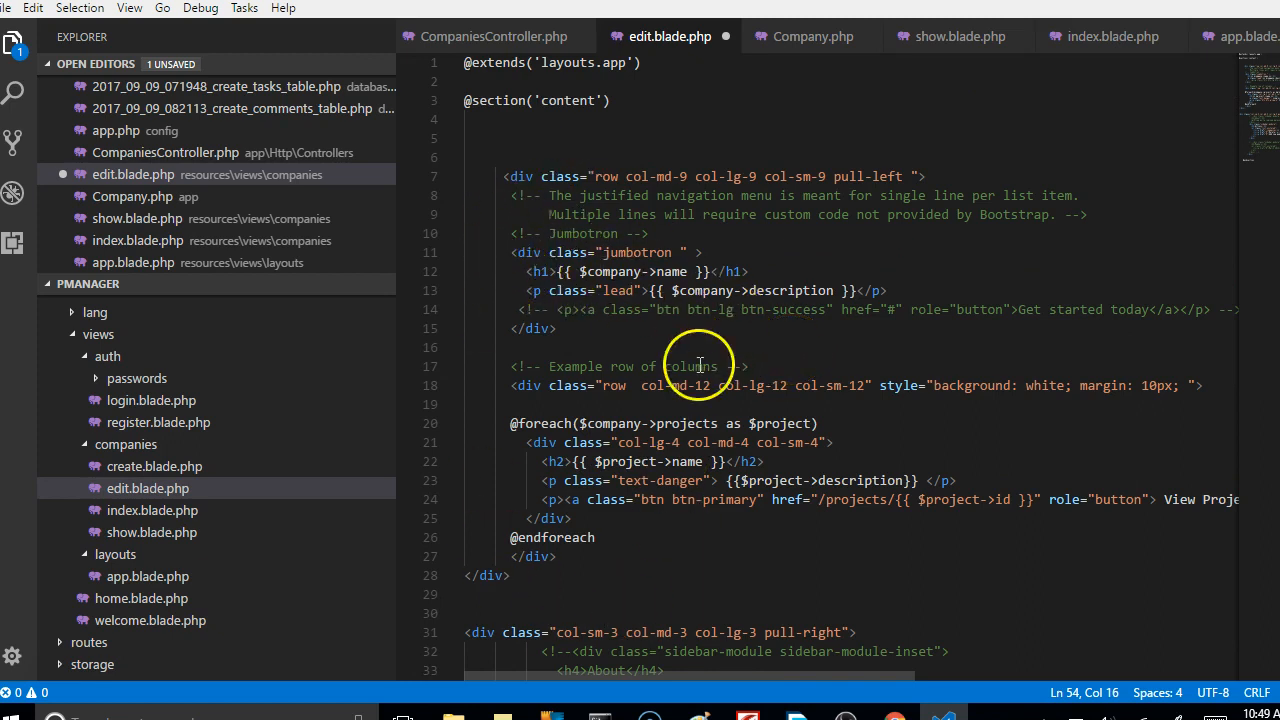
mouse_move(613, 535)
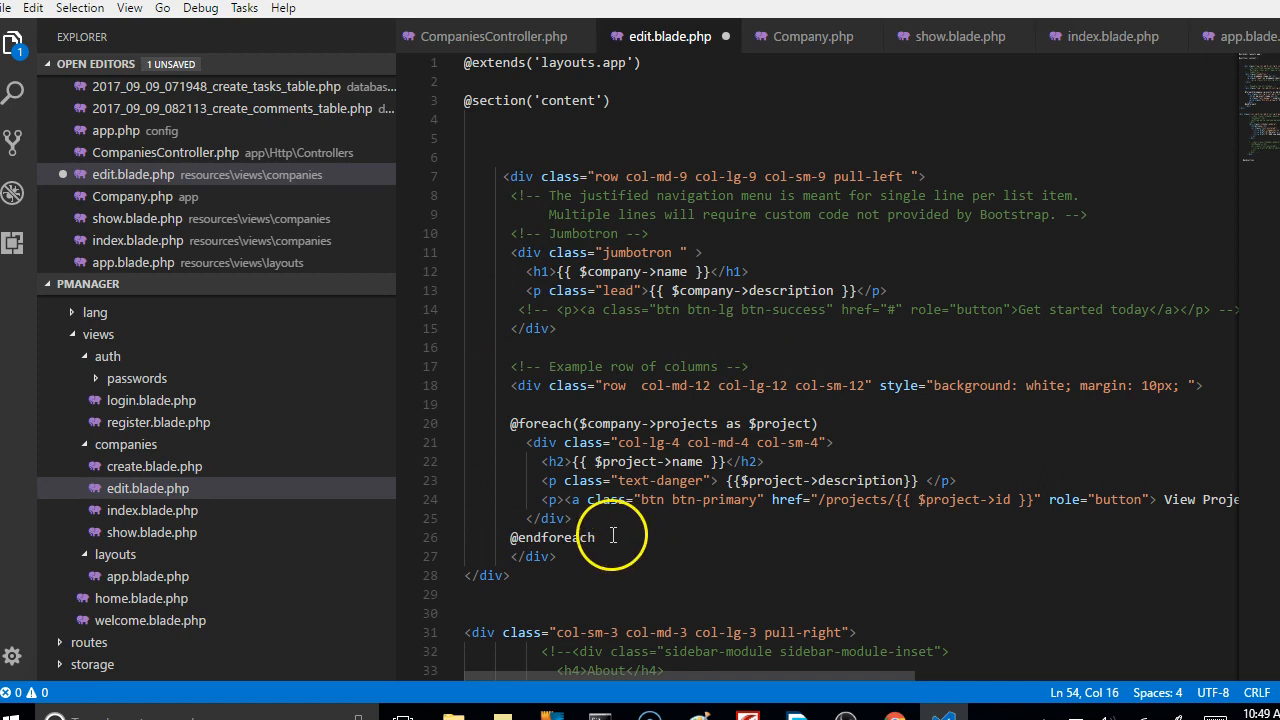
click(560, 328)
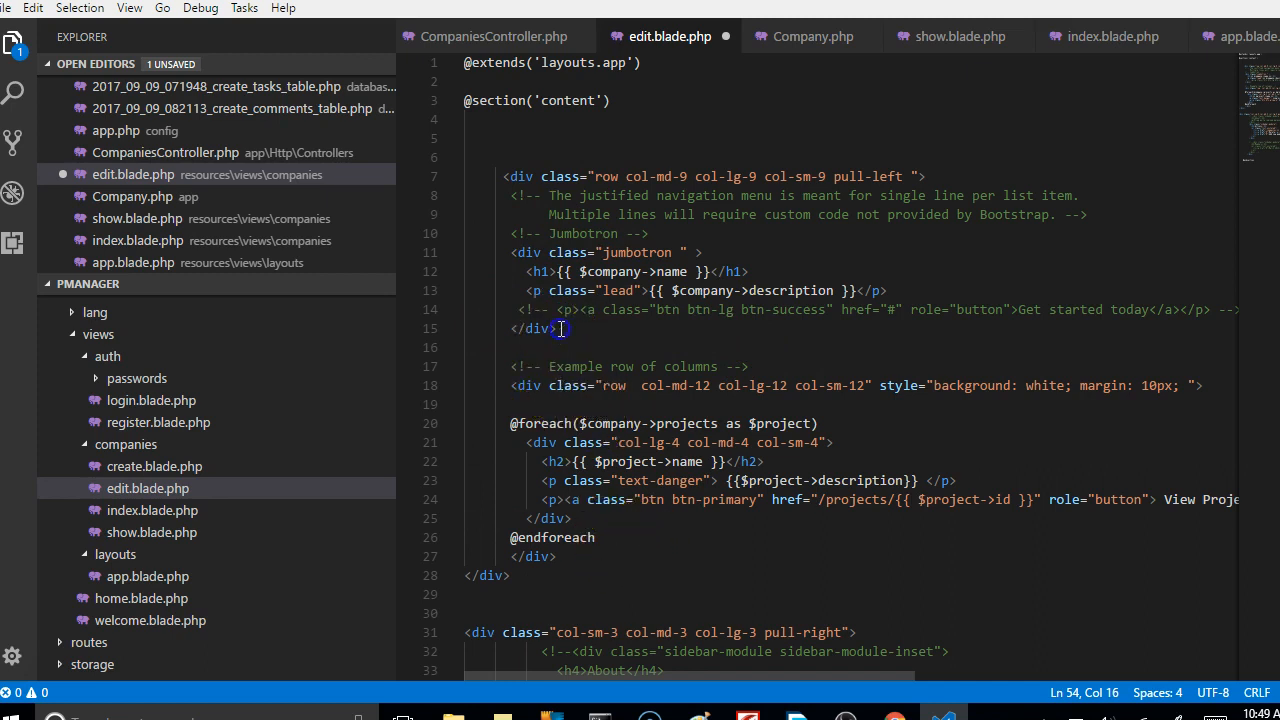
drag(562, 328, 500, 195)
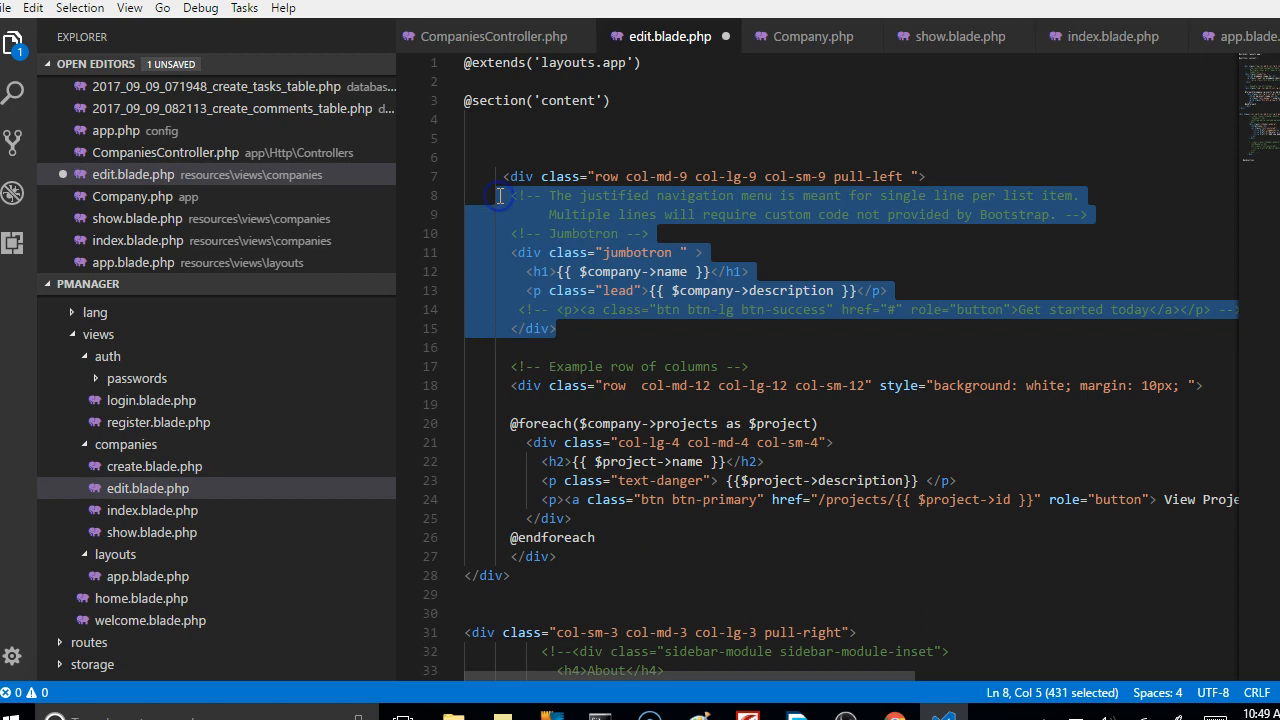
key(Delete)
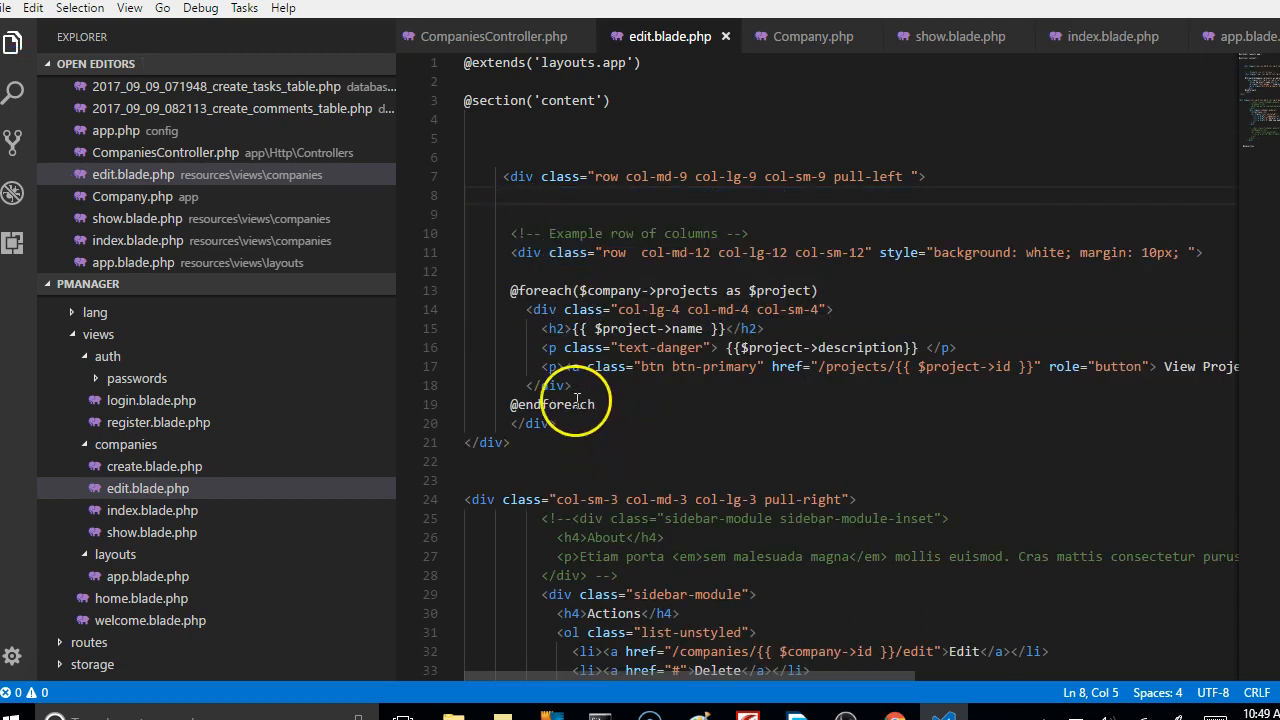
mouse_move(570, 385)
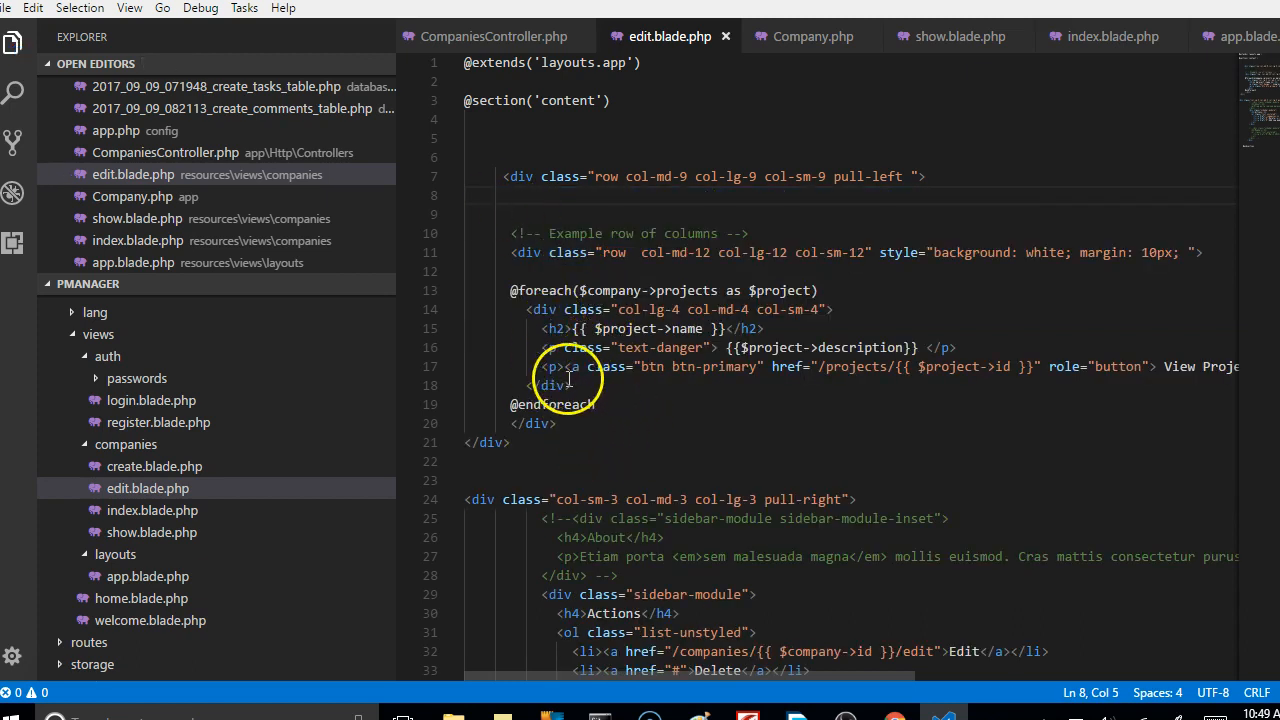
mouse_move(675, 310)
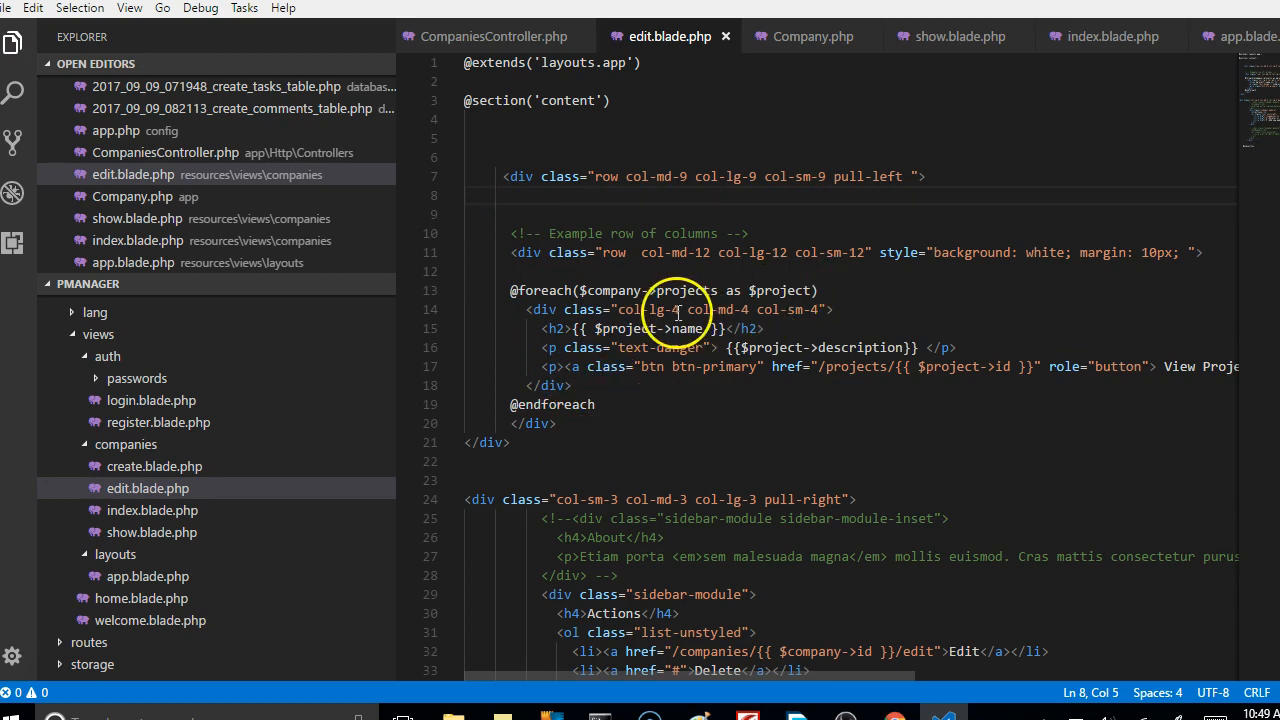
click(683, 309)
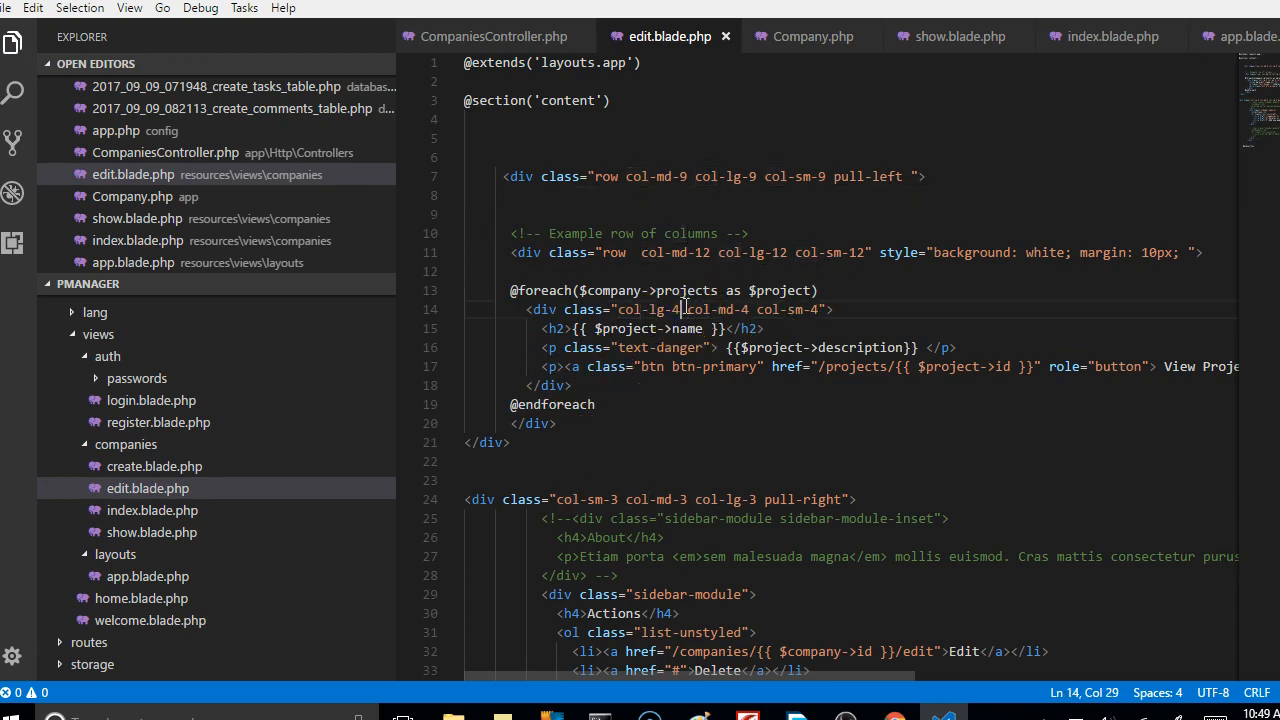
text(2)
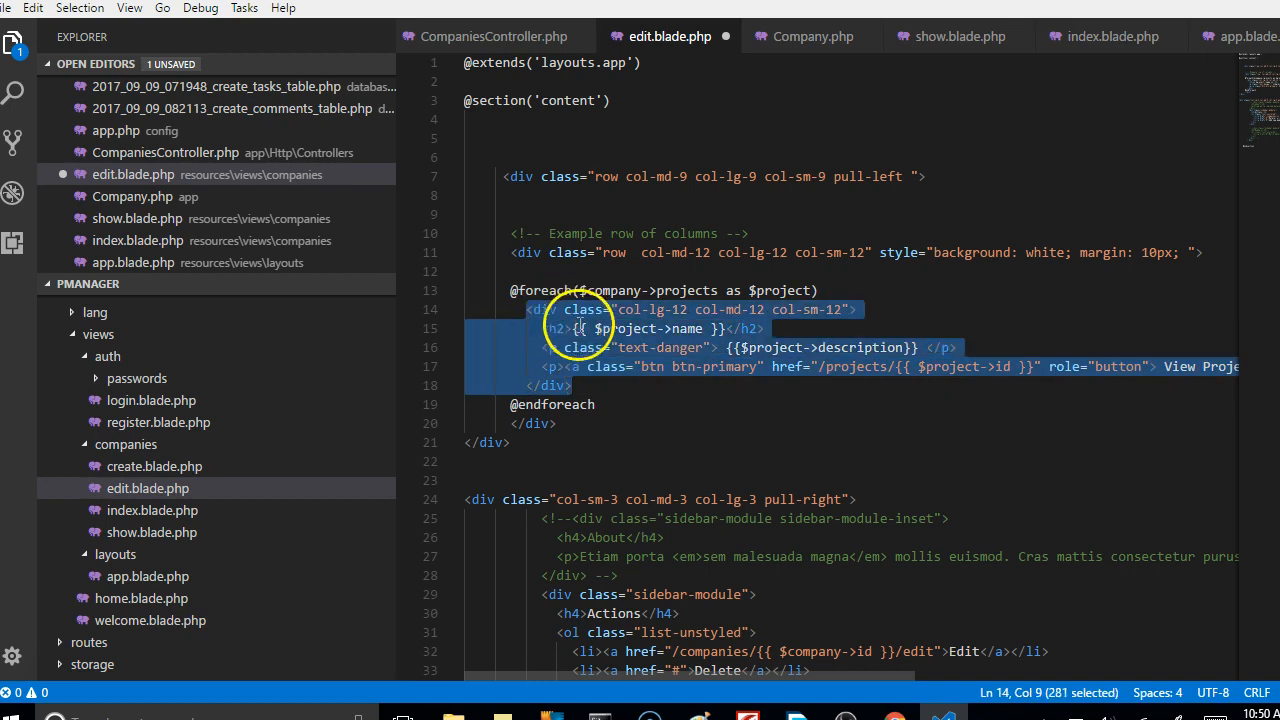
key(Delete)
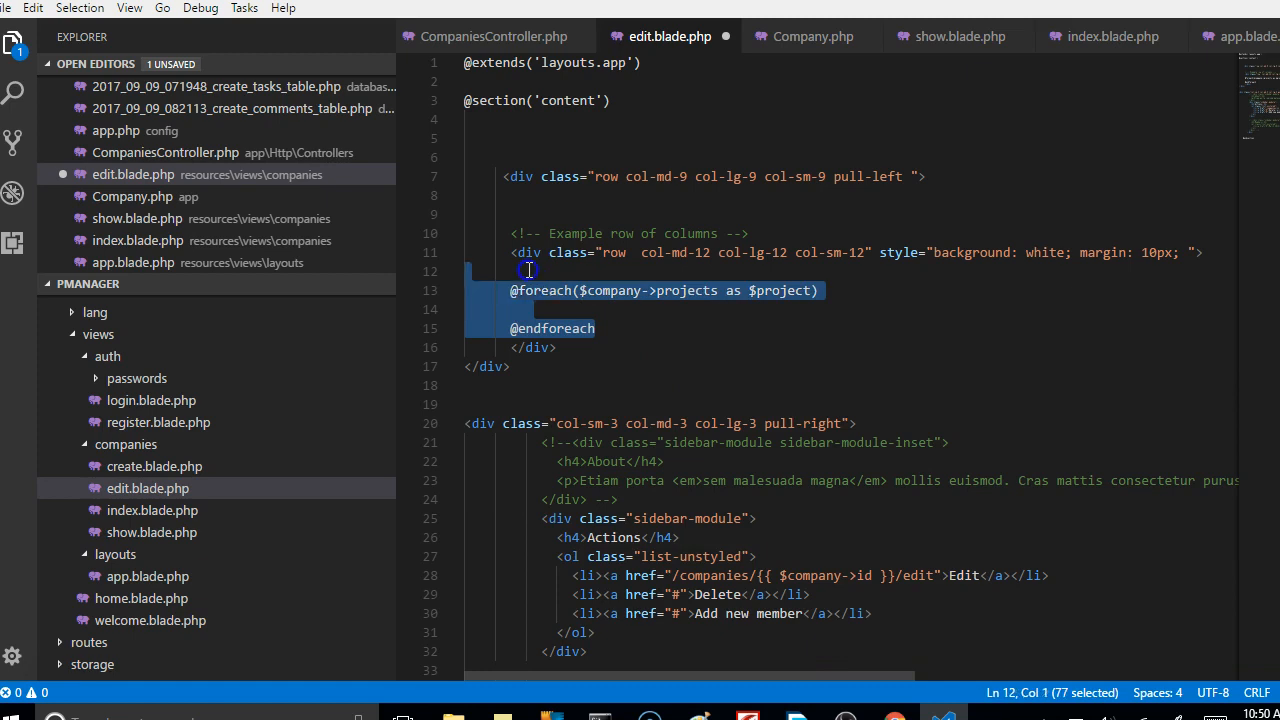
key(Delete)
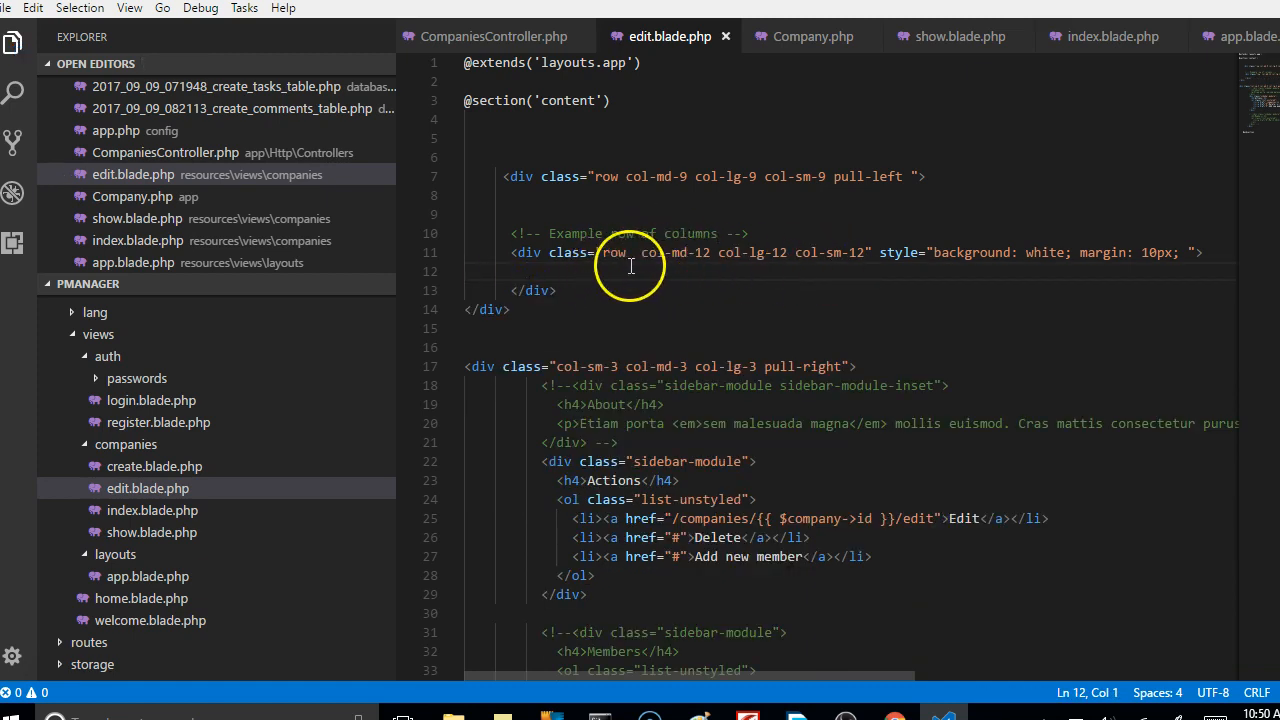
mouse_move(1150, 258)
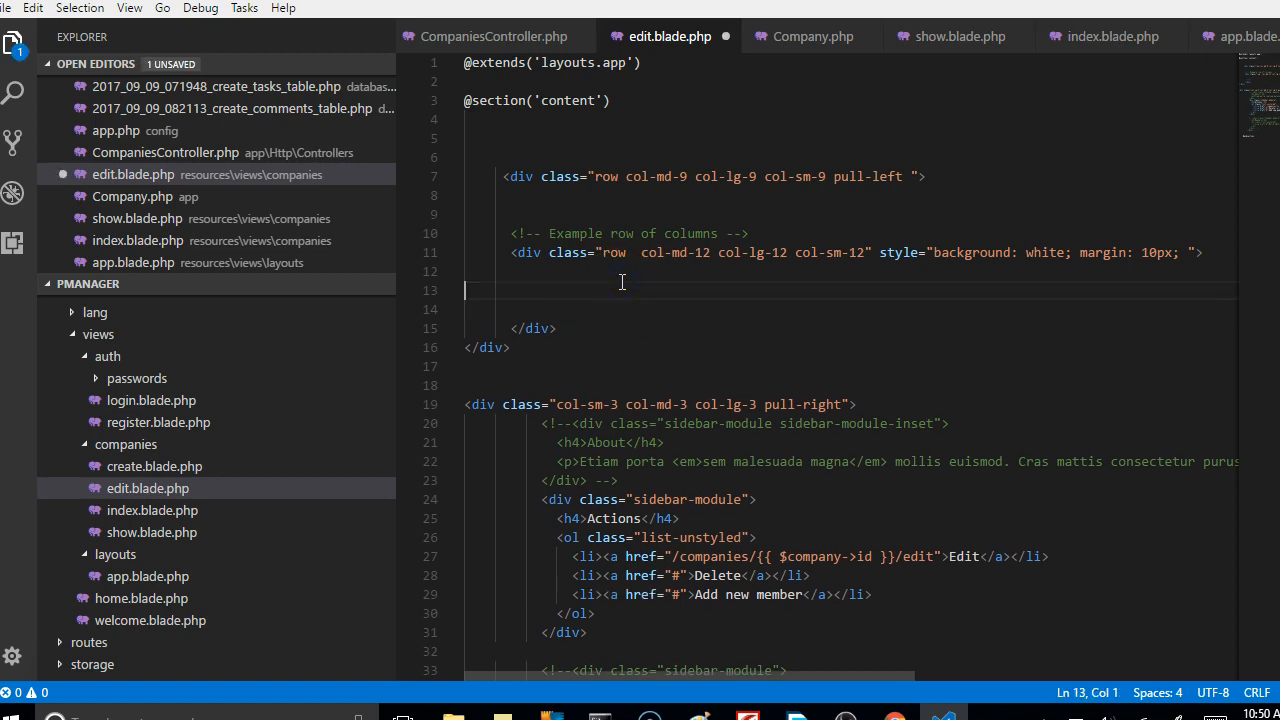
text(q)
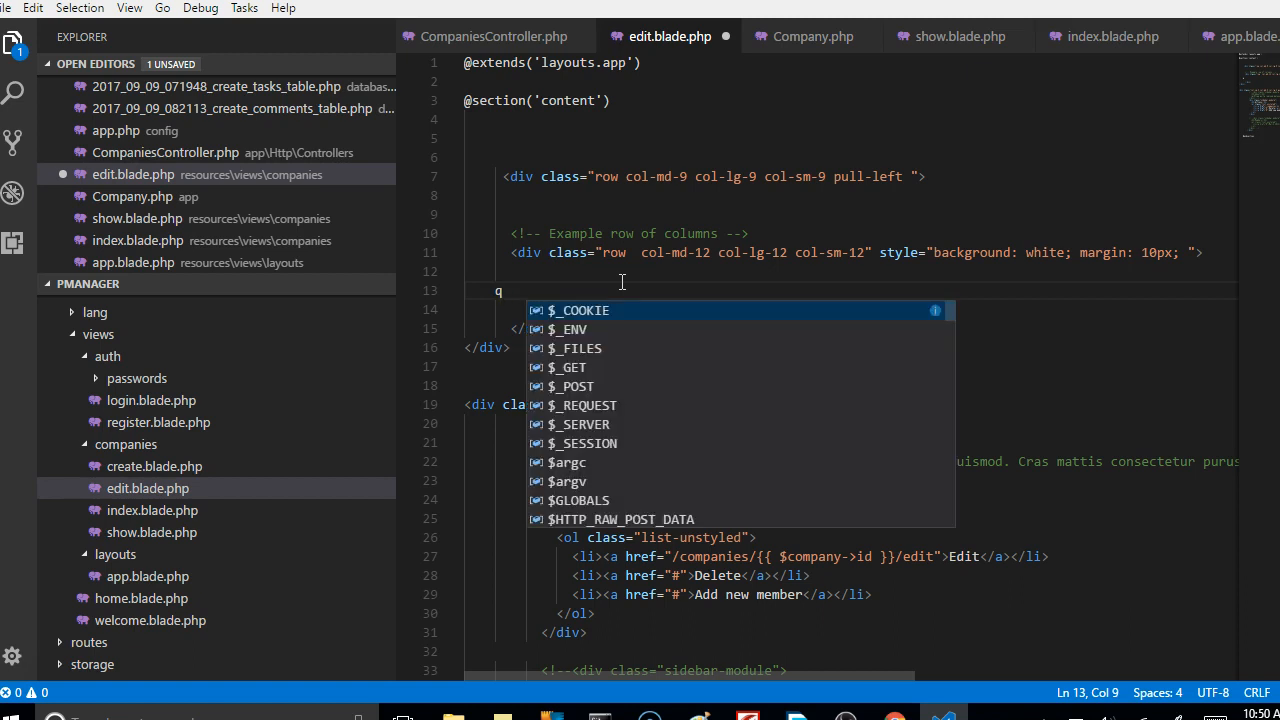